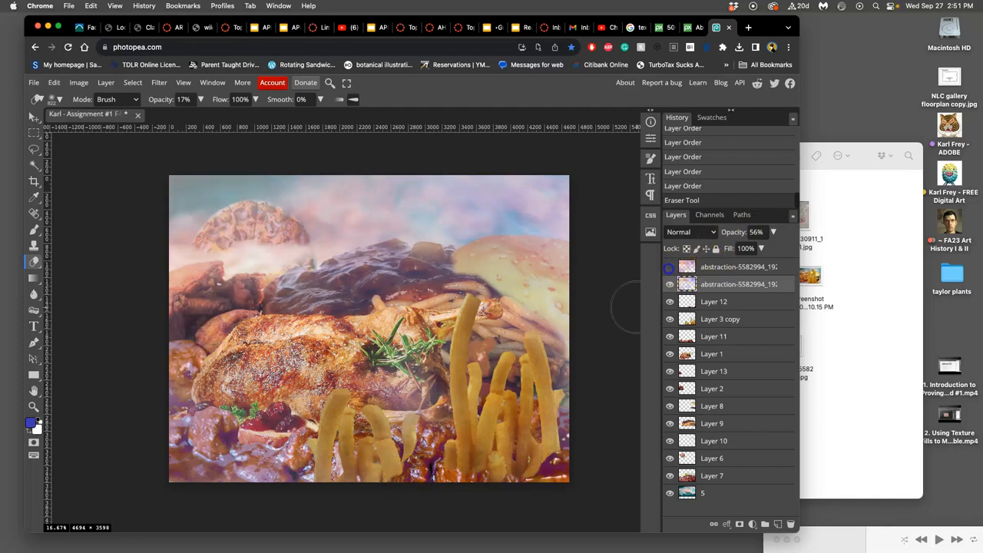
# Toggle the top abstraction layer's visibility off and on to compare the collage.
pyautogui.click(669, 267)
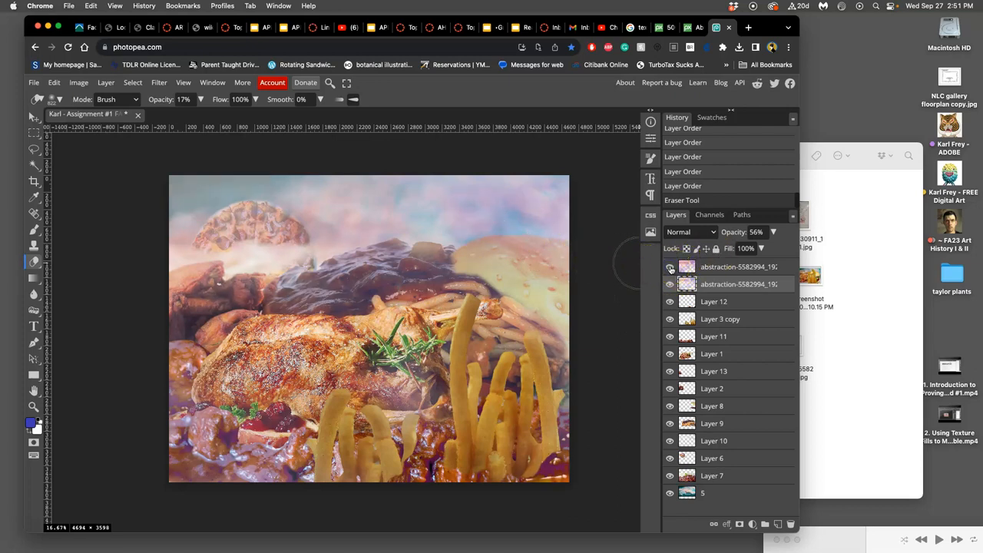
pyautogui.click(670, 267)
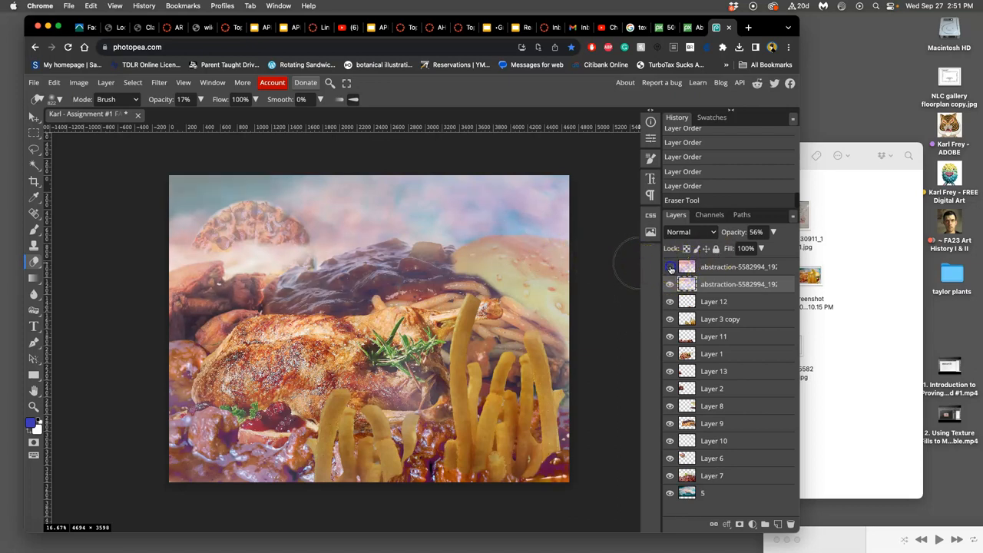
pyautogui.click(670, 267)
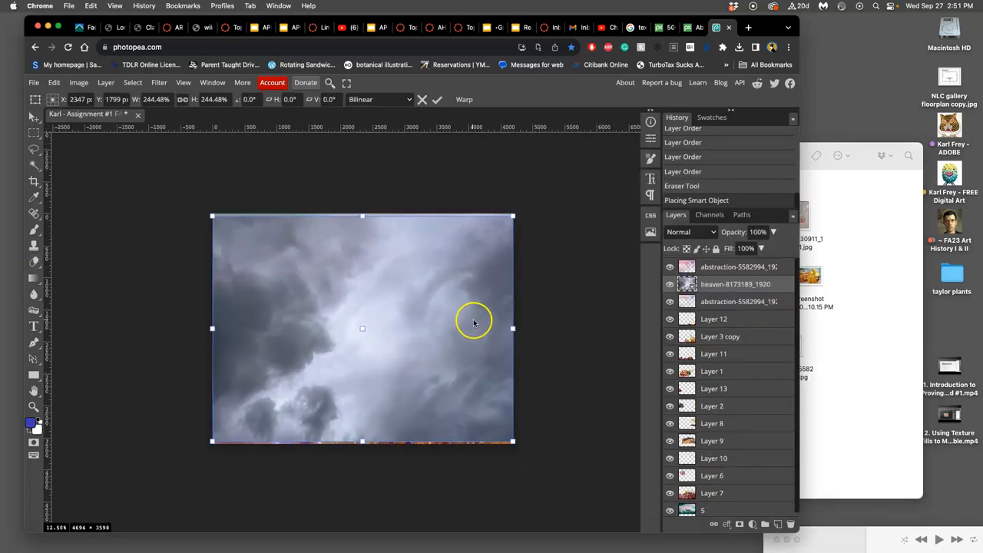
pyautogui.moveTo(431, 300)
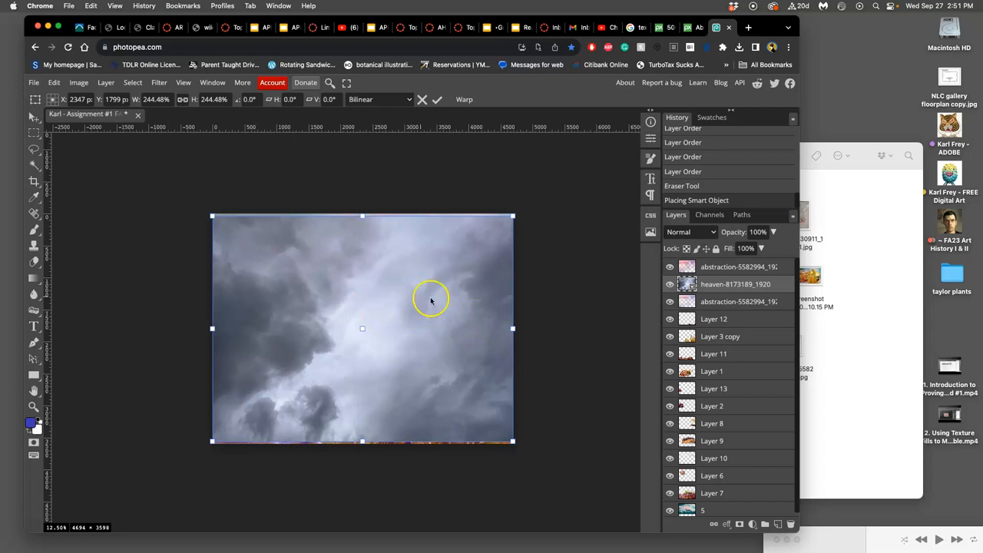
pyautogui.moveTo(436, 305)
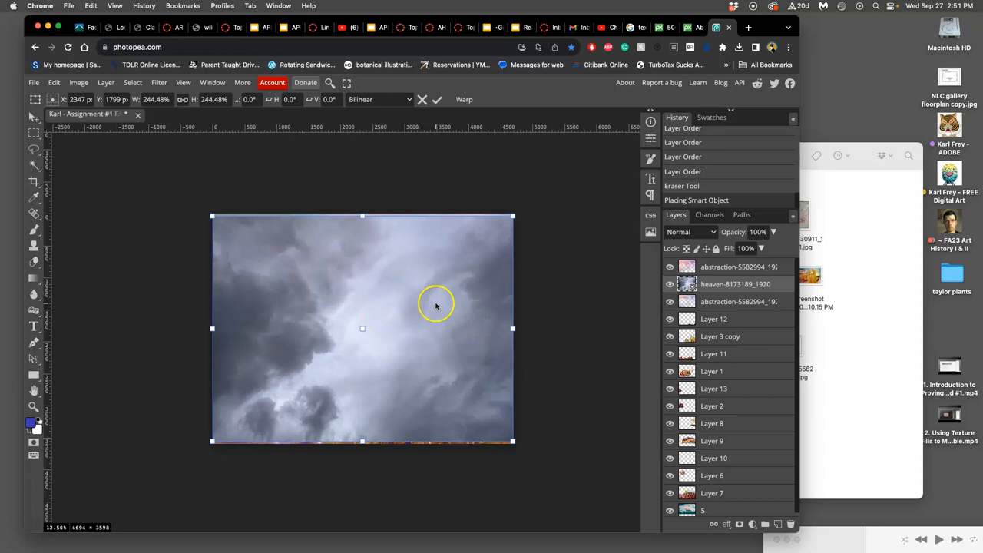
pyautogui.moveTo(450, 336)
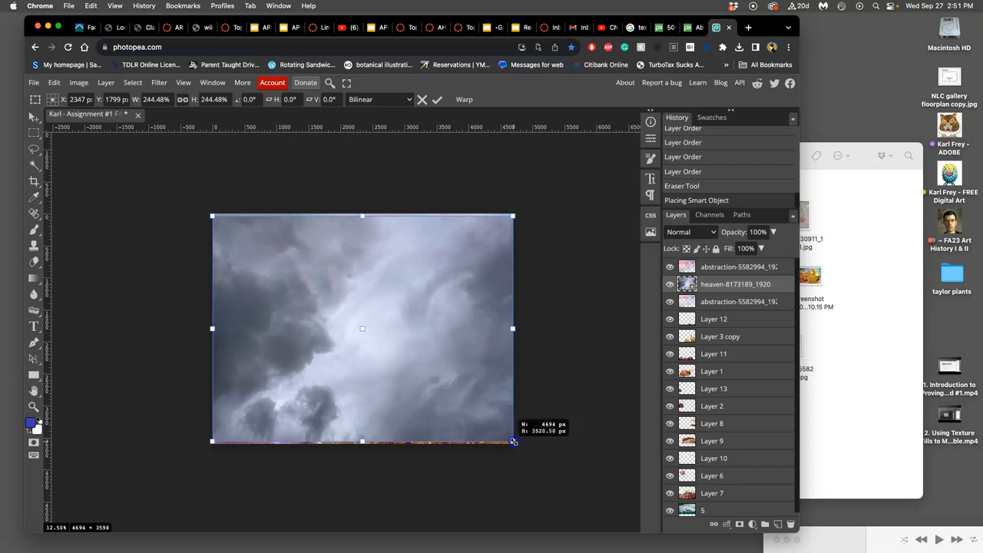
# Drag the corner handles to enlarge the cloud photo until it overflows the canvas.
pyautogui.moveTo(513, 441); pyautogui.dragTo(519, 447)
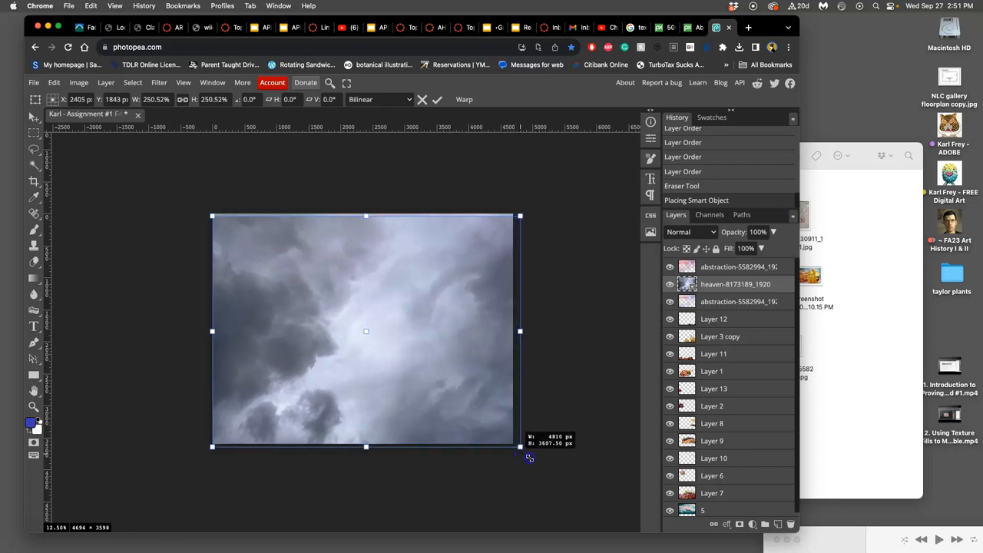
pyautogui.moveTo(520, 446); pyautogui.dragTo(541, 462)
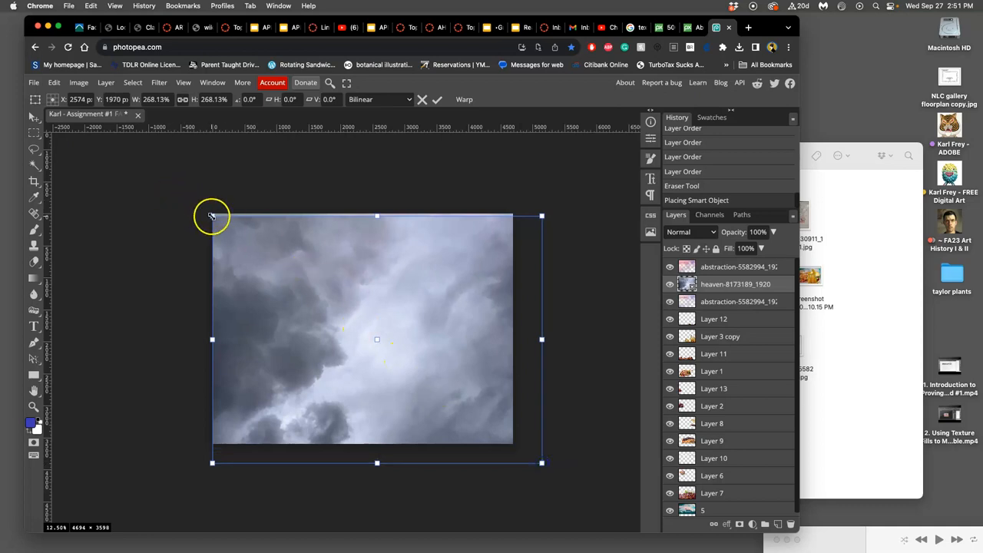
pyautogui.moveTo(213, 216); pyautogui.dragTo(193, 198)
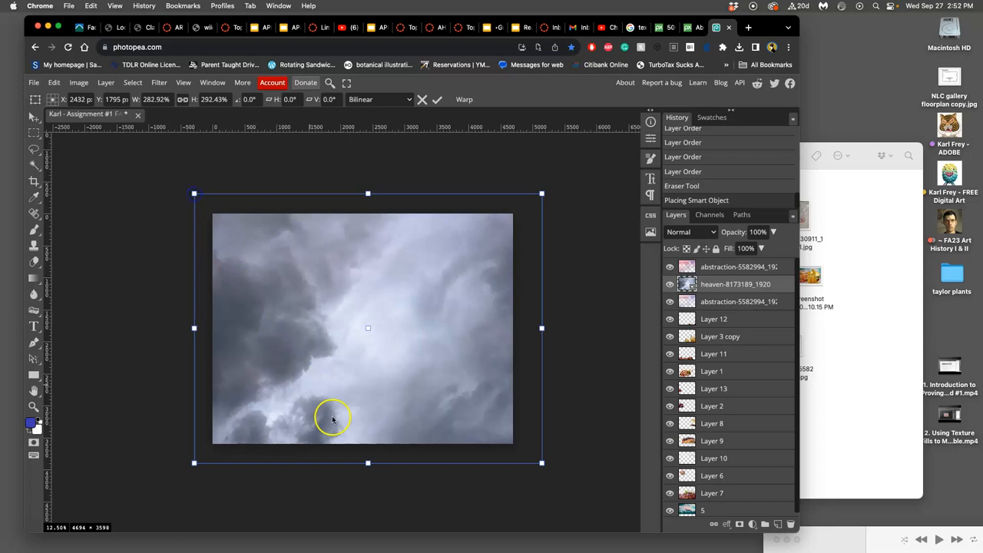
pyautogui.rightClick(378, 394)
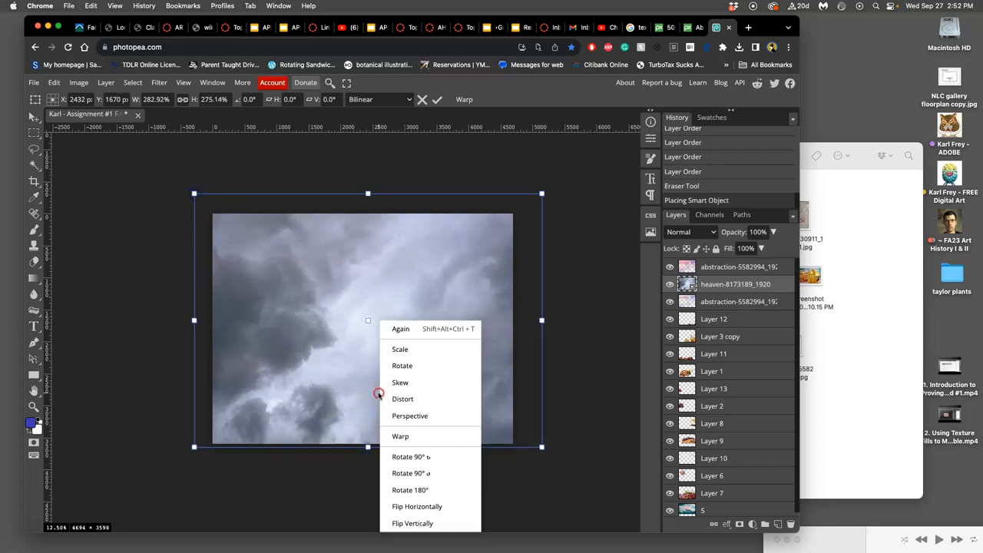
# Switch to Warp and bend the cloud grid so the streaks curve across.
pyautogui.click(400, 436)
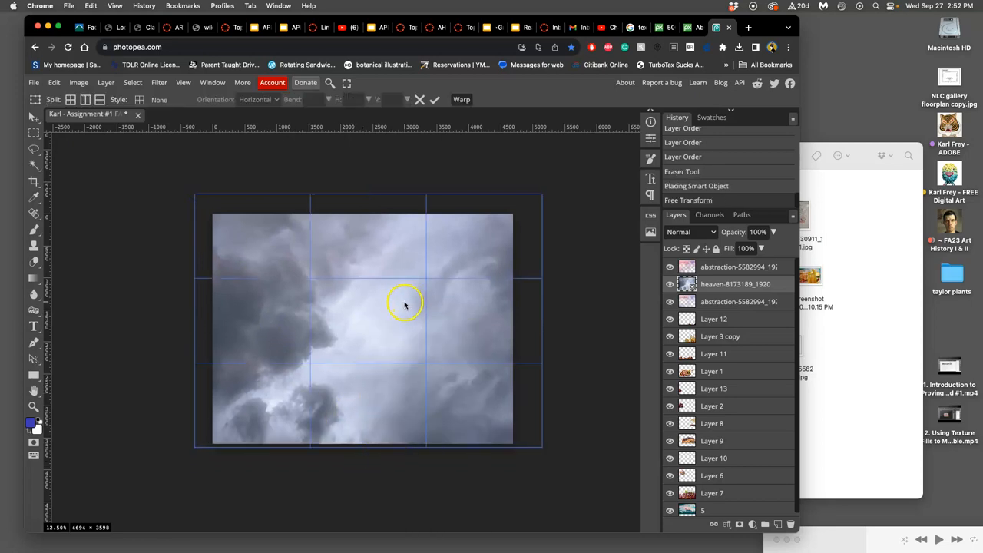
pyautogui.moveTo(405, 305); pyautogui.dragTo(455, 332)
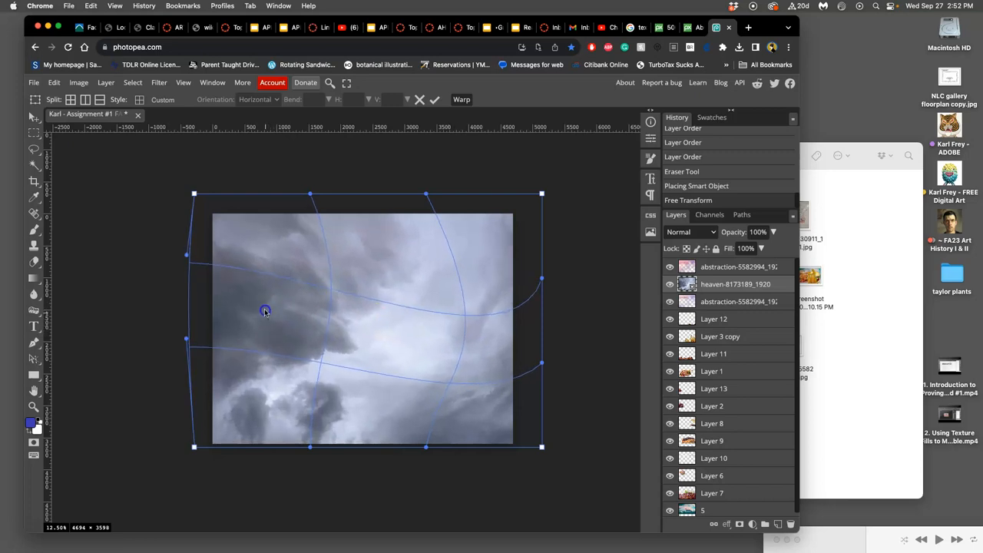
pyautogui.moveTo(265, 311); pyautogui.dragTo(483, 336)
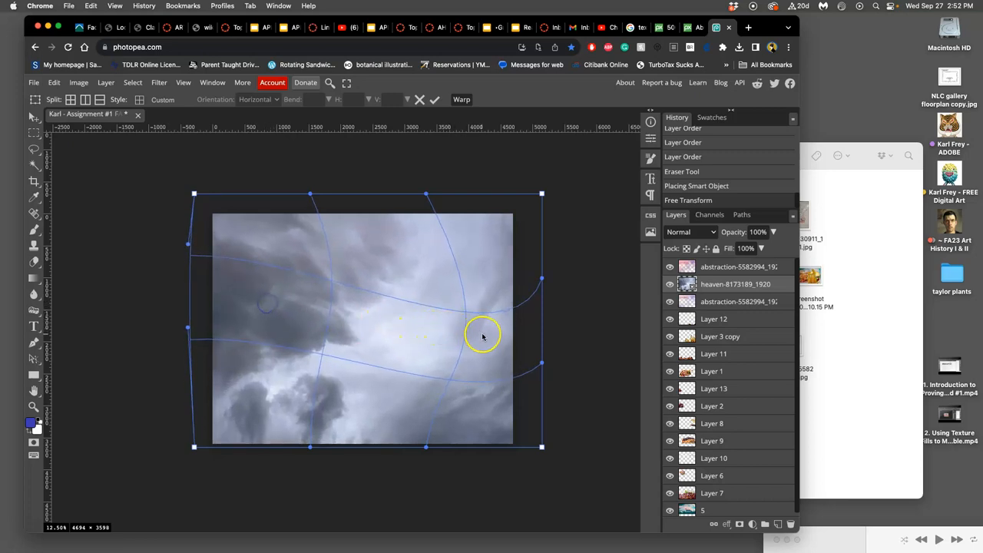
pyautogui.moveTo(482, 335); pyautogui.dragTo(436, 339)
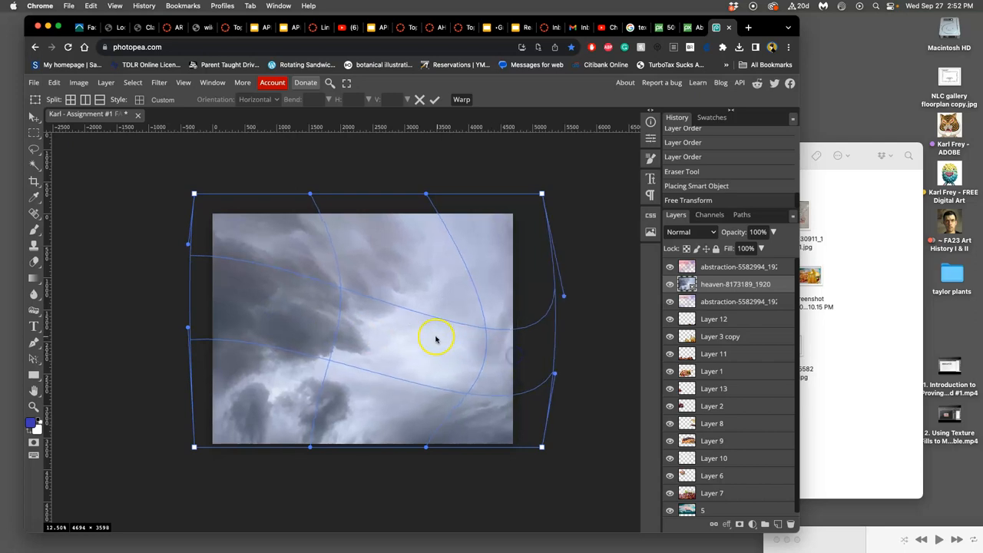
pyautogui.moveTo(419, 342)
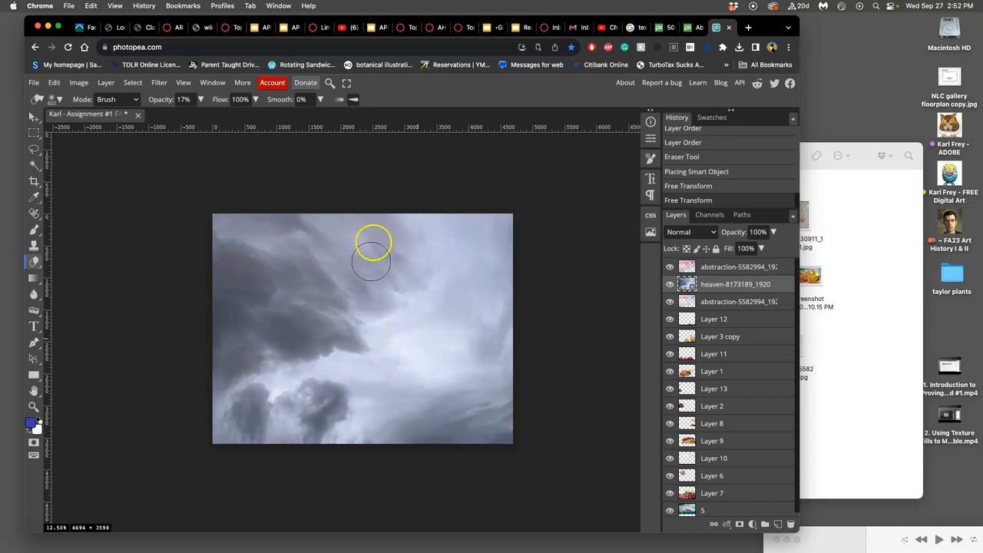
# Apply a Gaussian Blur with a radius of about 2.5 px to the clouds.
pyautogui.click(159, 82)
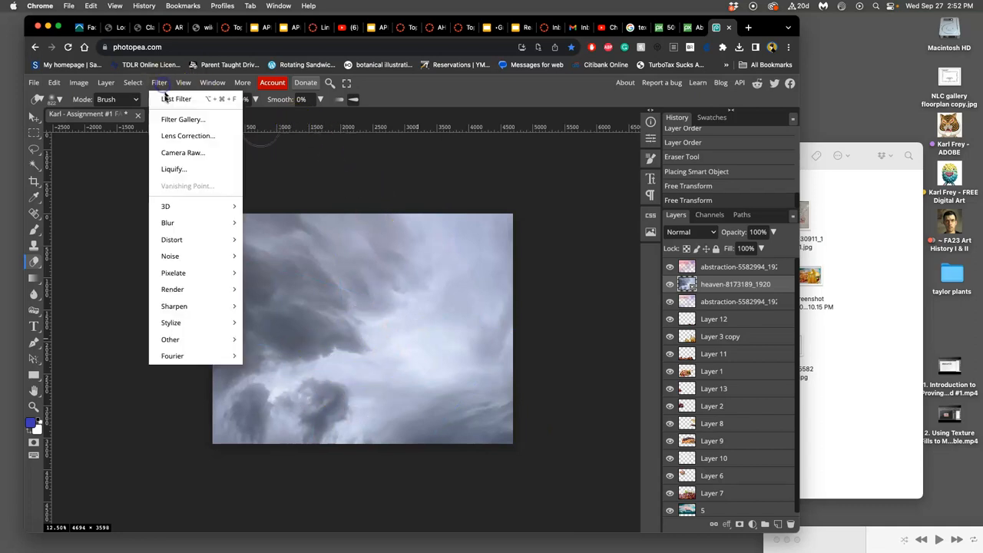
pyautogui.moveTo(167, 223)
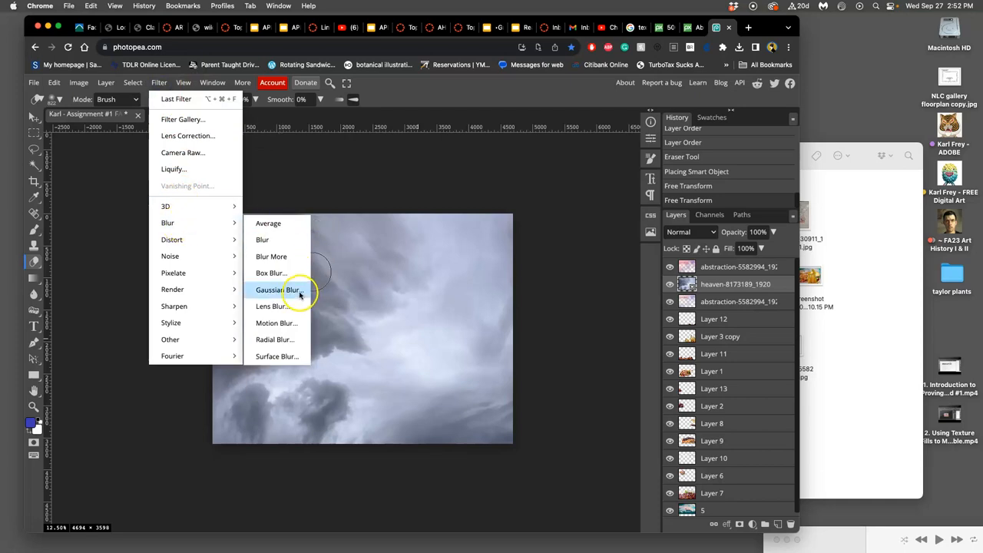
pyautogui.click(278, 290)
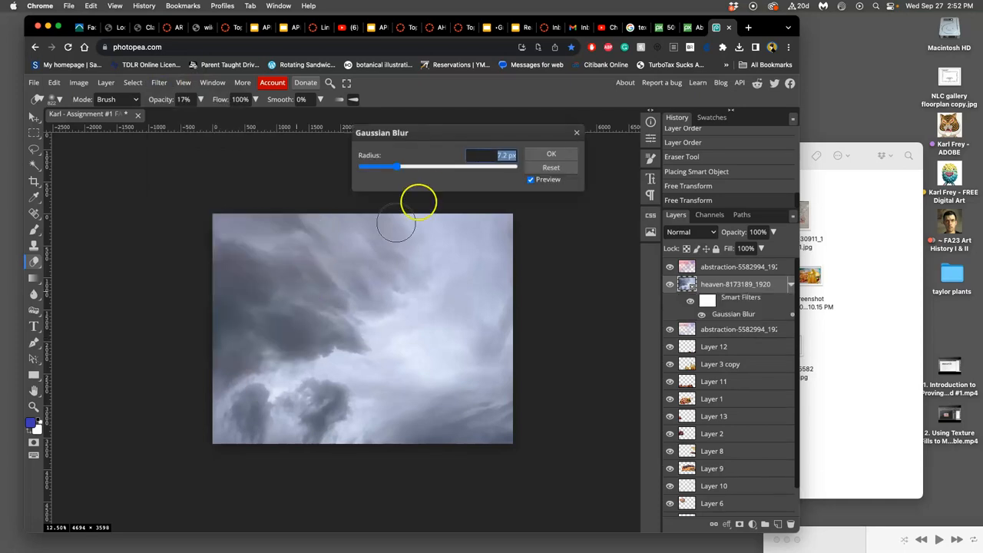
pyautogui.moveTo(395, 167); pyautogui.dragTo(415, 166)
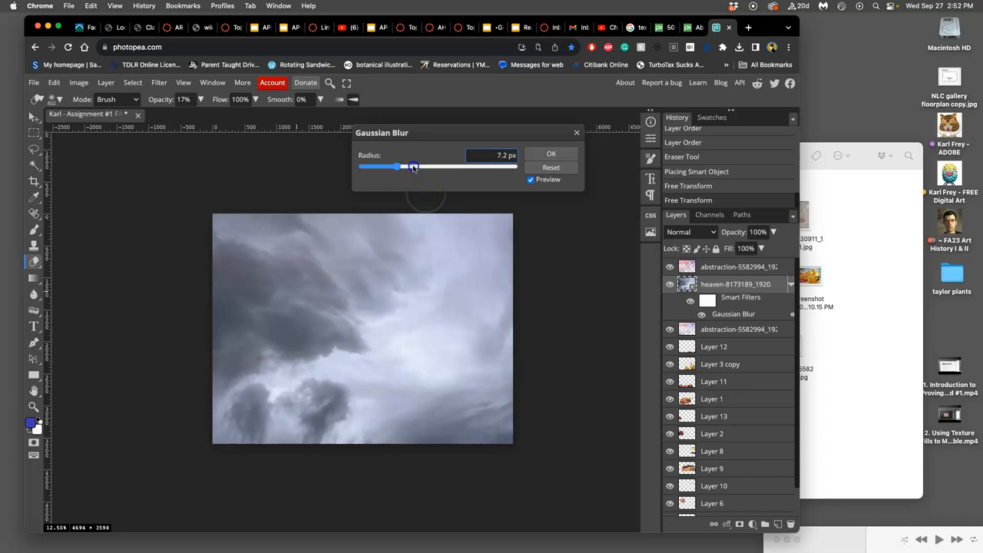
pyautogui.moveTo(413, 167); pyautogui.dragTo(432, 167)
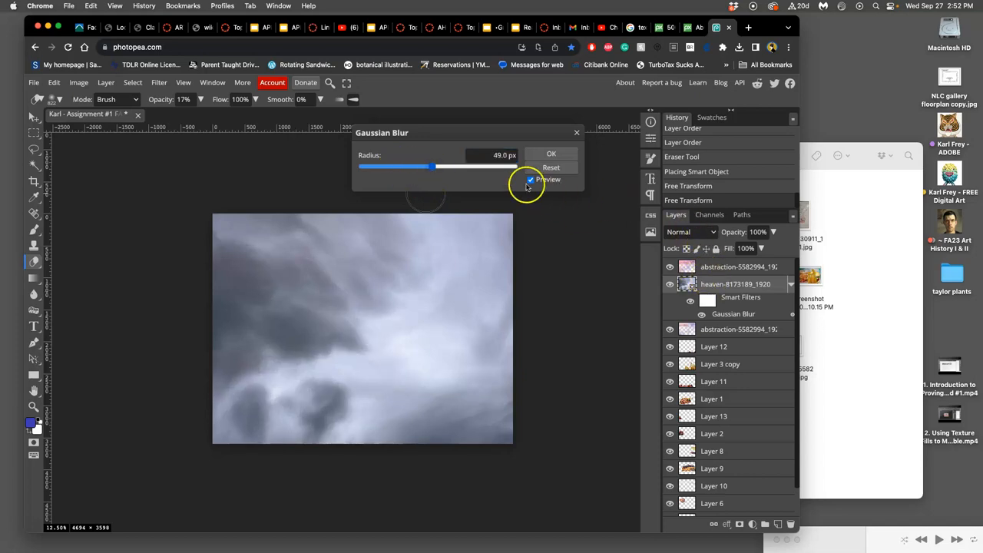
pyautogui.moveTo(430, 167); pyautogui.dragTo(392, 167)
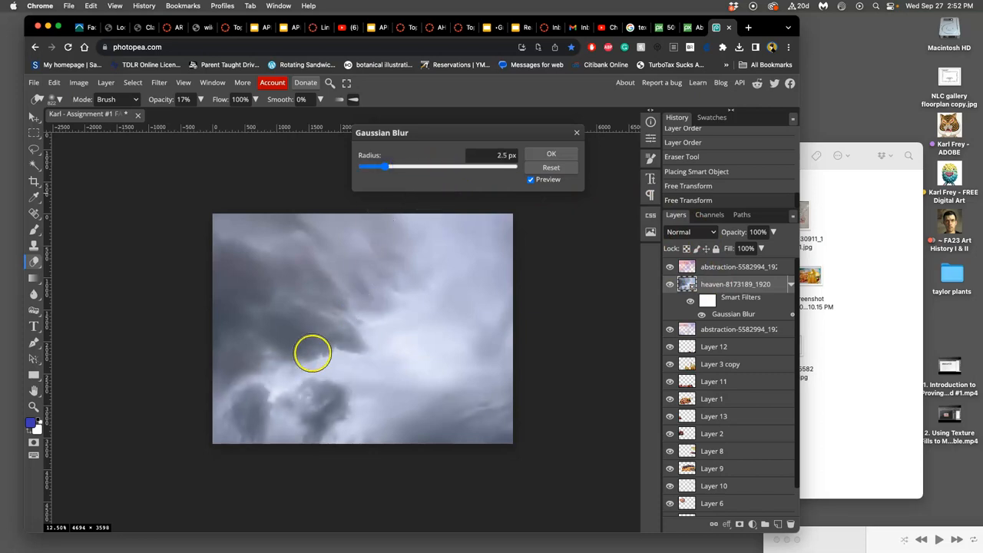
pyautogui.click(550, 153)
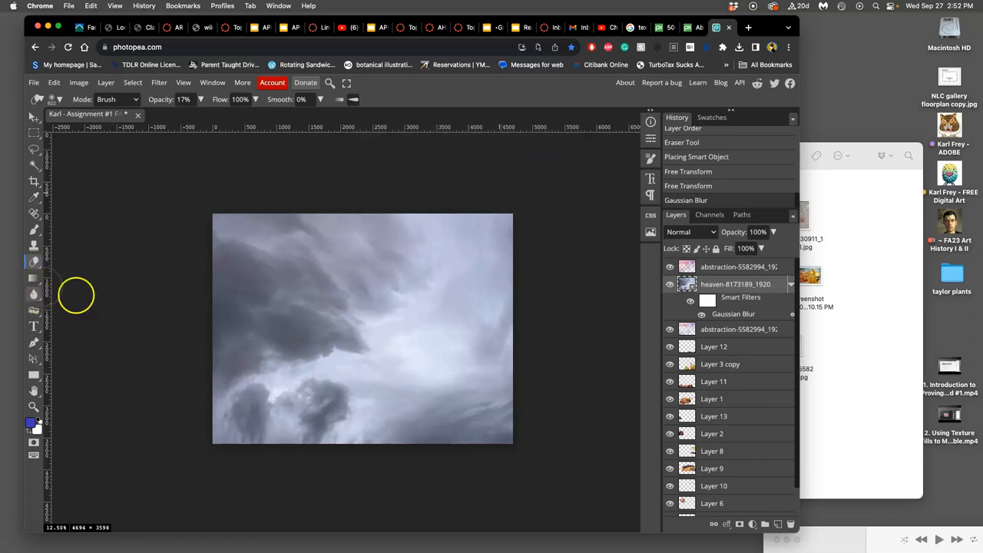
# Rasterize the heaven cloud layer and select the Blur tool.
pyautogui.rightClick(735, 285)
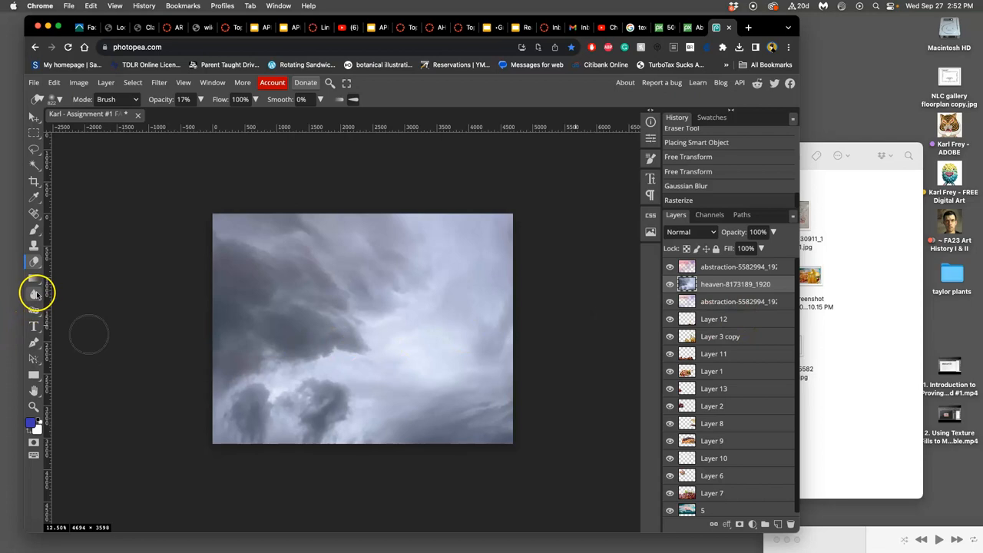
pyautogui.click(33, 295)
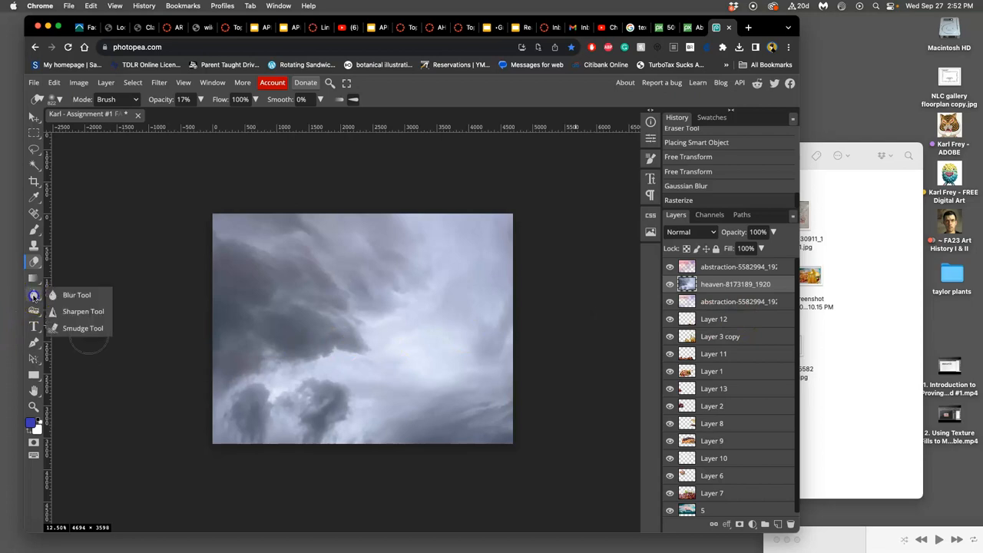
pyautogui.click(33, 294)
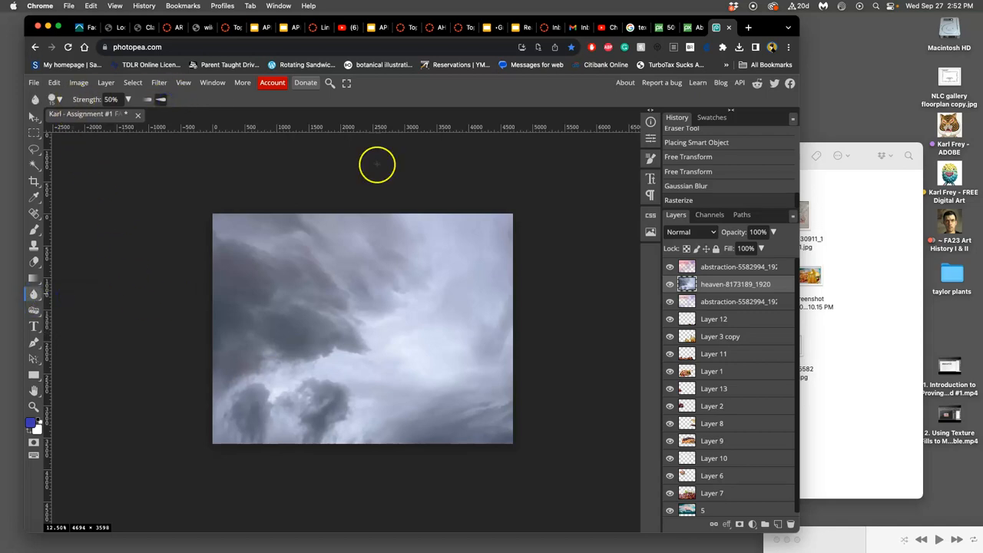
# Blur cloud patches at the centre and lower left with a large soft brush.
pyautogui.click(60, 100)
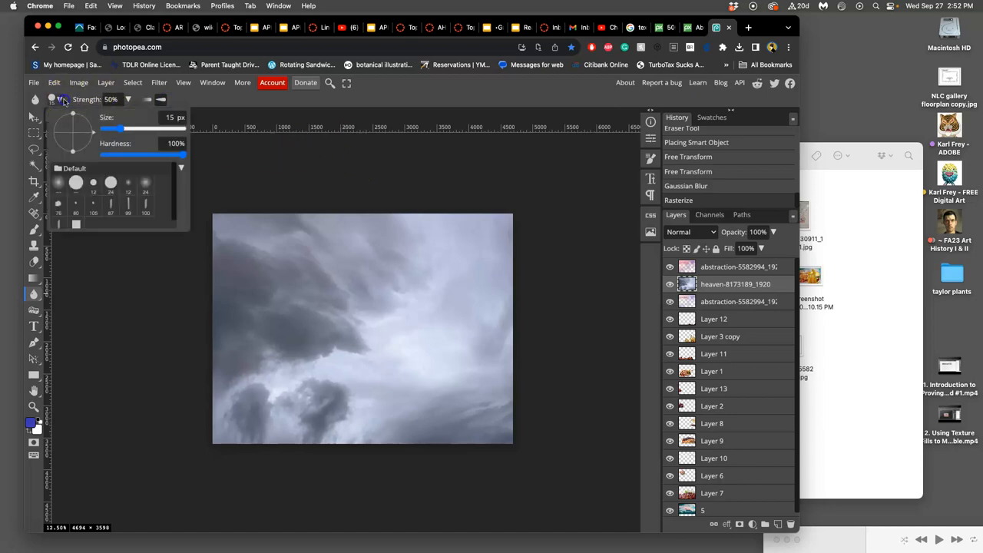
pyautogui.moveTo(111, 129); pyautogui.dragTo(161, 129)
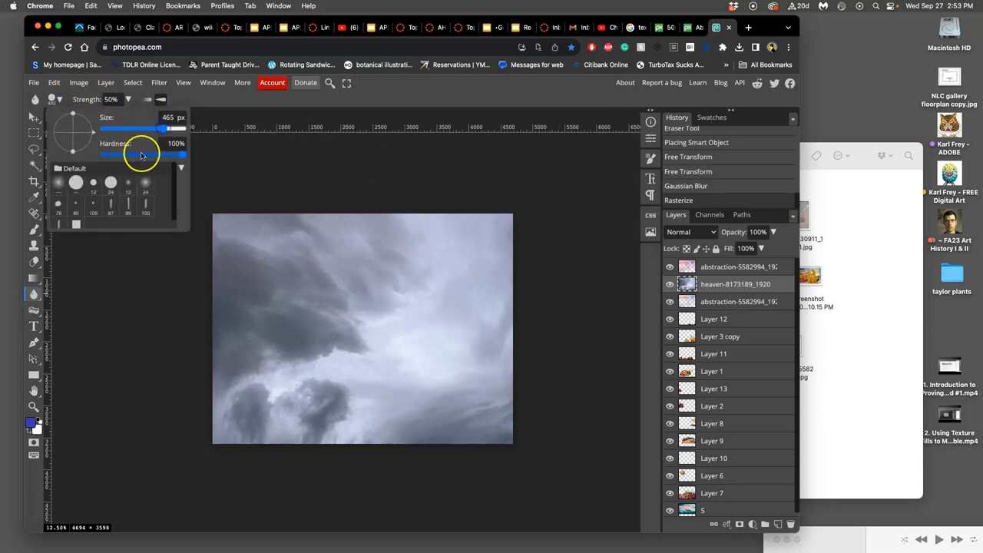
pyautogui.moveTo(183, 155); pyautogui.dragTo(99, 155)
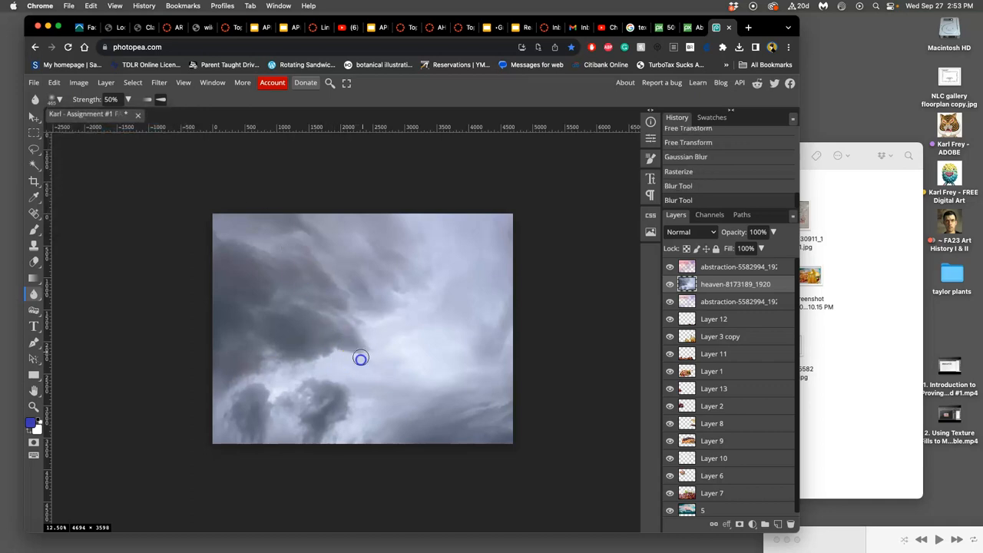
pyautogui.moveTo(361, 357); pyautogui.dragTo(296, 356)
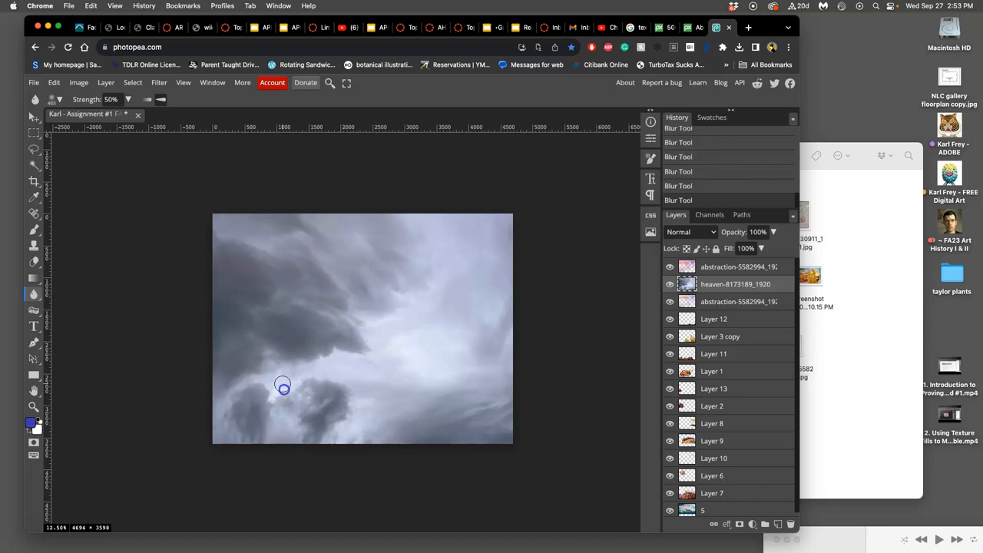
pyautogui.moveTo(282, 384); pyautogui.dragTo(348, 351)
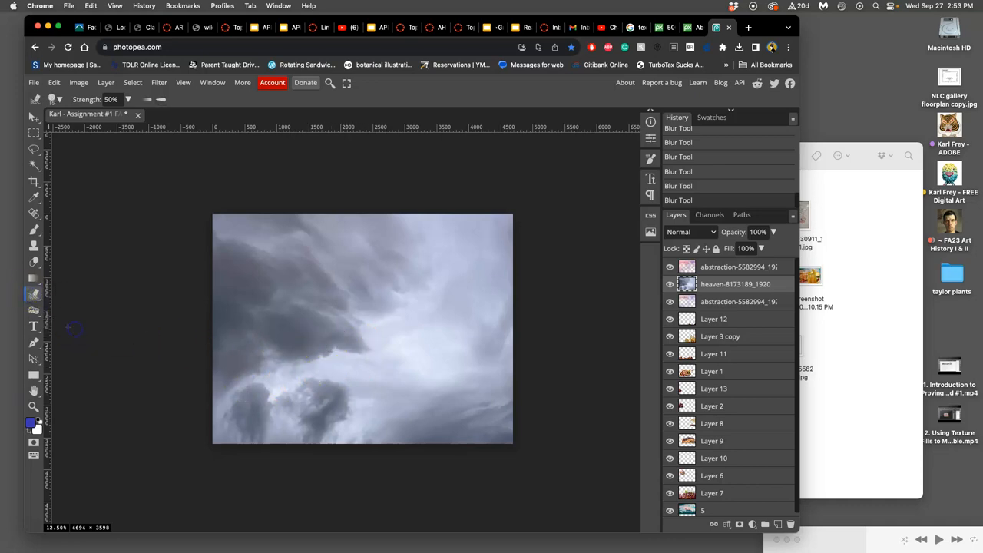
# Select the Smudge tool and wait for the unresponsive page to recover.
pyautogui.click(60, 99)
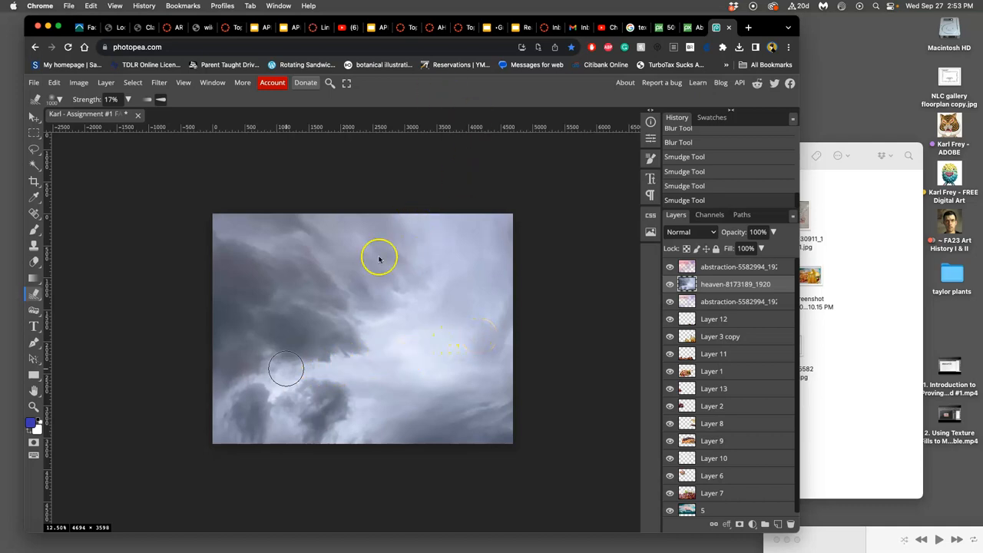
pyautogui.moveTo(213, 123)
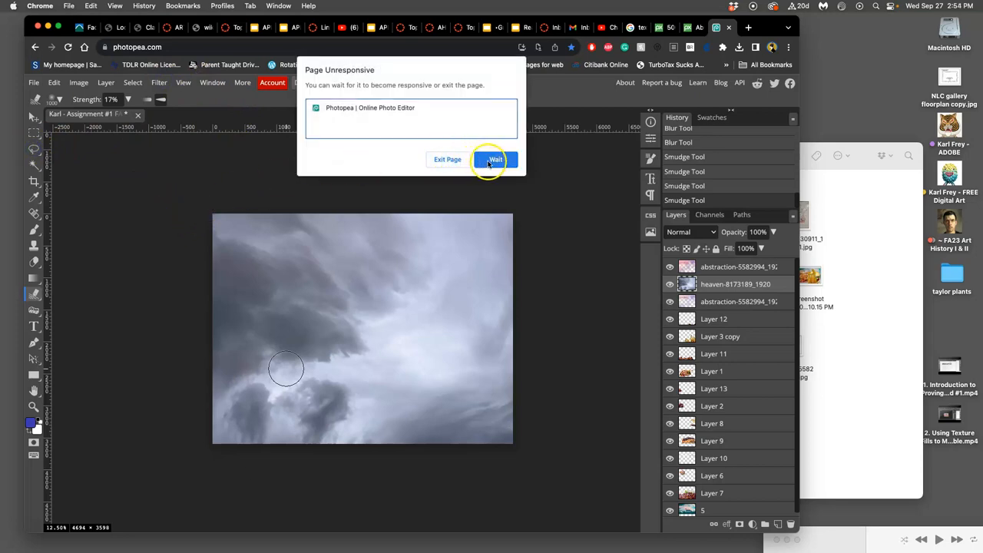
pyautogui.click(494, 159)
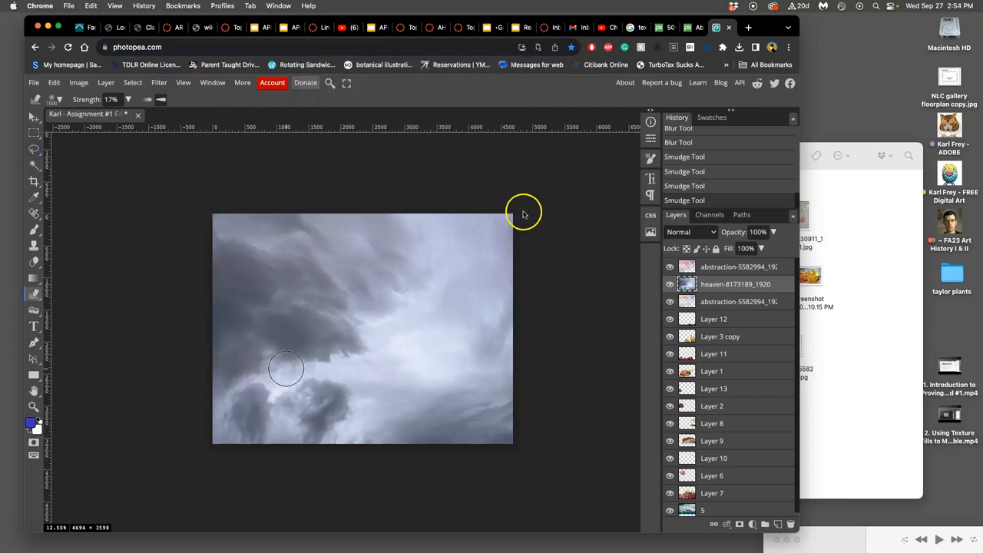
pyautogui.moveTo(527, 216)
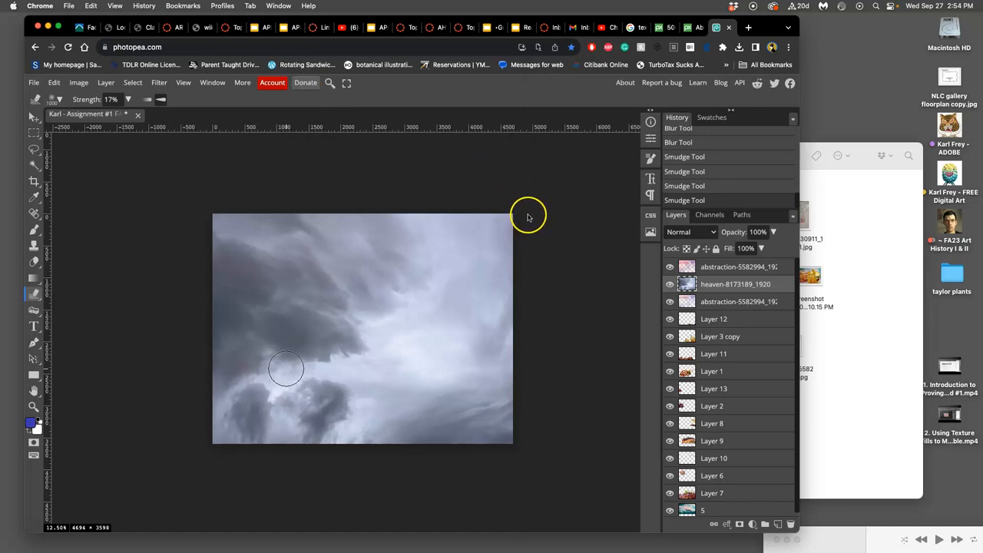
pyautogui.moveTo(528, 218)
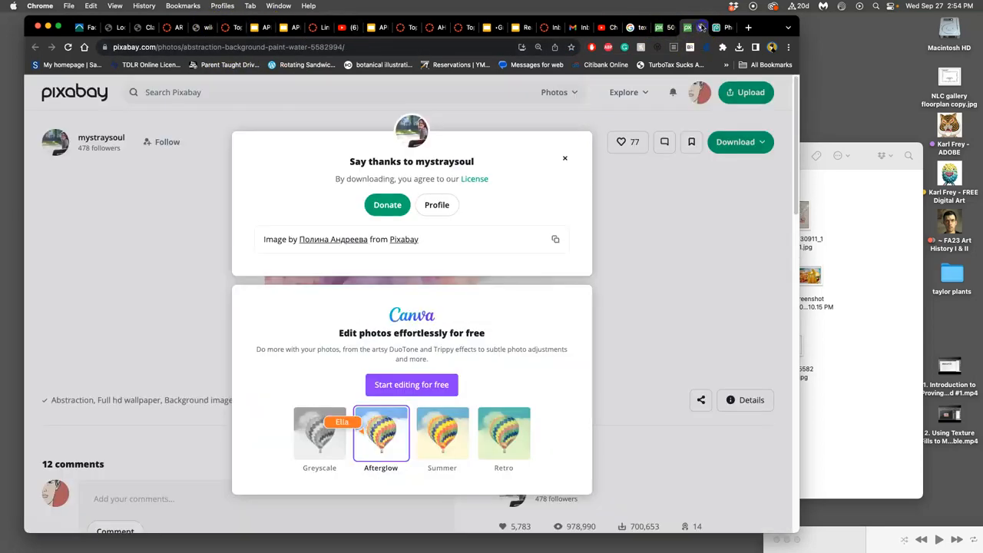
# Close the Pixabay, Gmail, Canvas Inbox, Links Page, Google Slides and YouTube Studio tabs.
pyautogui.click(669, 27)
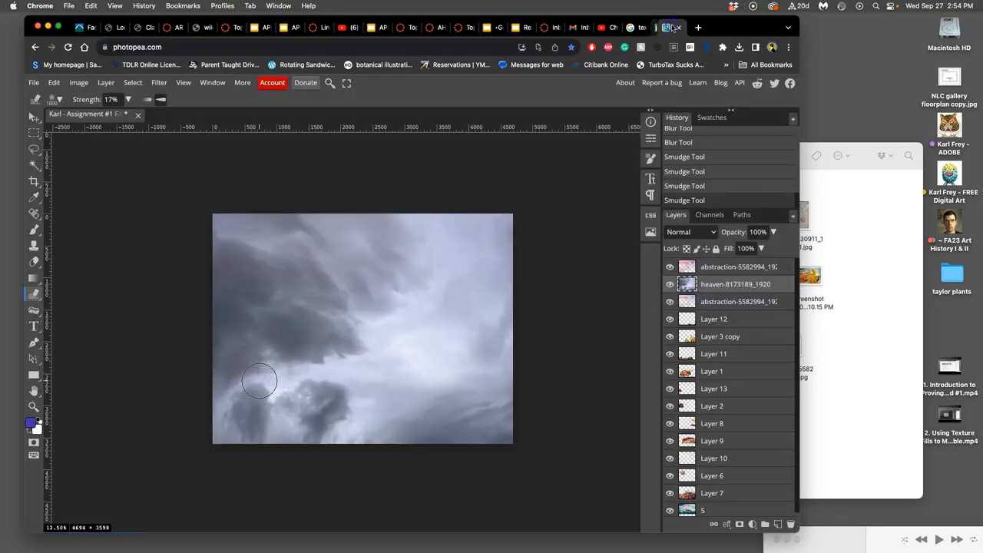
pyautogui.click(642, 28)
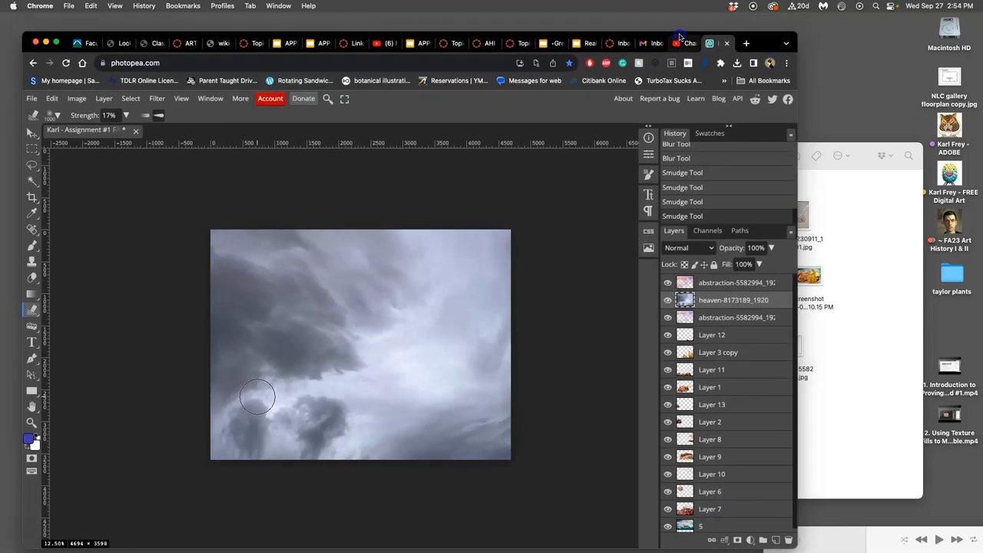
pyautogui.click(651, 43)
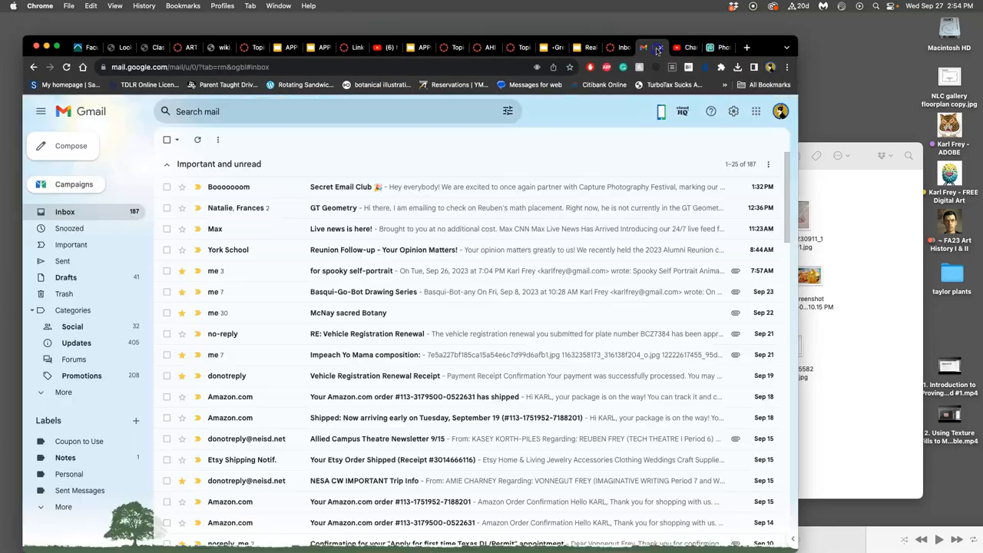
pyautogui.click(652, 47)
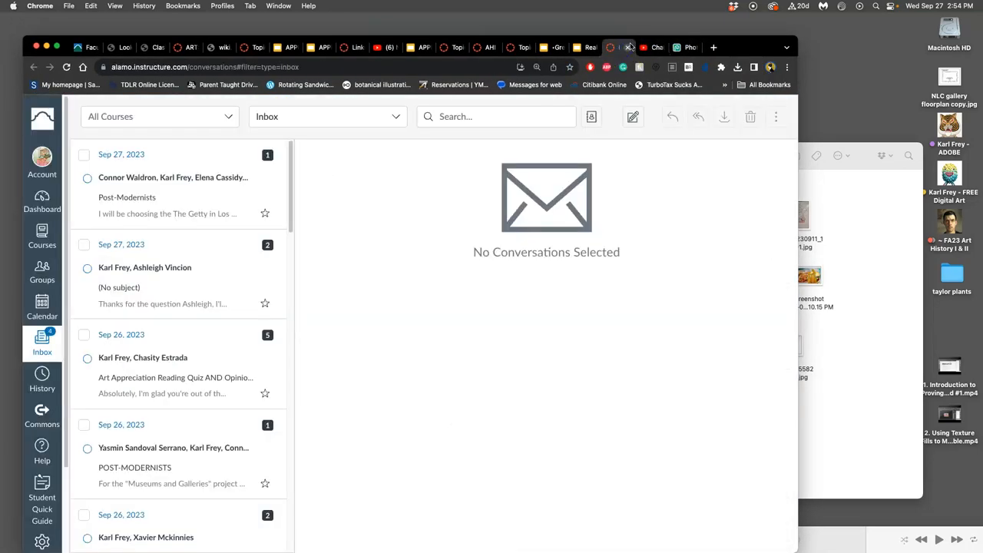
pyautogui.click(557, 47)
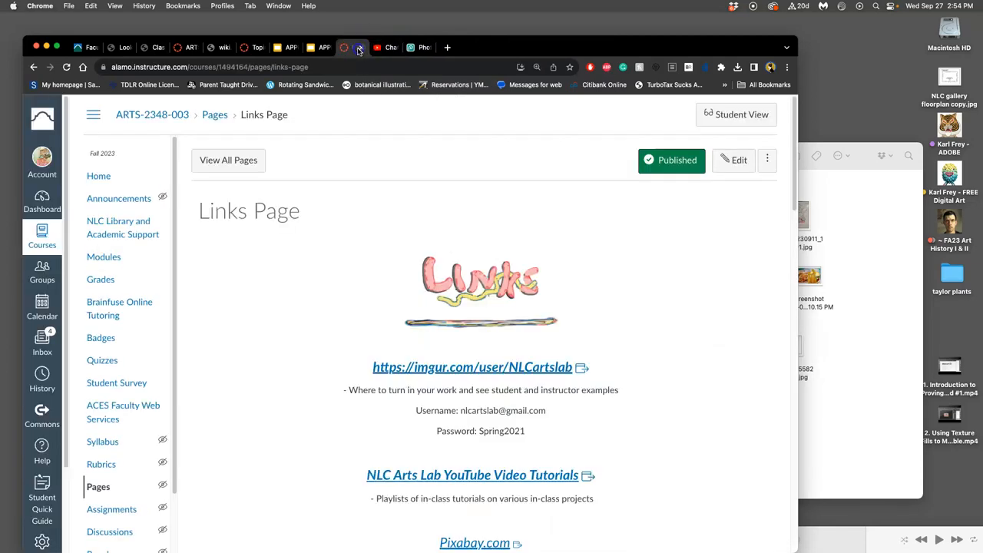
pyautogui.click(353, 46)
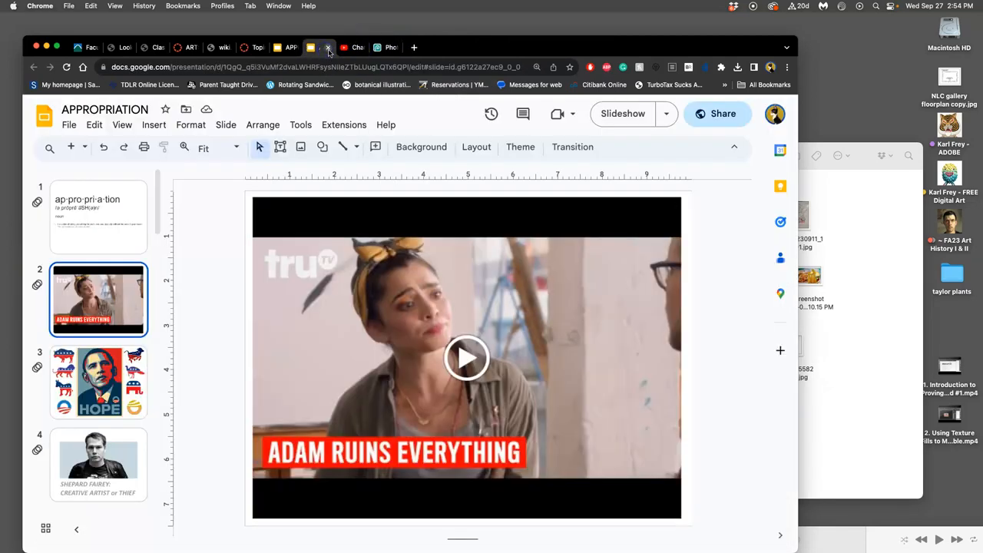
pyautogui.click(284, 47)
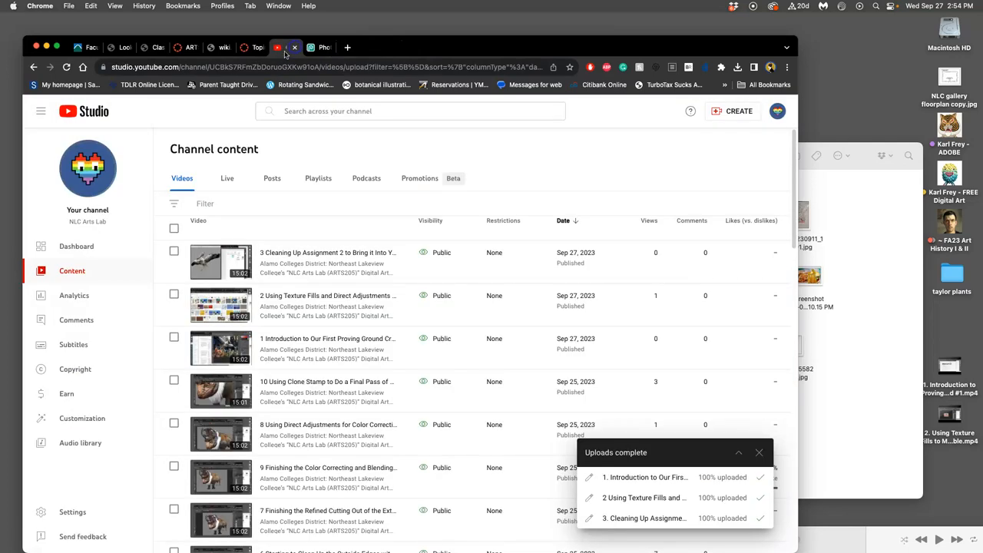
pyautogui.click(469, 47)
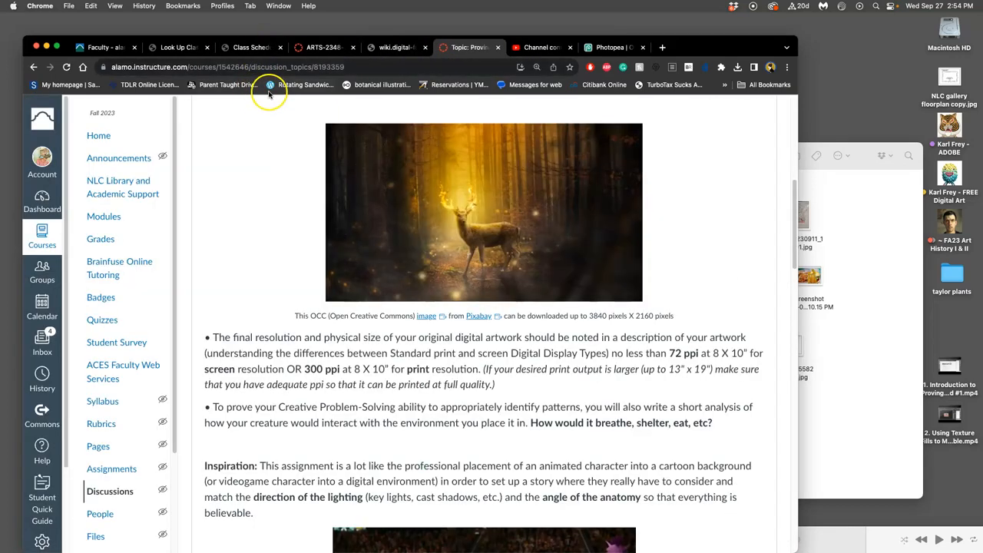
pyautogui.click(395, 47)
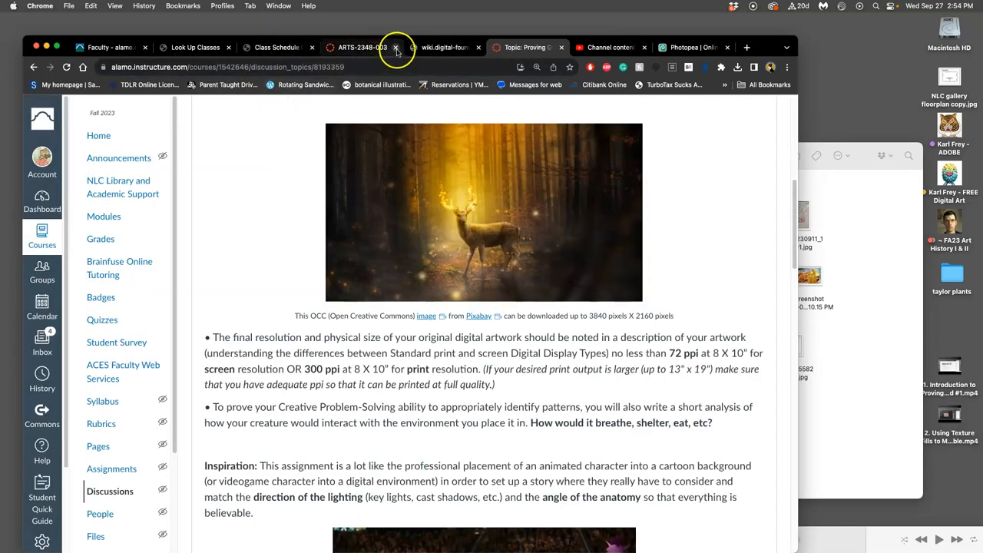
# Close the course tab, edit the earlier Assignment #1 post, and type 'RESUBMISSION:'.
pyautogui.click(395, 47)
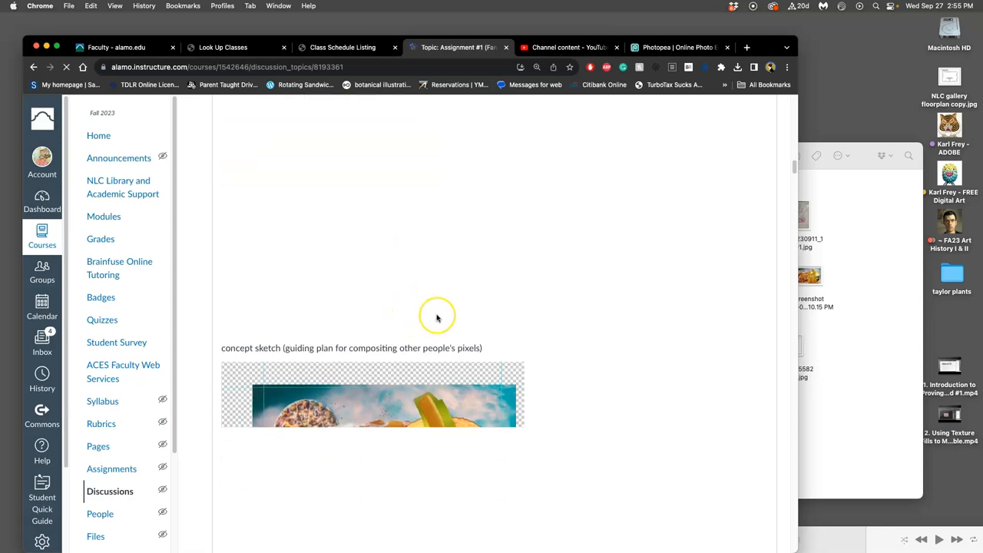
pyautogui.scroll(-3)
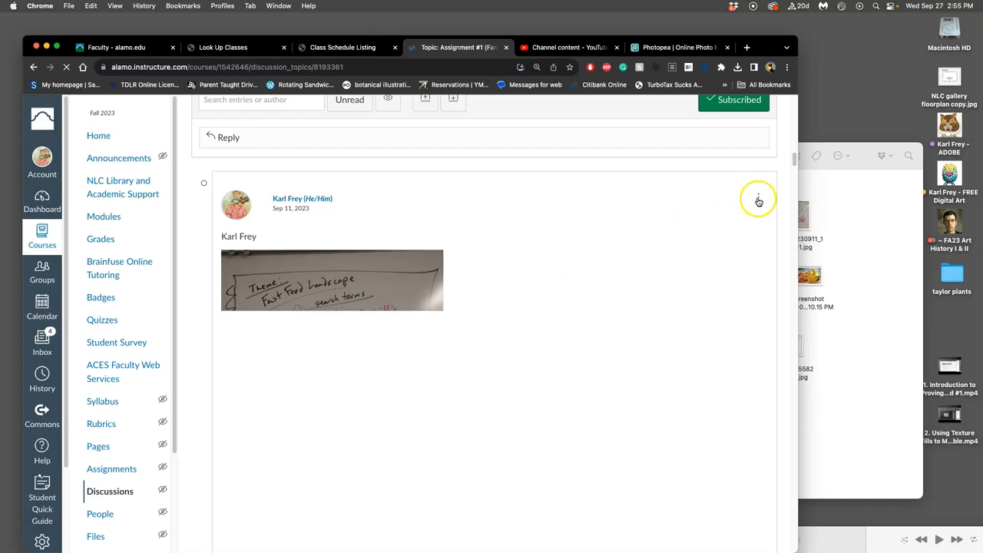
pyautogui.click(758, 198)
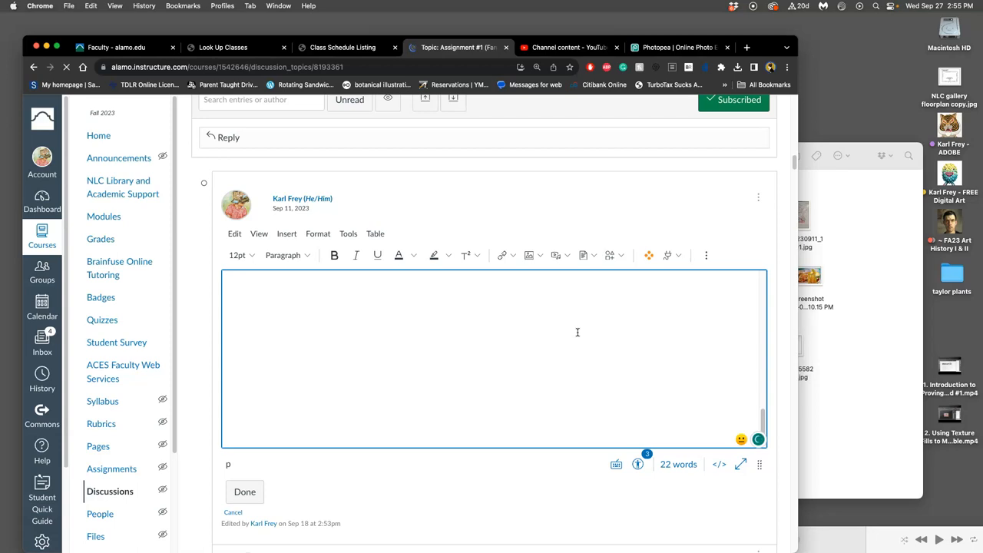
pyautogui.write('RESUBMISSION:')
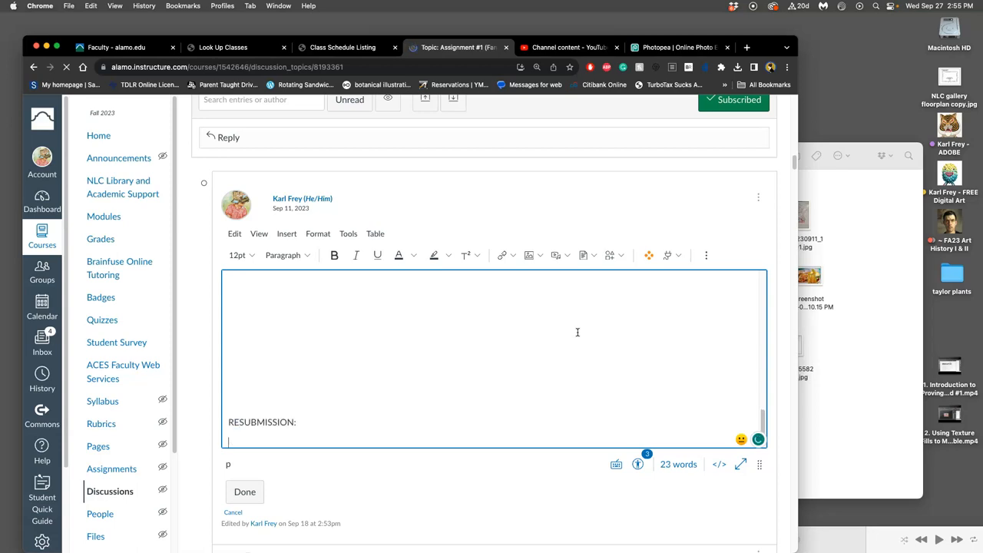
pyautogui.moveTo(578, 323)
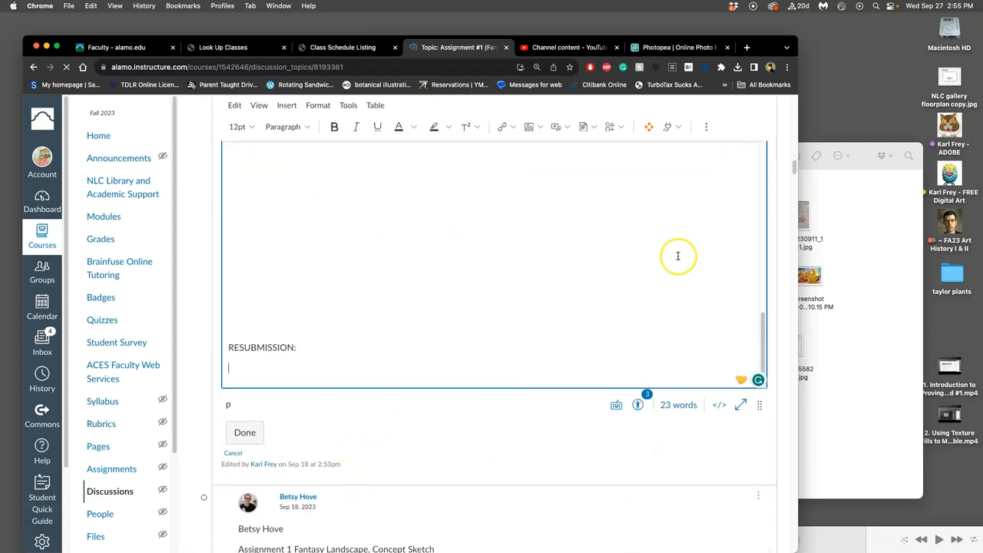
pyautogui.moveTo(658, 47)
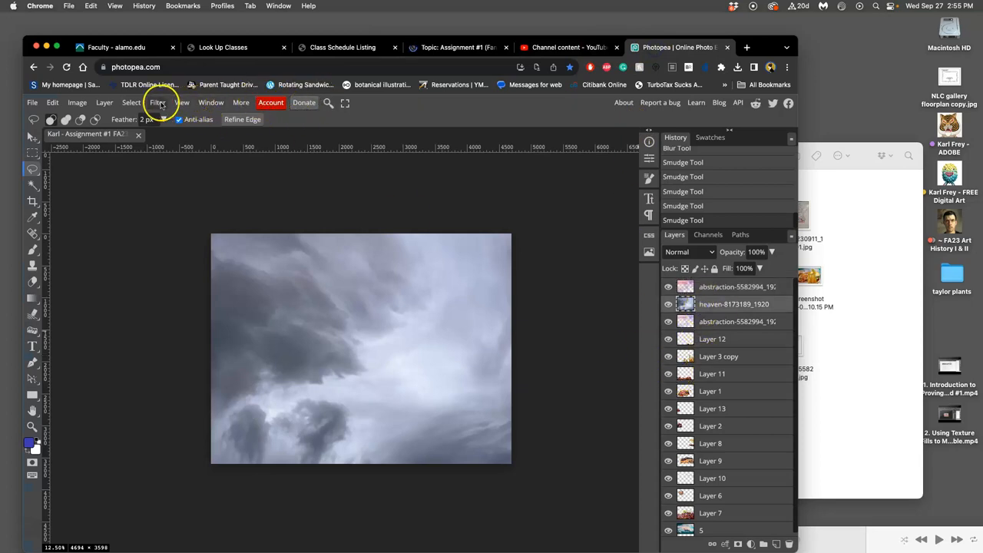
# Apply another Gaussian Blur to the cloud sky layer.
pyautogui.click(157, 102)
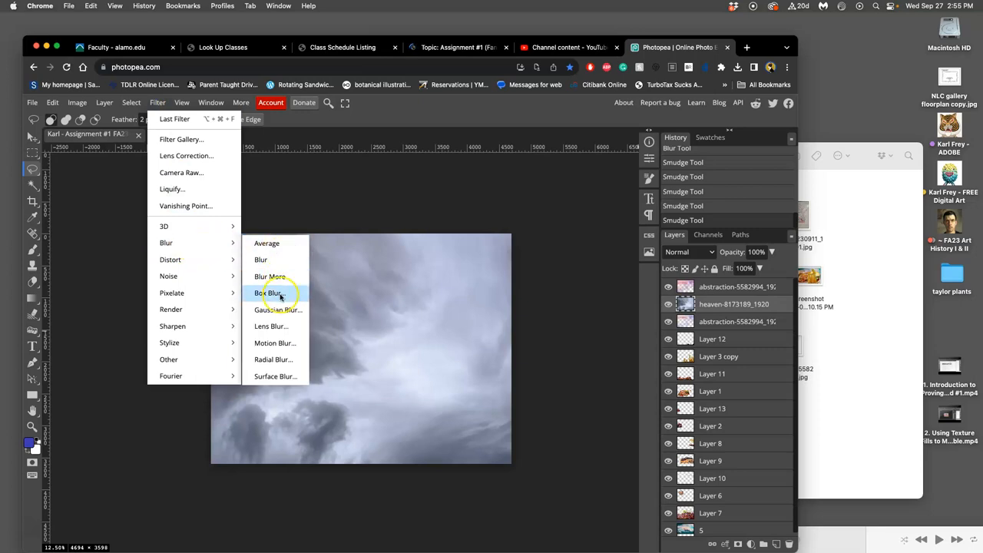
pyautogui.click(278, 310)
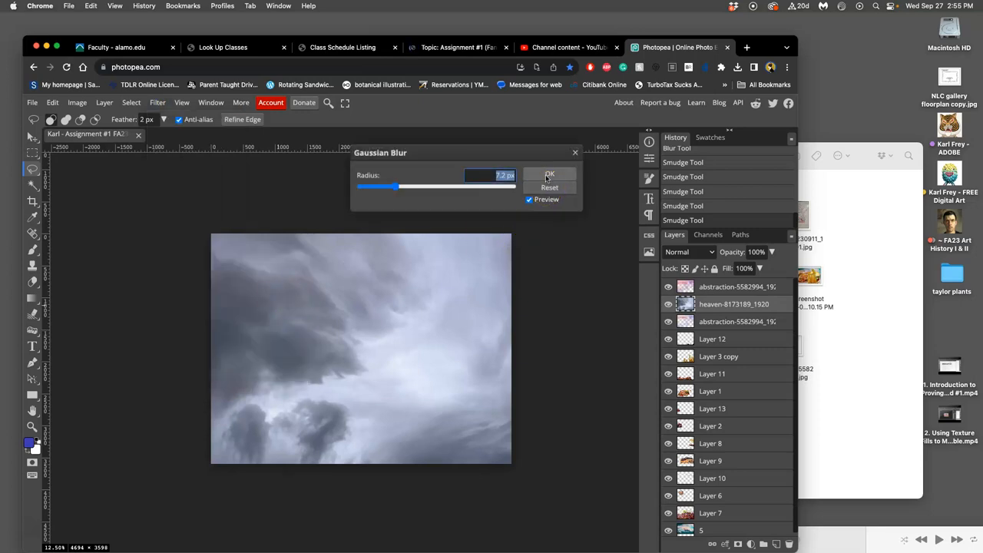
pyautogui.click(550, 174)
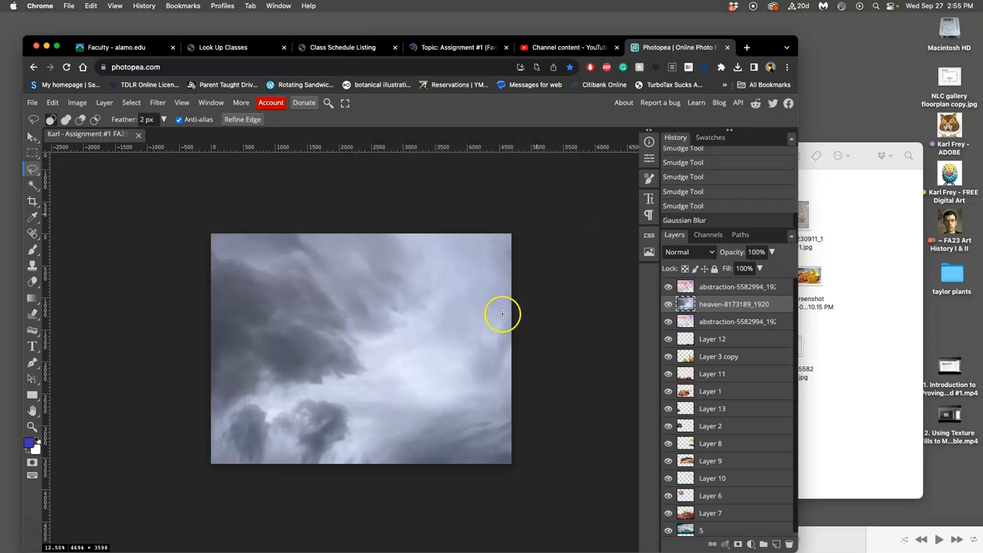
pyautogui.click(745, 46)
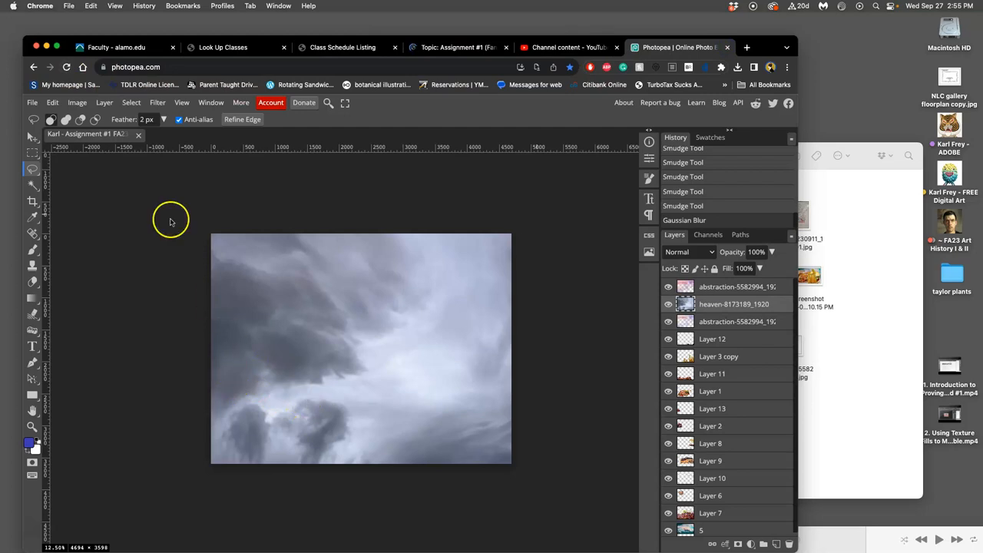
# Free Transform the cloud layer, dragging a handle to rescale it over the canvas.
pyautogui.click(52, 102)
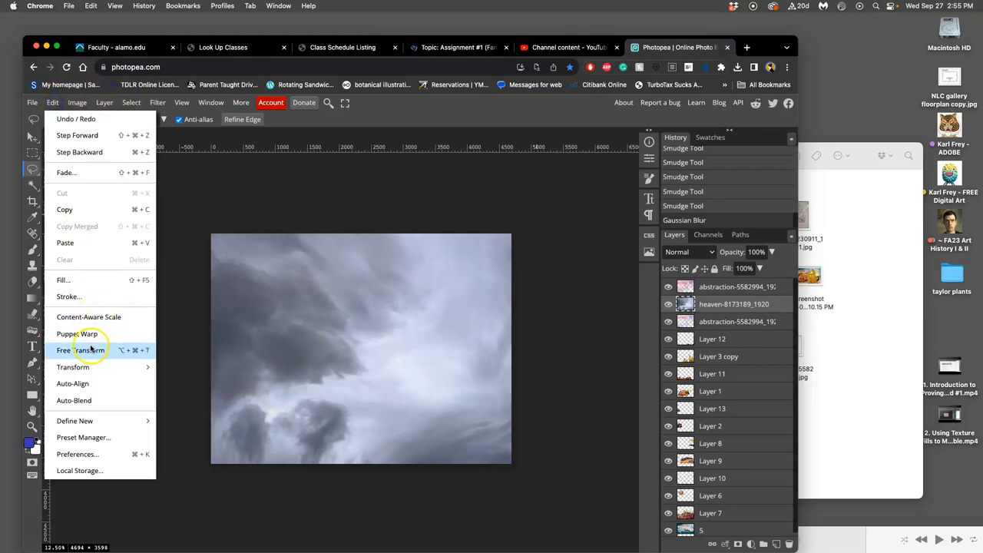
pyautogui.click(80, 350)
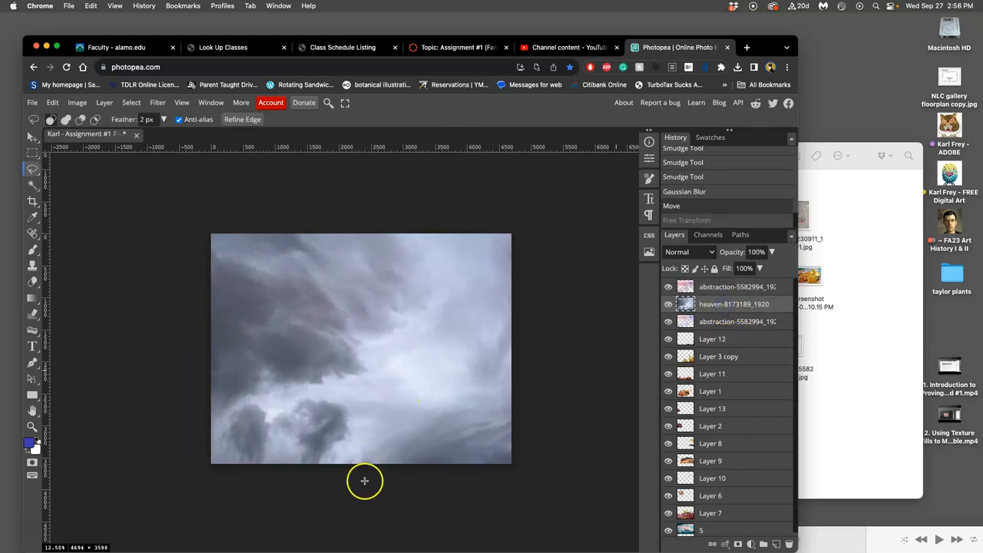
pyautogui.click(52, 103)
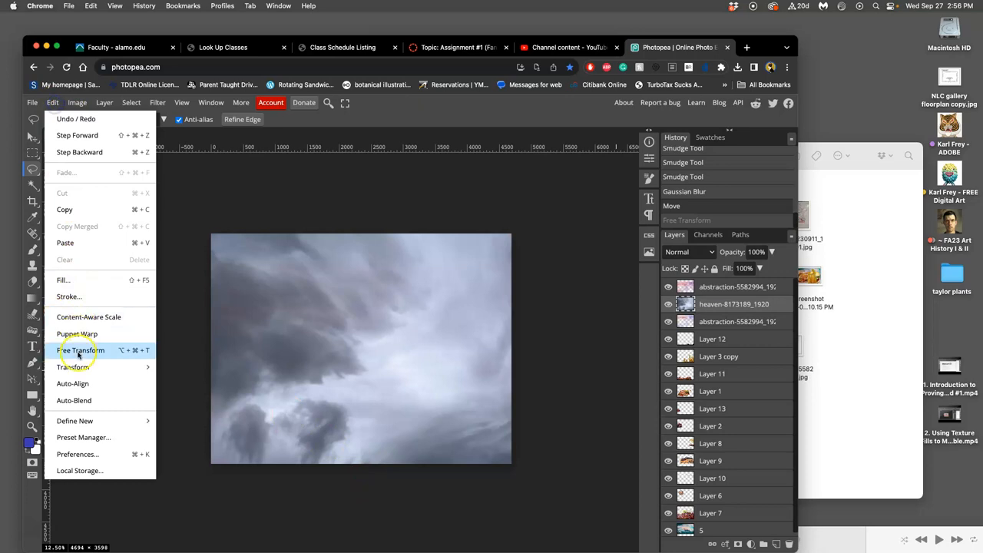
pyautogui.click(80, 350)
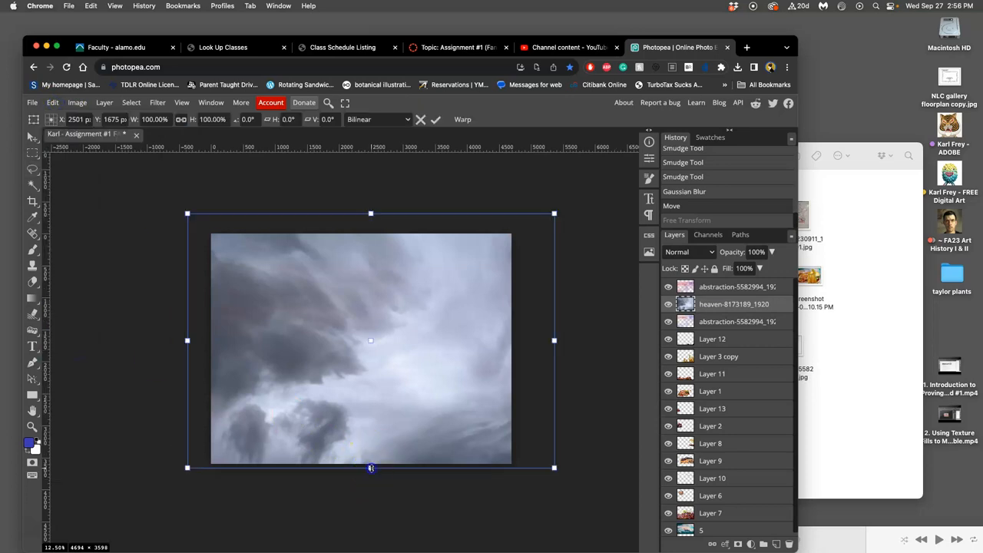
pyautogui.moveTo(371, 468); pyautogui.dragTo(373, 548)
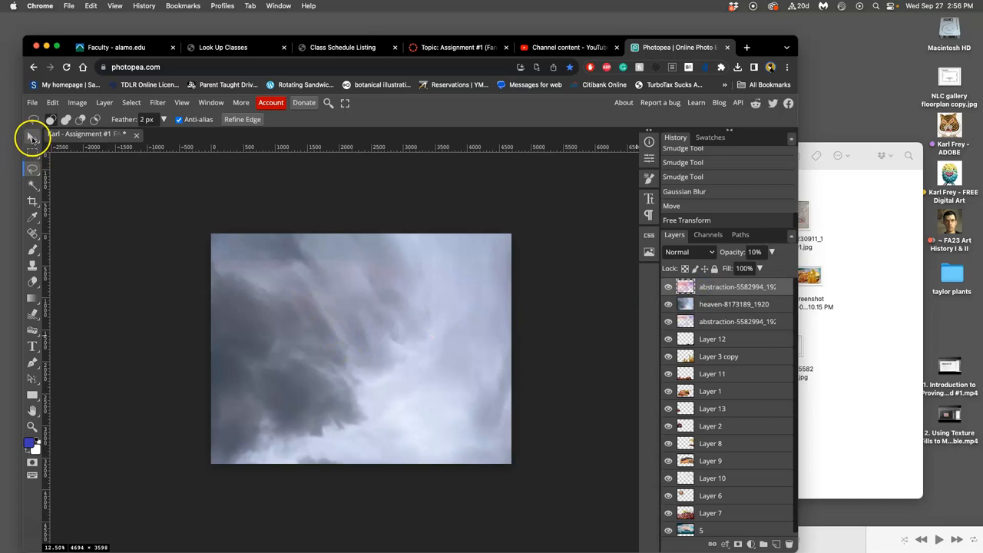
# Select the Move tool and lower the heaven layer's opacity to about 14%.
pyautogui.click(32, 138)
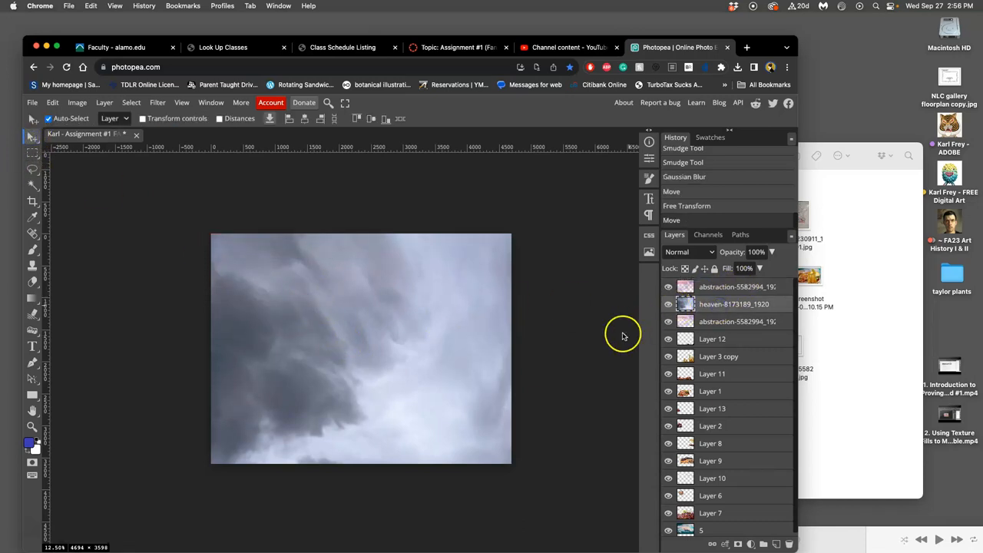
pyautogui.moveTo(768, 269); pyautogui.dragTo(767, 269)
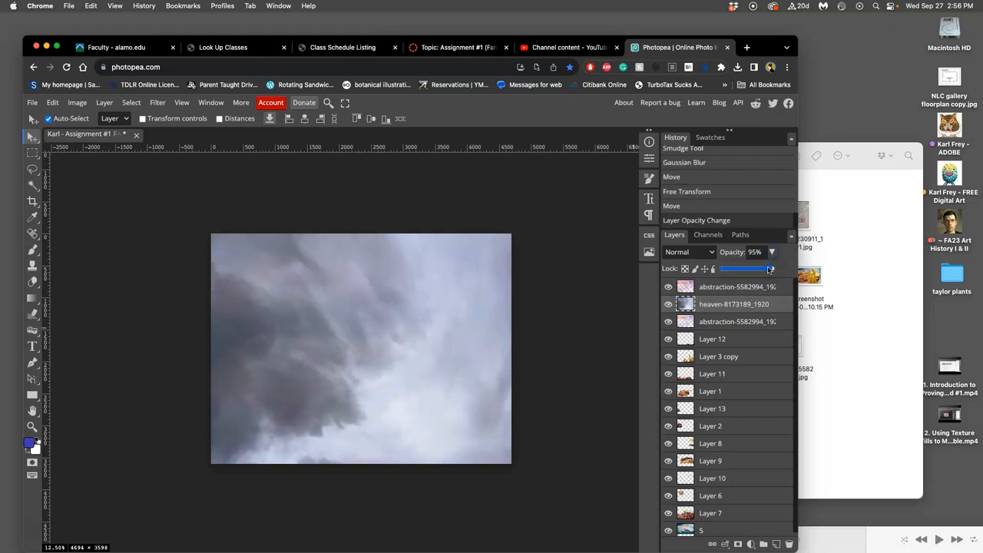
pyautogui.moveTo(766, 268); pyautogui.dragTo(739, 268)
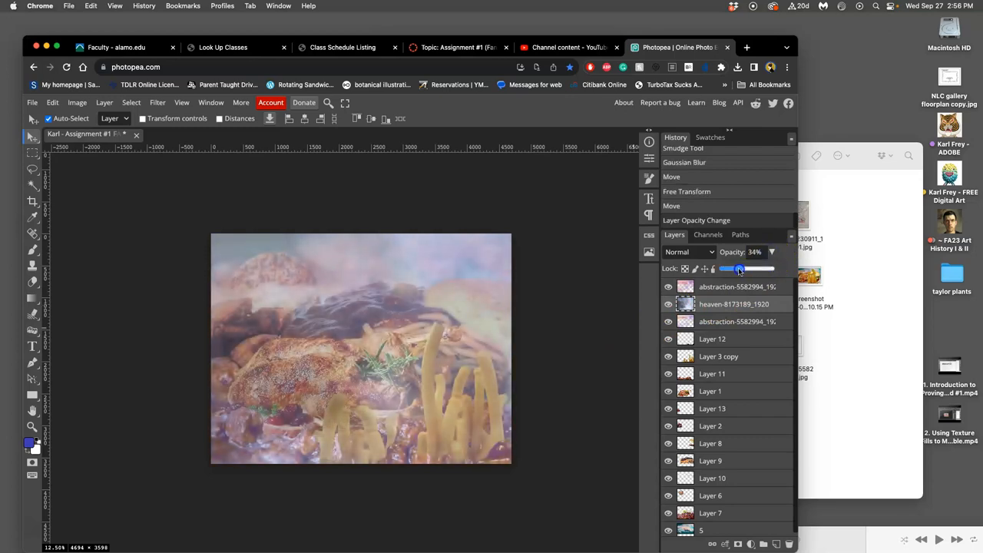
pyautogui.moveTo(740, 268); pyautogui.dragTo(737, 268)
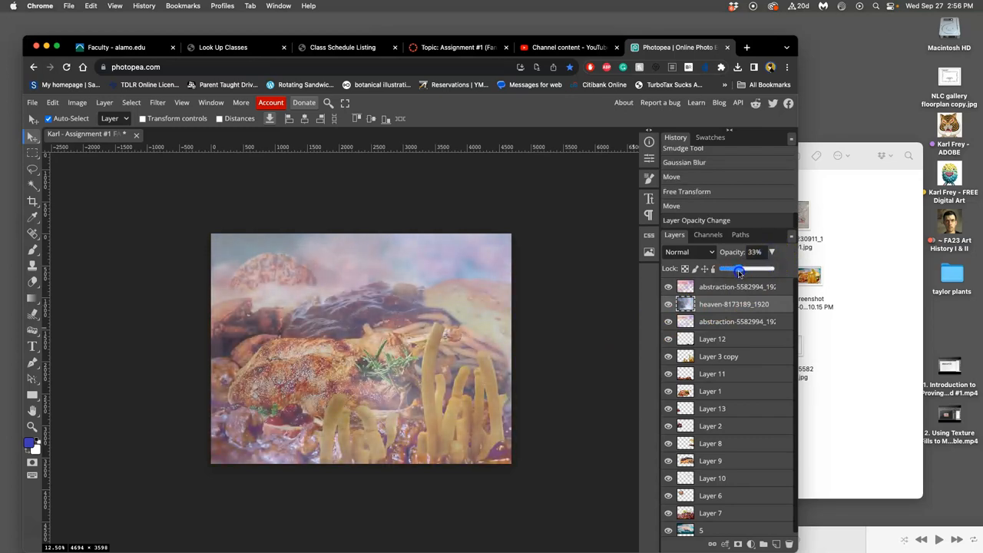
pyautogui.moveTo(738, 268); pyautogui.dragTo(722, 269)
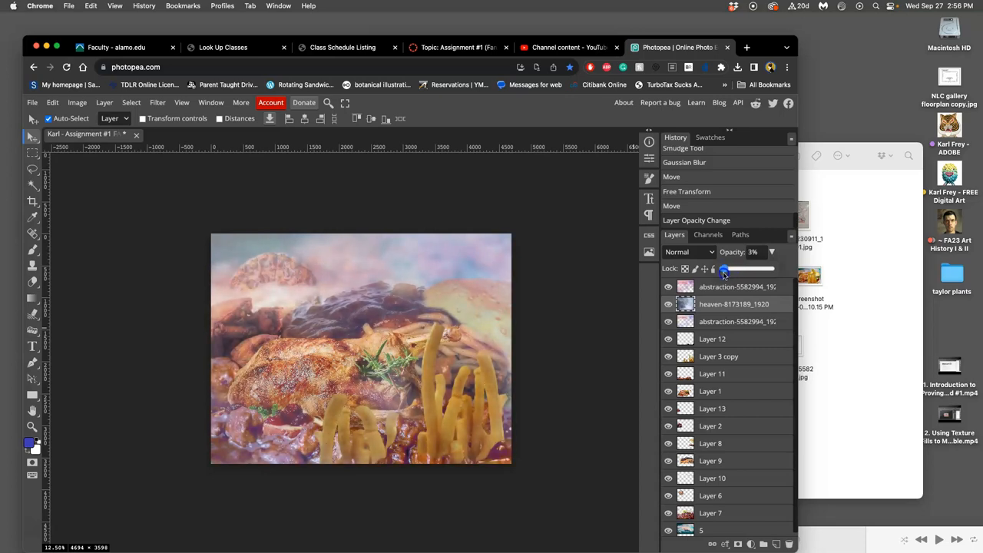
pyautogui.moveTo(723, 268); pyautogui.dragTo(731, 268)
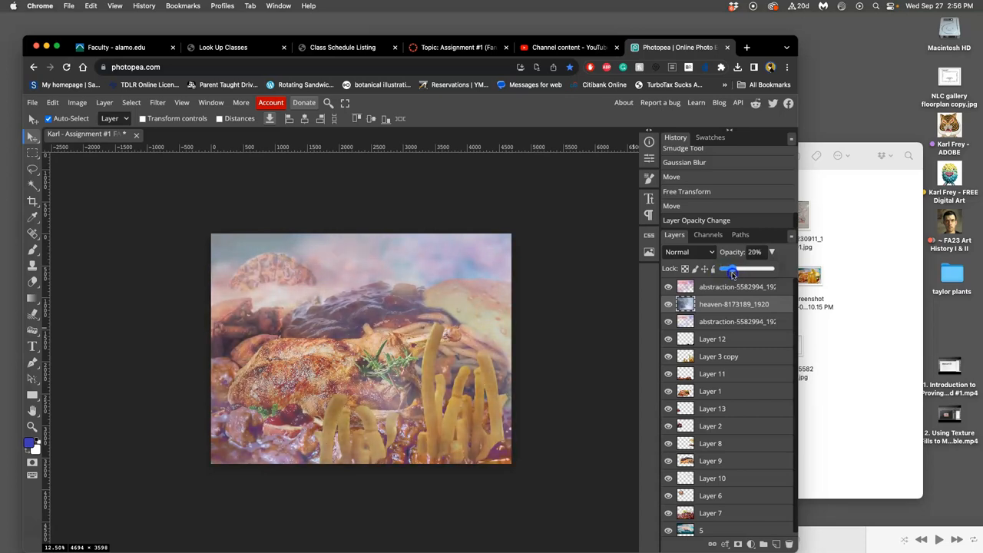
pyautogui.moveTo(729, 268); pyautogui.dragTo(726, 268)
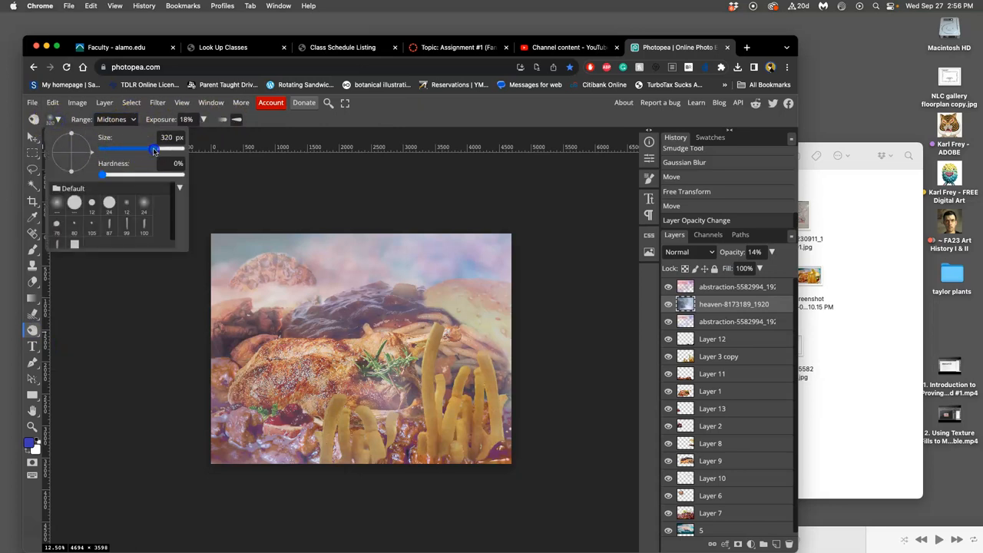
# Enlarge the Burn brush to about 666 px and burn cloud patches, viewing the layer at 100% opacity.
pyautogui.moveTo(153, 150); pyautogui.dragTo(169, 150)
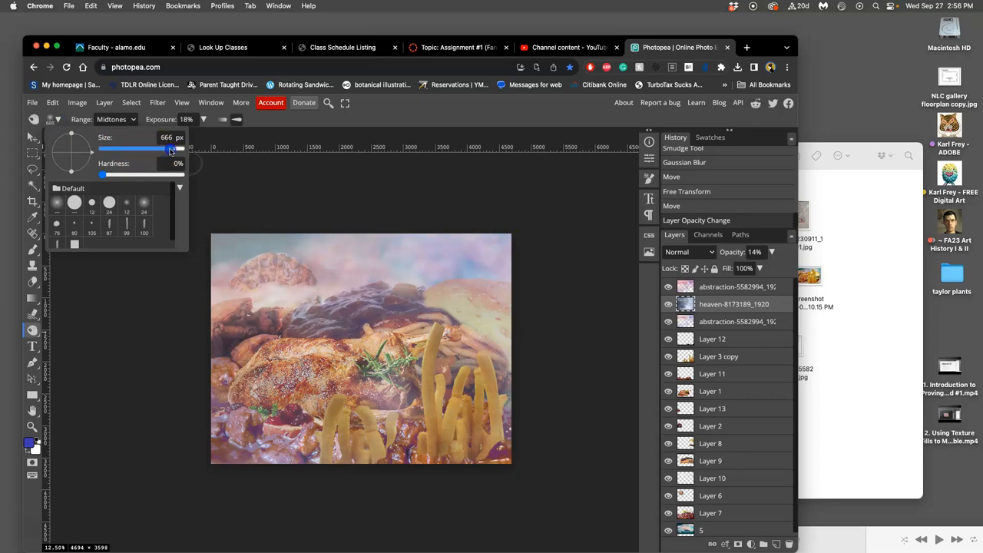
pyautogui.moveTo(165, 149); pyautogui.dragTo(181, 148)
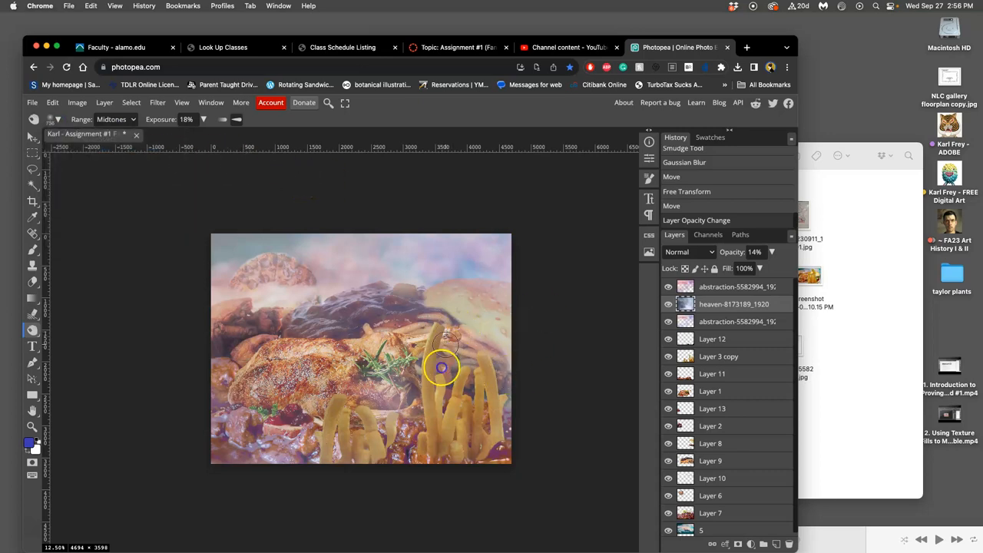
pyautogui.moveTo(442, 368); pyautogui.dragTo(507, 335)
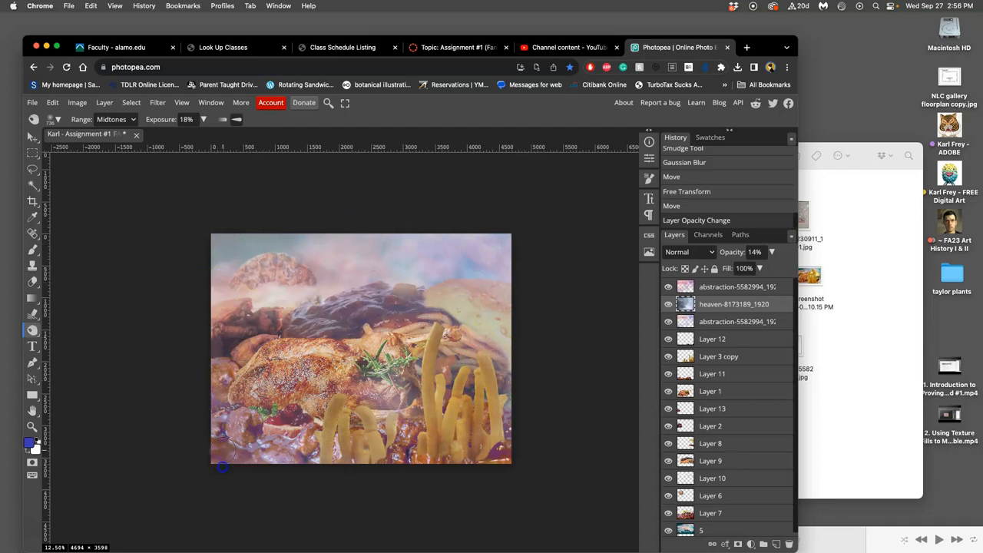
pyautogui.click(275, 449)
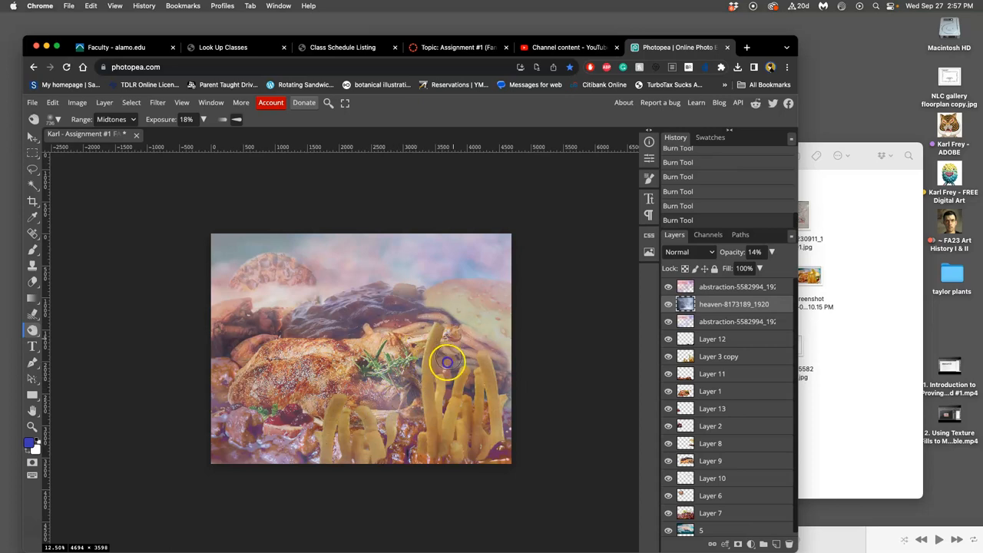
pyautogui.moveTo(449, 361); pyautogui.dragTo(500, 336)
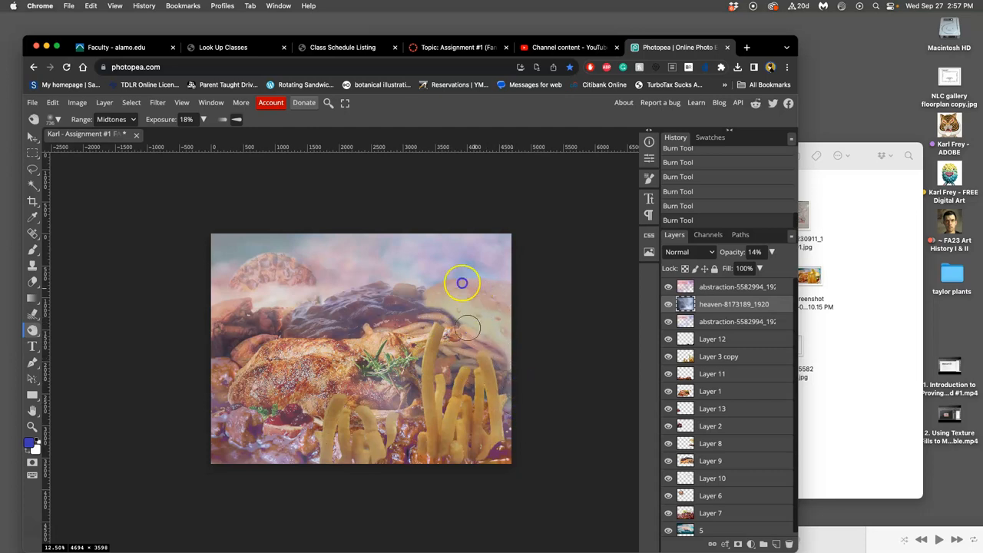
pyautogui.moveTo(669, 290)
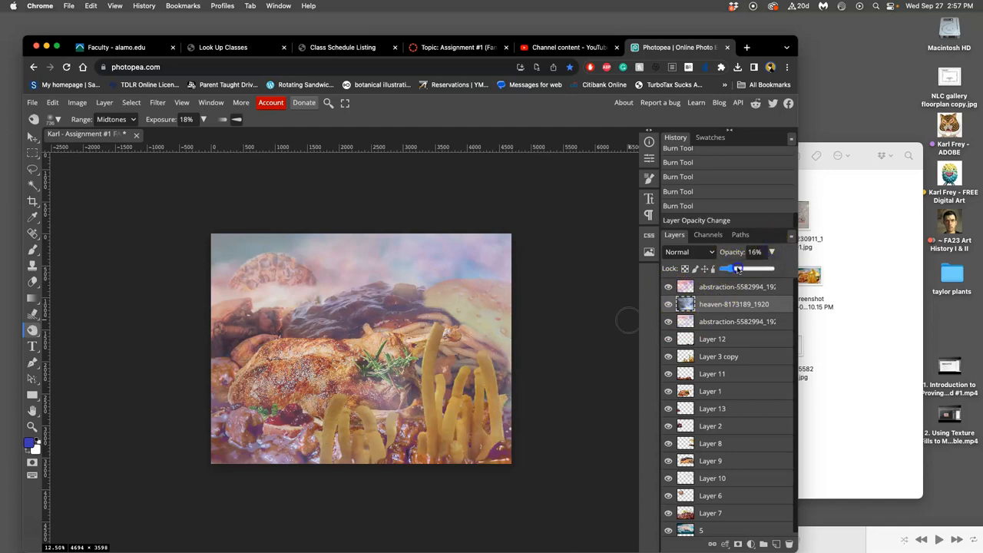
pyautogui.moveTo(737, 269); pyautogui.dragTo(772, 269)
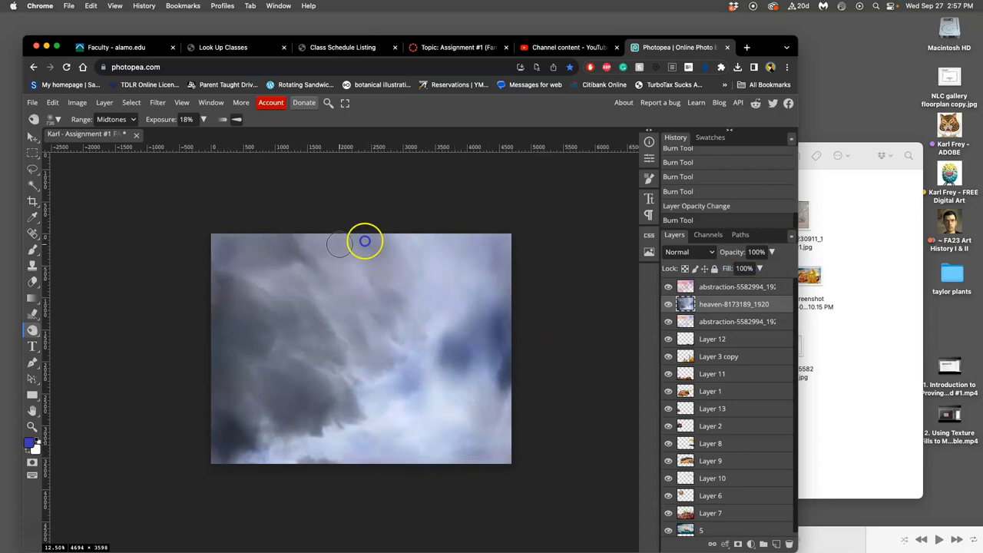
pyautogui.moveTo(398, 382)
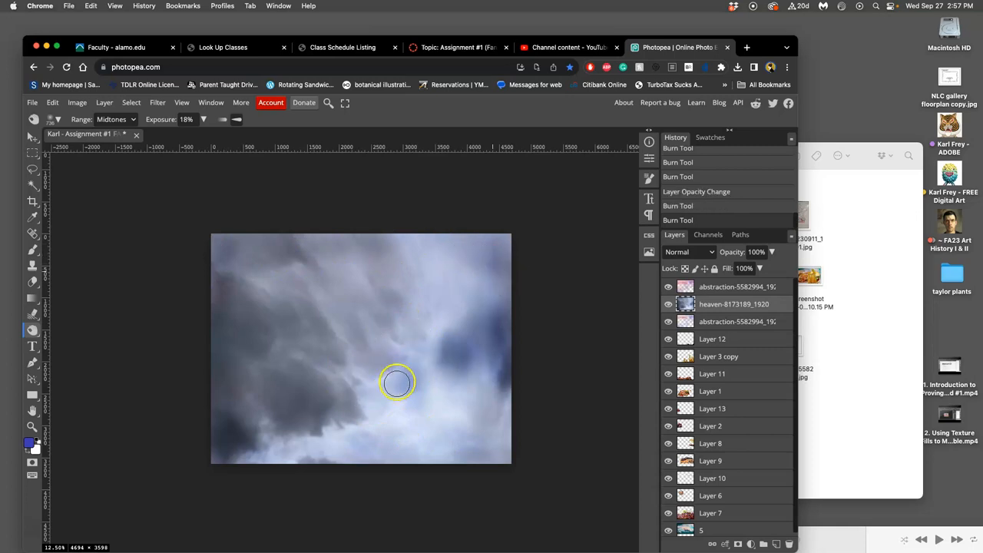
pyautogui.moveTo(397, 382); pyautogui.dragTo(348, 415)
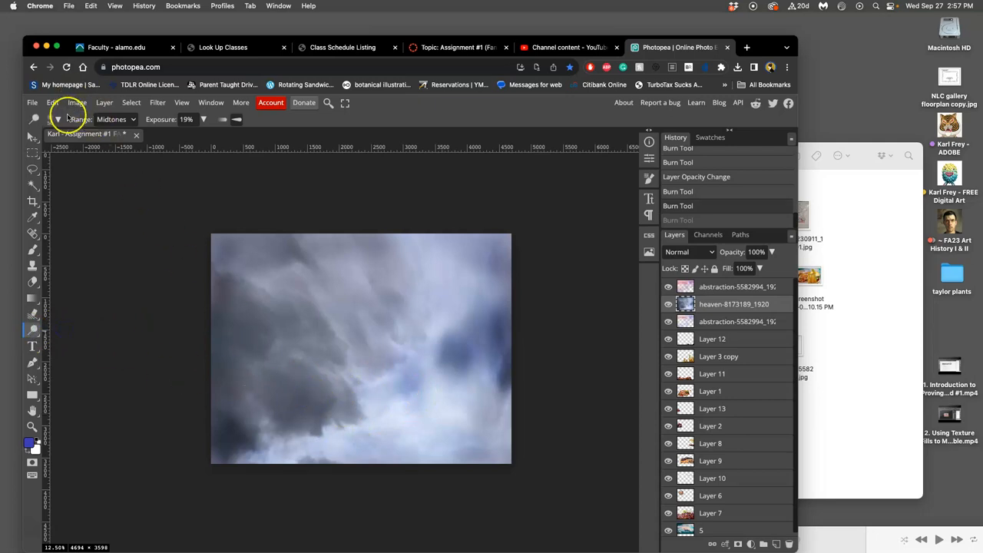
# Dodge part of the heaven clouds and fade that layer to about 17% opacity.
pyautogui.click(57, 120)
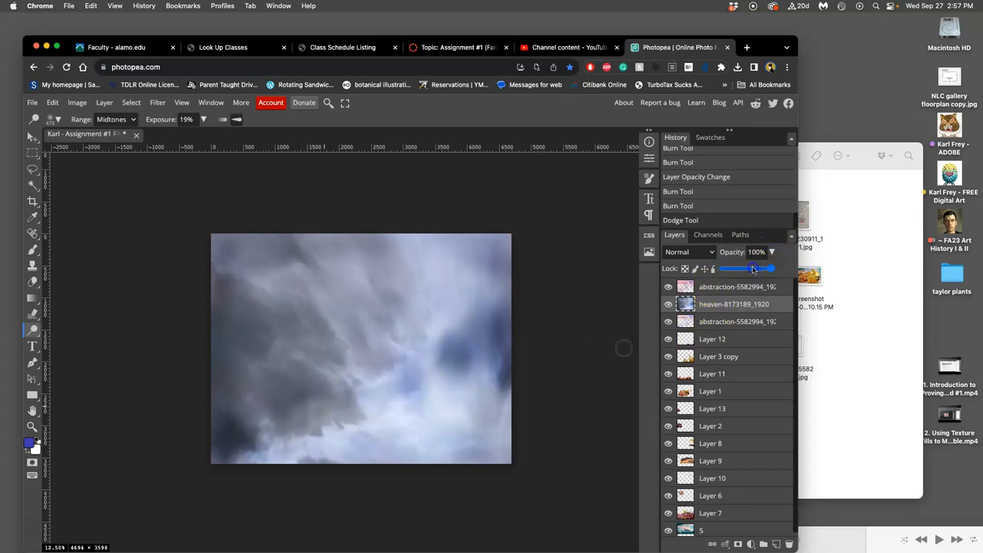
pyautogui.moveTo(747, 268); pyautogui.dragTo(729, 268)
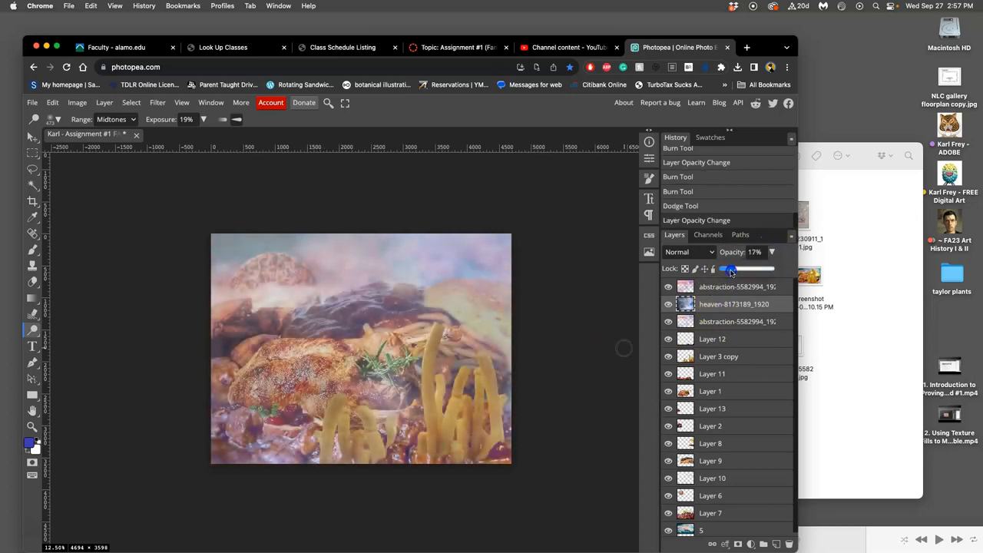
pyautogui.moveTo(730, 269); pyautogui.dragTo(727, 269)
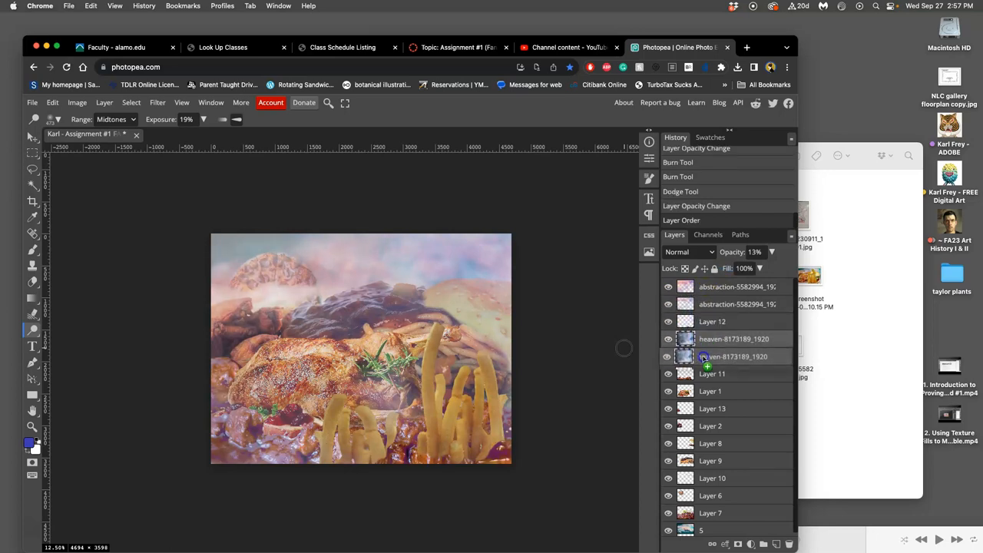
# Move the heaven layer beneath Layer 12, erase clouds over the right noodles, and set 14% opacity.
pyautogui.moveTo(733, 356); pyautogui.dragTo(734, 321)
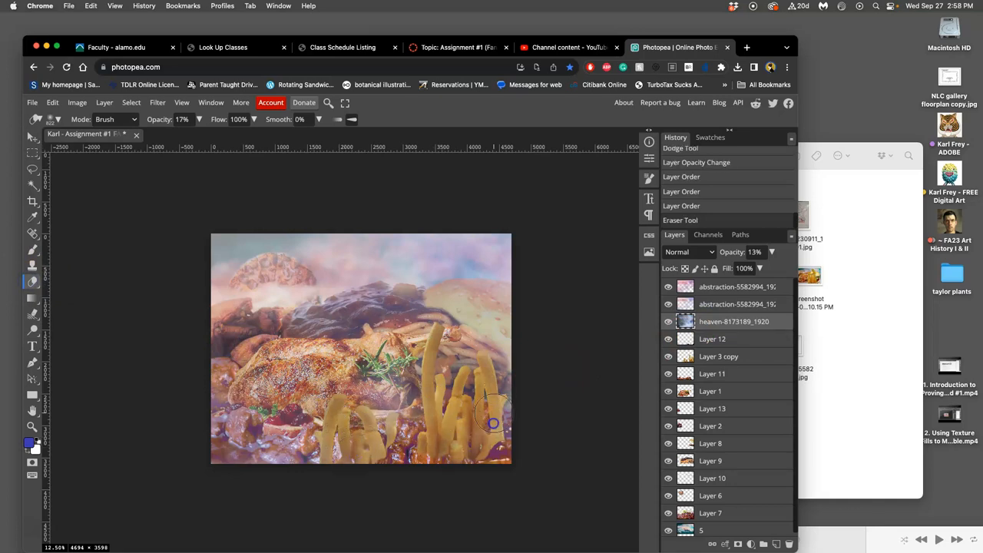
pyautogui.moveTo(493, 423); pyautogui.dragTo(363, 361)
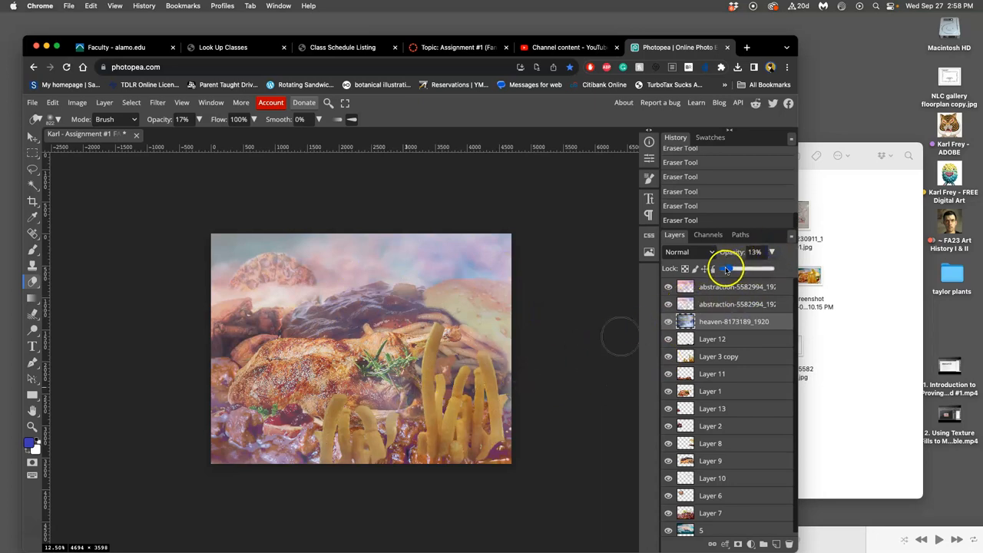
pyautogui.moveTo(724, 268); pyautogui.dragTo(728, 268)
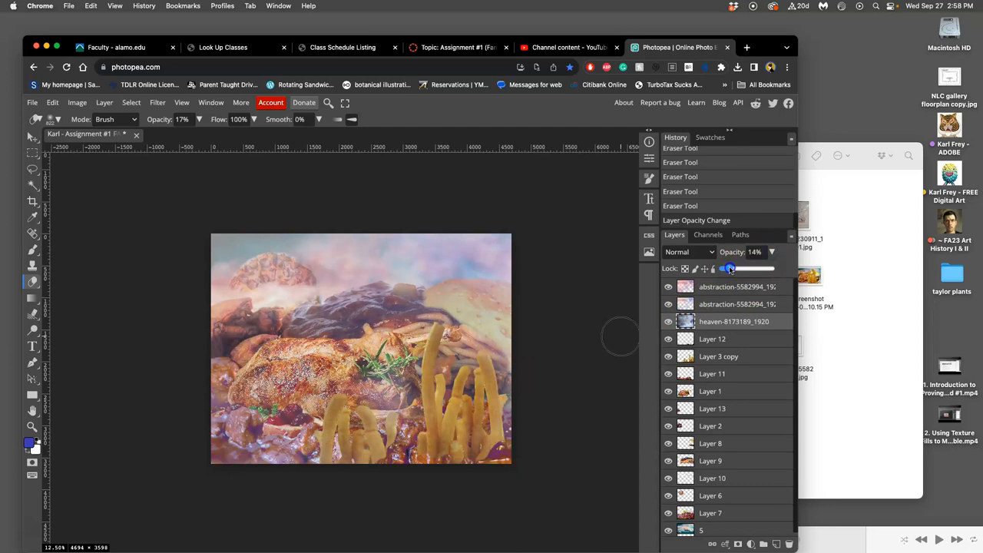
# Fade the lower abstraction layer to about 52% opacity.
pyautogui.moveTo(730, 268); pyautogui.dragTo(741, 268)
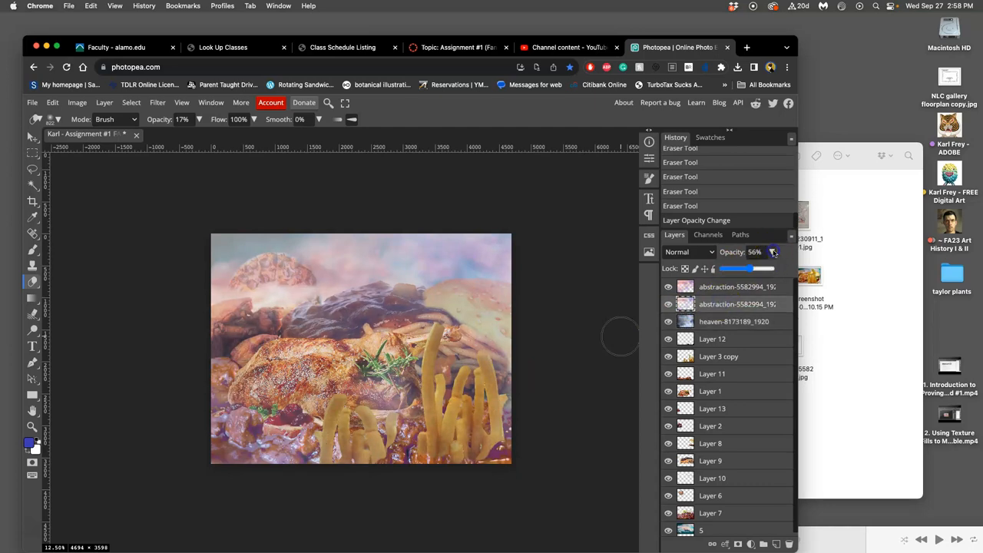
pyautogui.moveTo(749, 268); pyautogui.dragTo(740, 268)
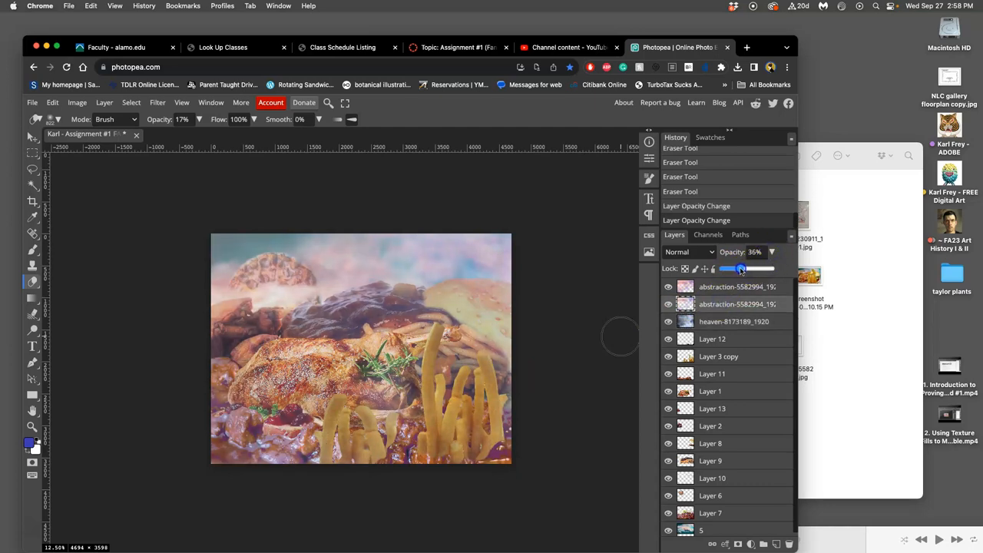
pyautogui.moveTo(739, 269); pyautogui.dragTo(753, 269)
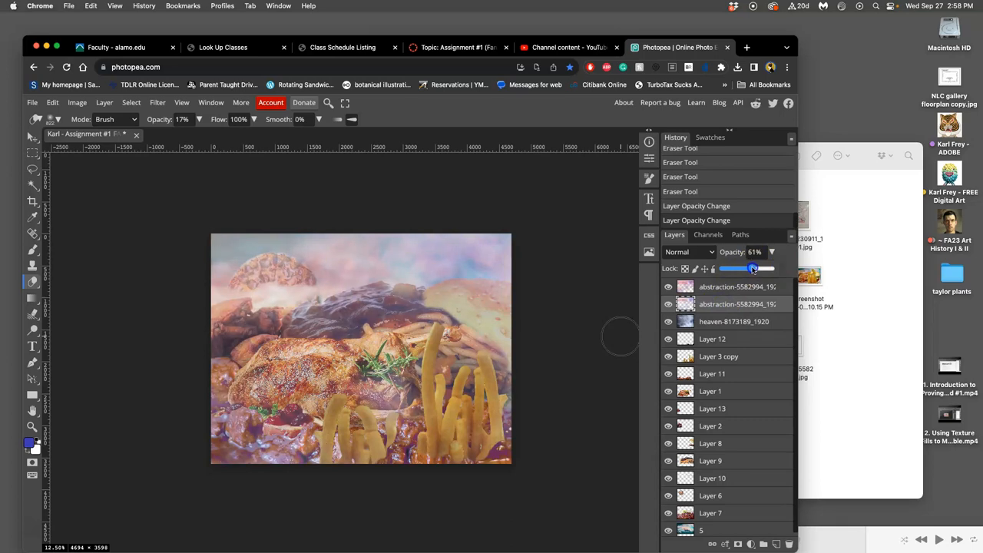
pyautogui.moveTo(752, 268); pyautogui.dragTo(745, 268)
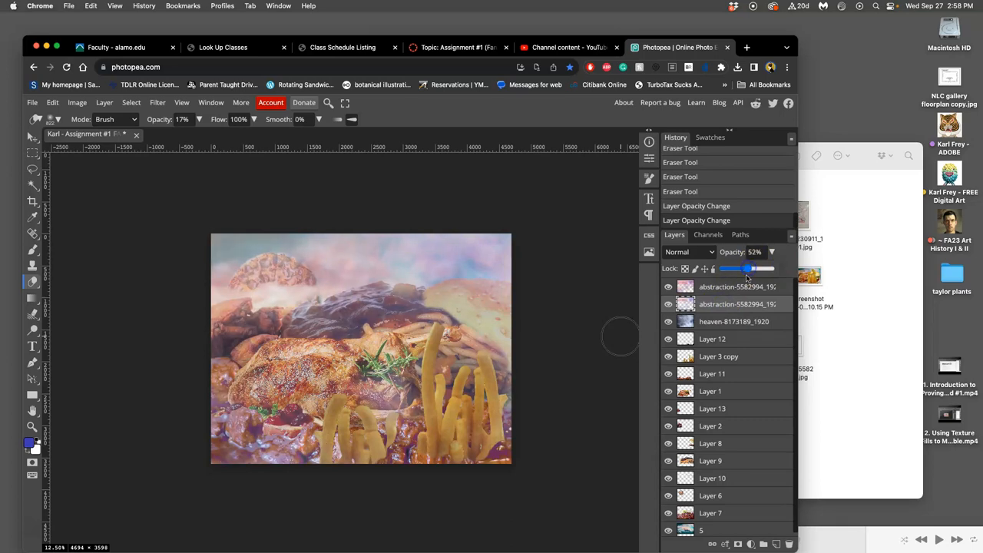
pyautogui.moveTo(747, 269); pyautogui.dragTo(724, 269)
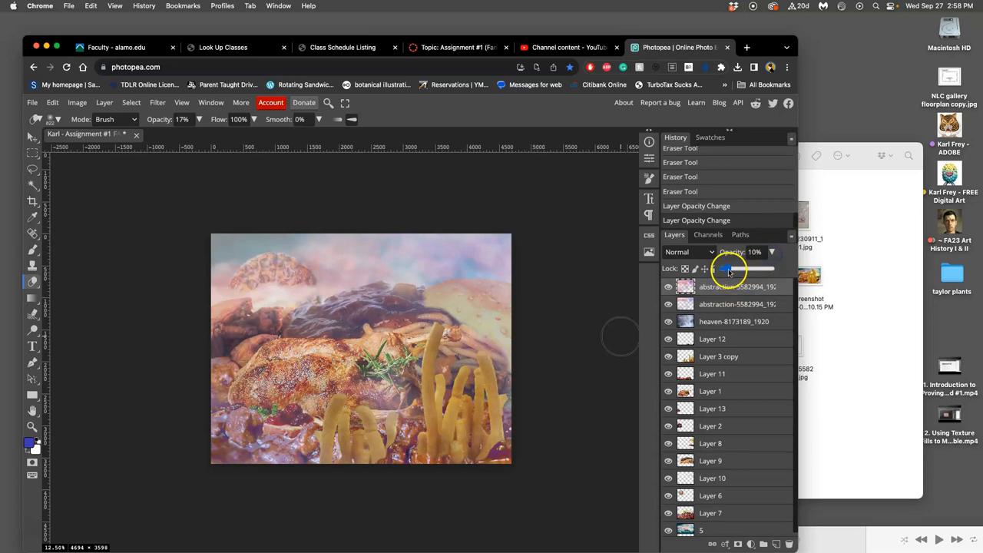
pyautogui.moveTo(728, 268); pyautogui.dragTo(723, 268)
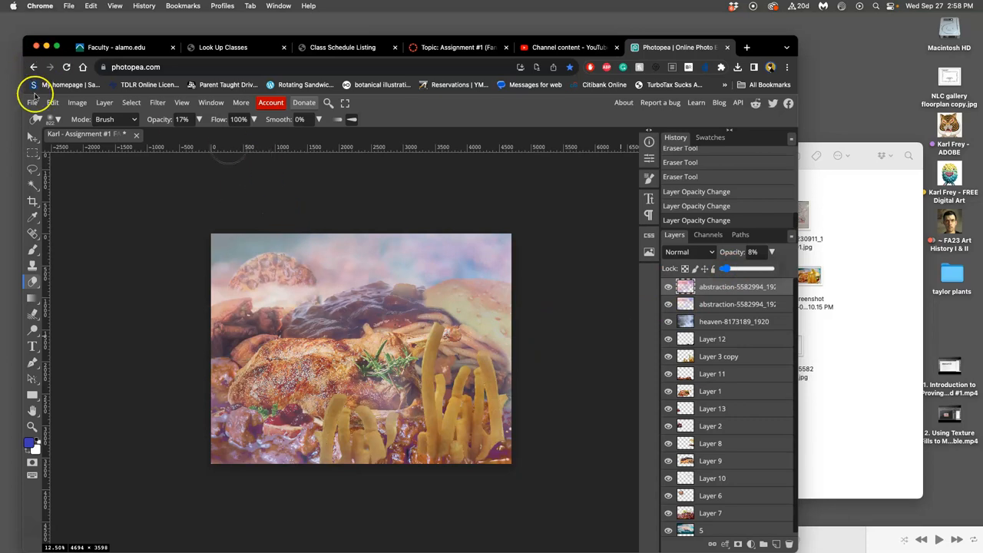
# Save the collage document as a PSD.
pyautogui.click(32, 102)
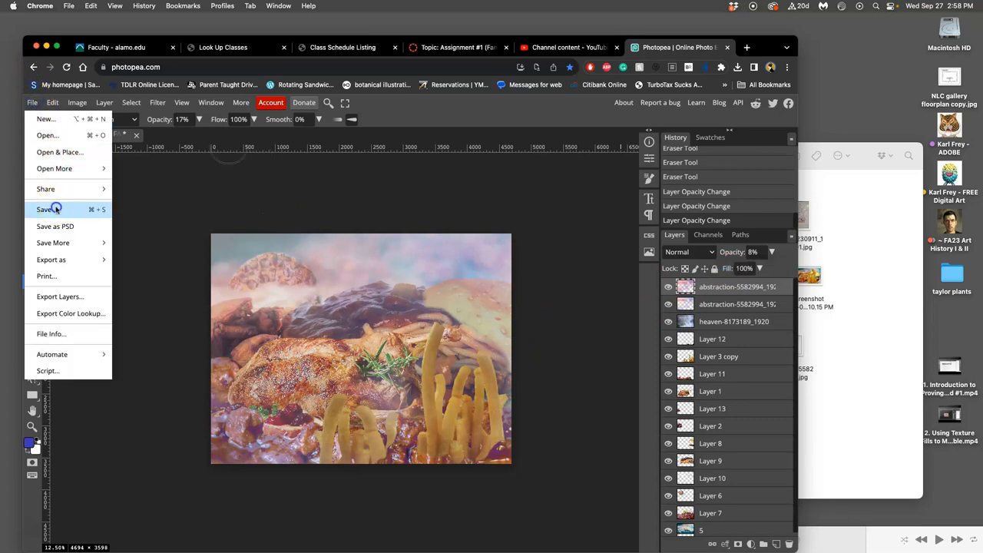
pyautogui.click(45, 208)
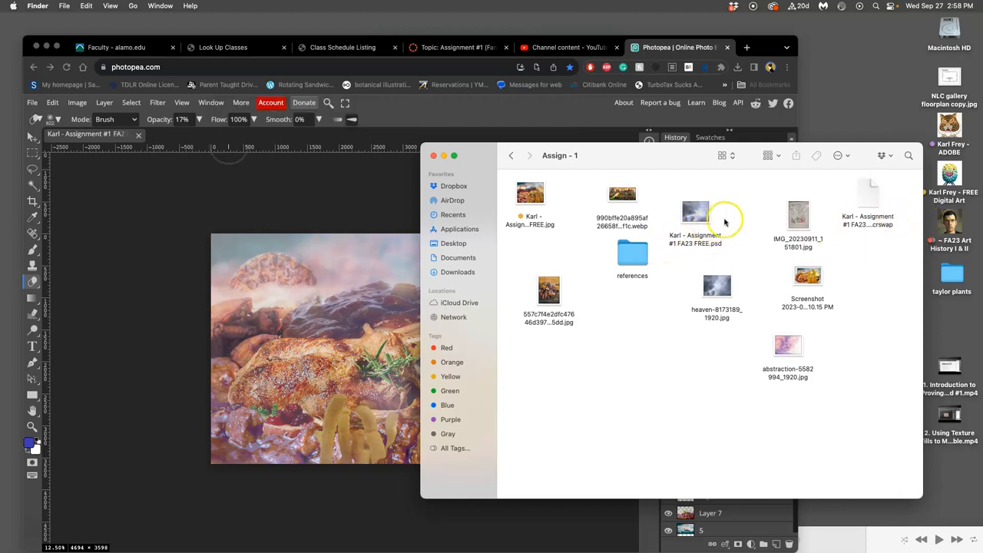
pyautogui.rightClick(695, 215)
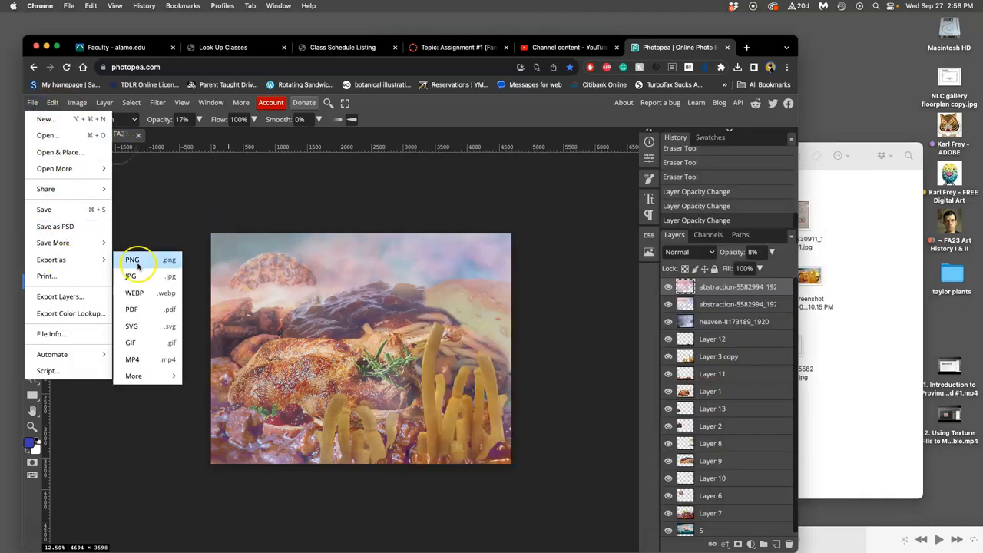
pyautogui.moveTo(130, 275)
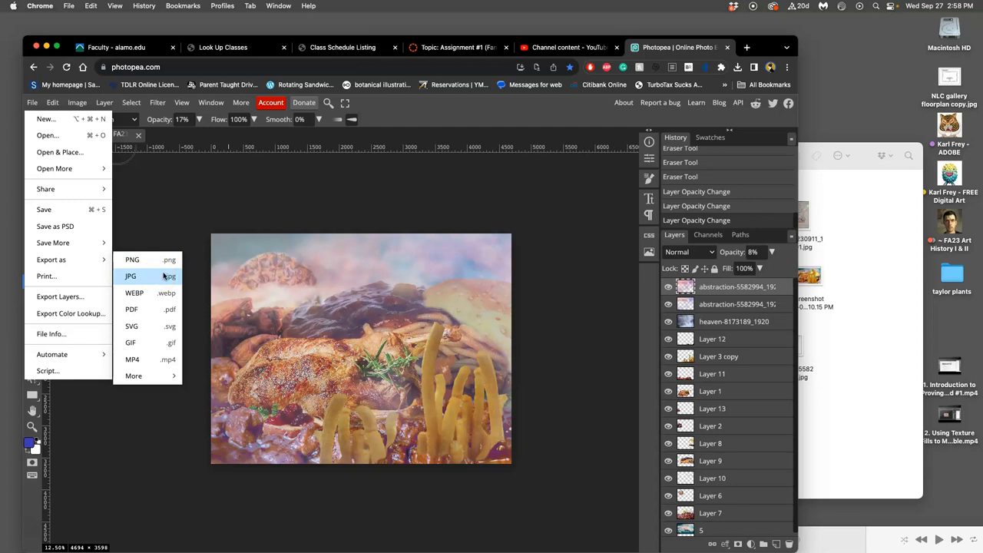
# Export the collage as a 100% quality JPG and dismiss the ad-blocker notice.
pyautogui.click(131, 276)
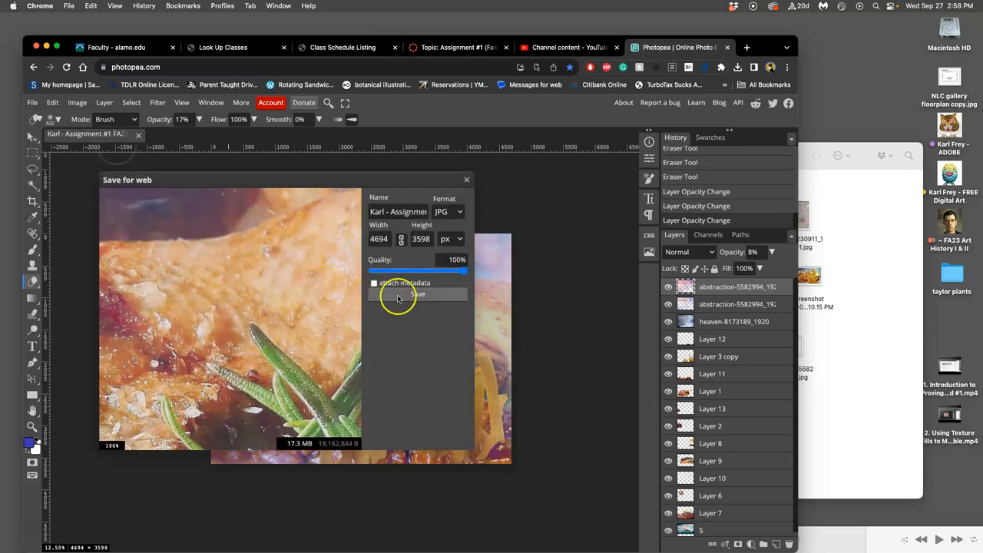
pyautogui.click(418, 294)
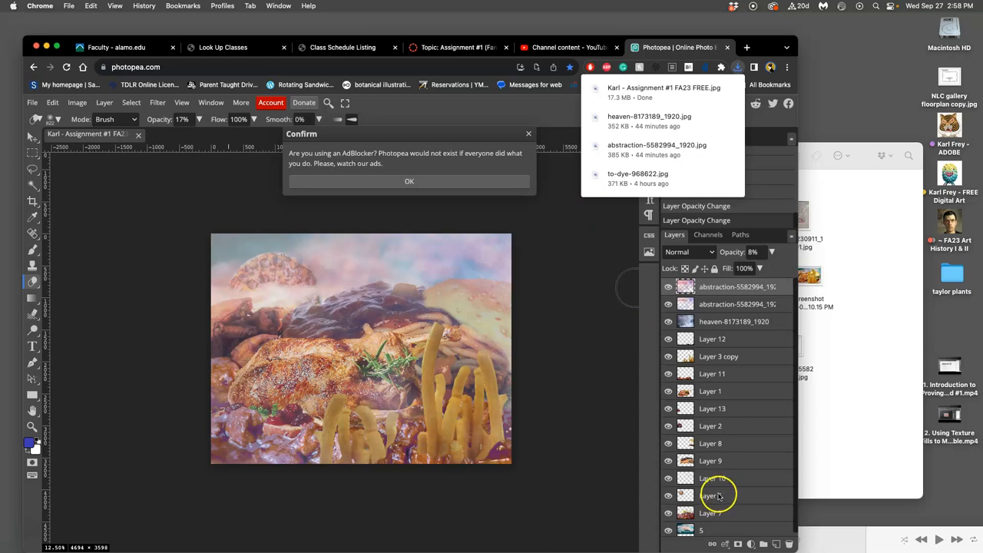
pyautogui.click(409, 181)
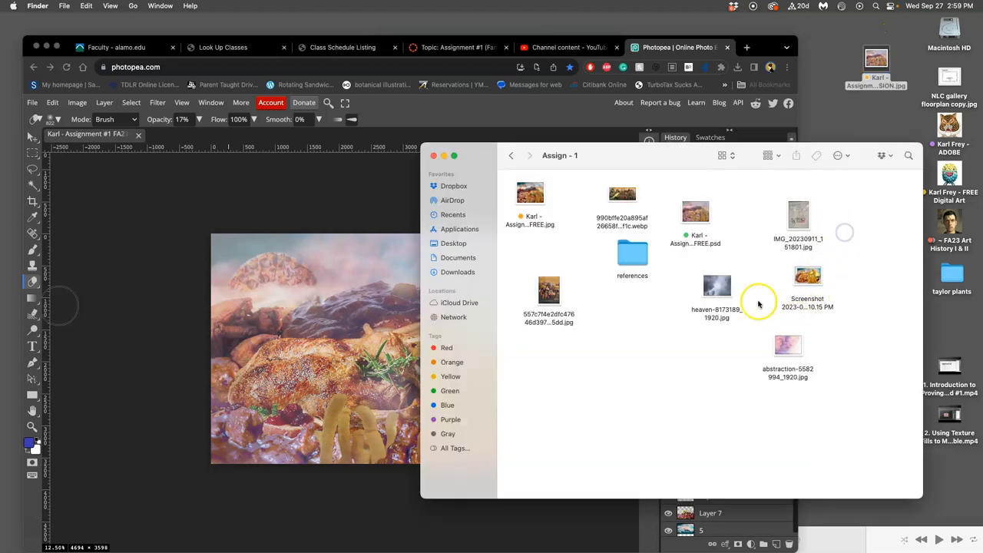
# Open the exported collage JPG from the Assign - 1 folder in Preview.
pyautogui.click(530, 193)
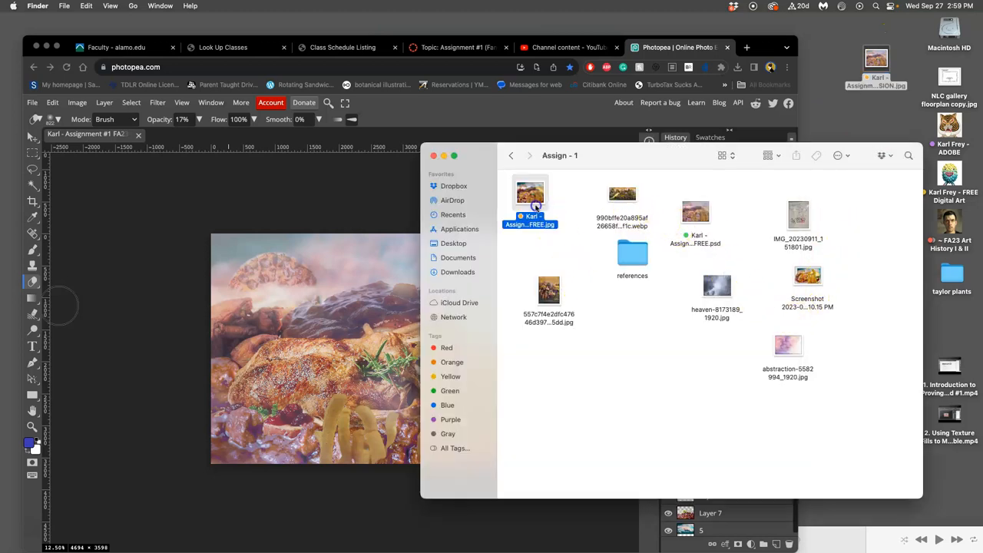
pyautogui.doubleClick(529, 194)
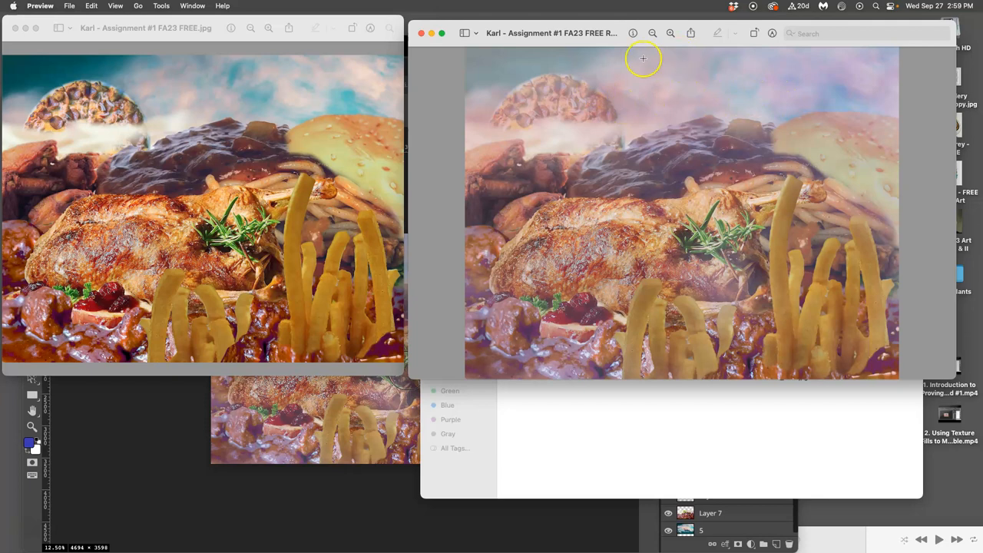
pyautogui.moveTo(663, 138)
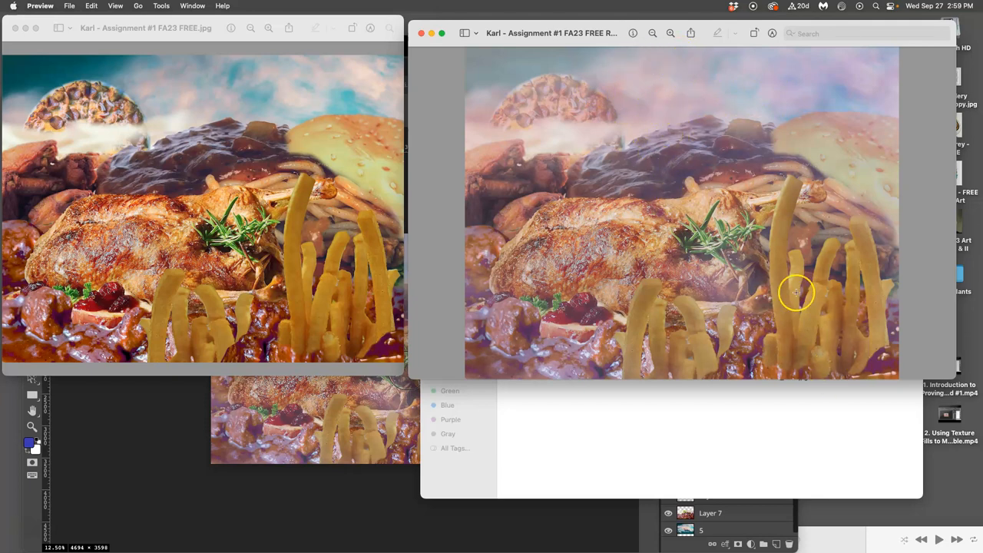
pyautogui.moveTo(744, 374)
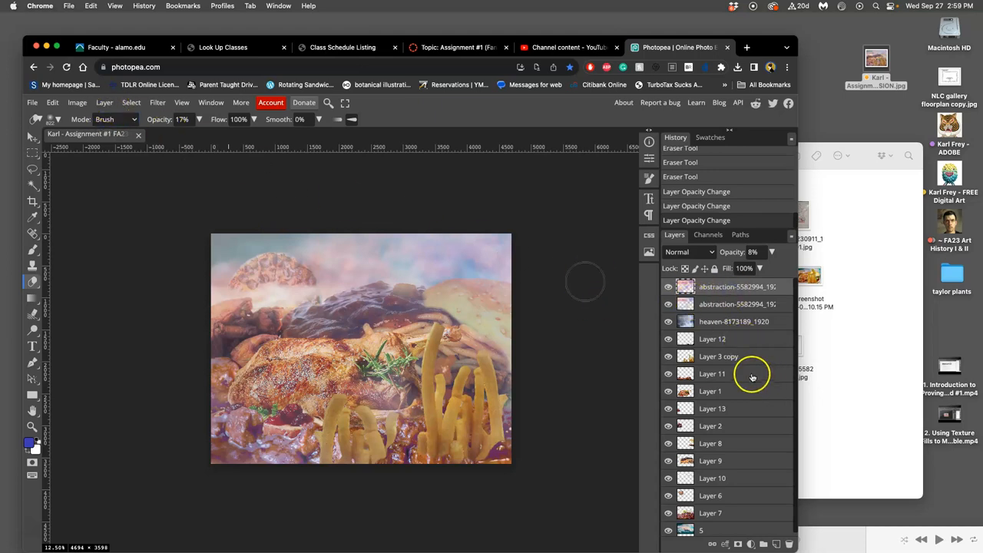
pyautogui.moveTo(801, 536)
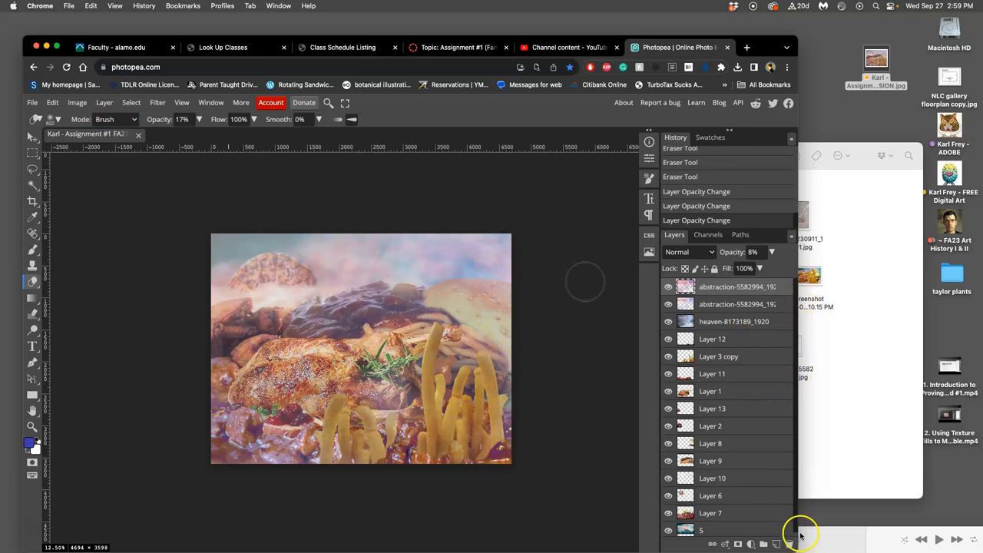
pyautogui.moveTo(789, 321)
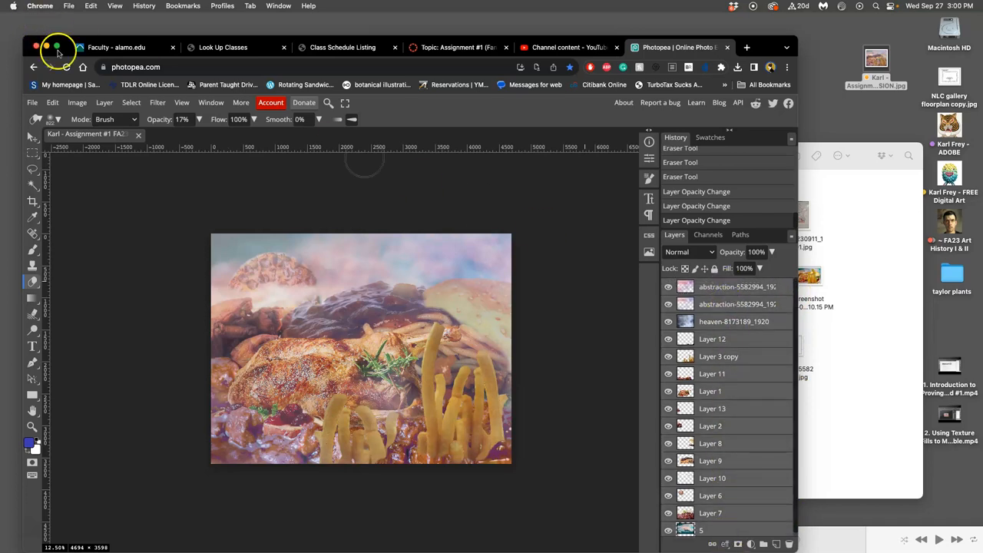
# Bring up the Layer menu to merge the collage into one layer.
pyautogui.click(103, 102)
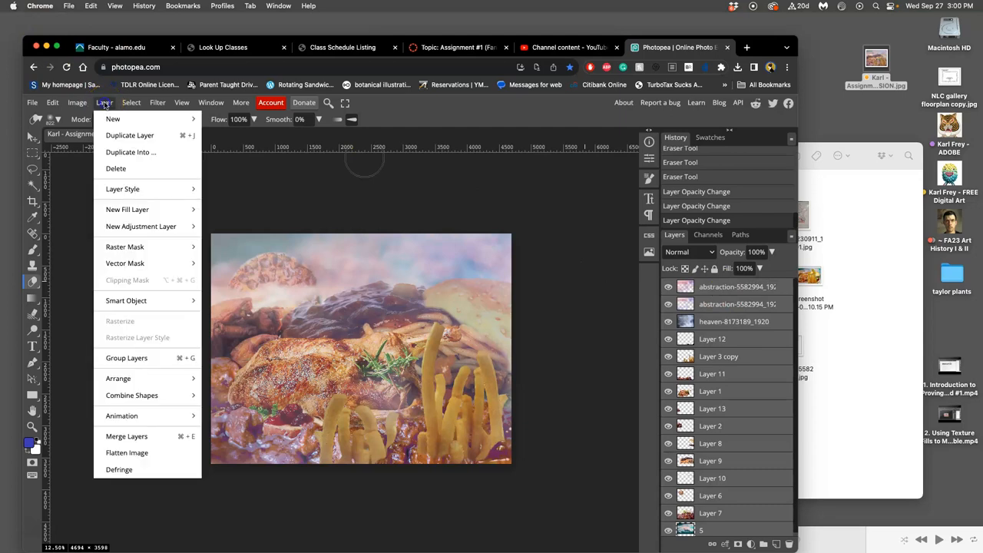
pyautogui.moveTo(126, 435)
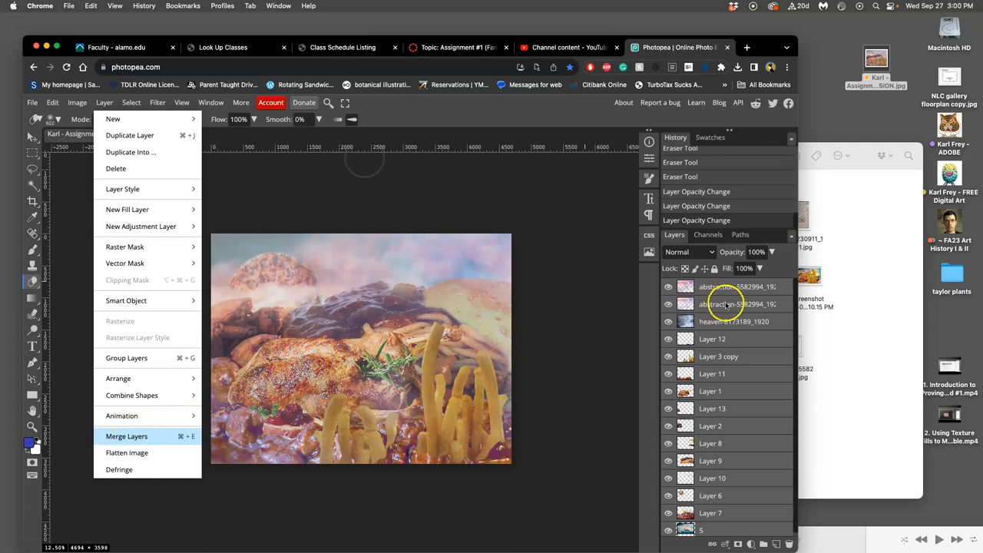
pyautogui.moveTo(701, 286)
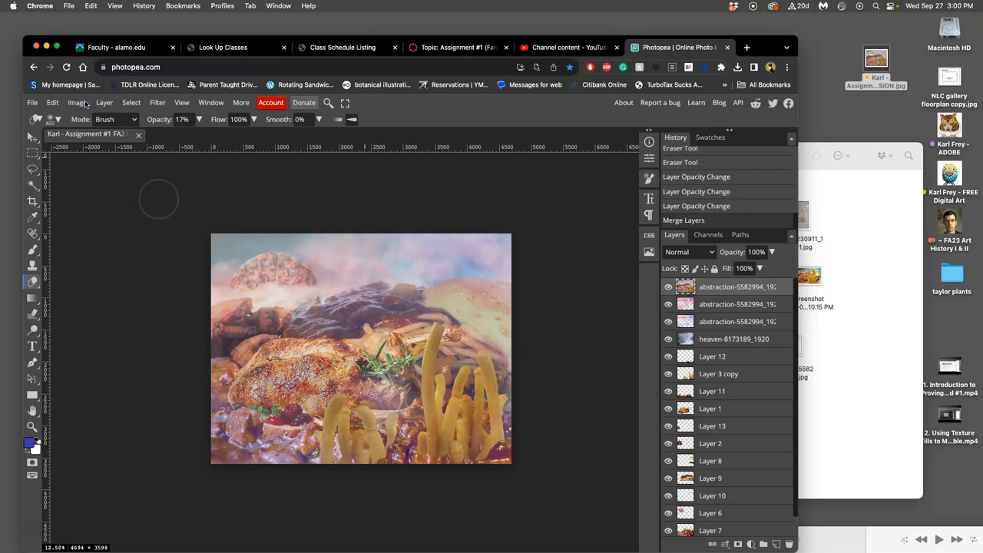
pyautogui.moveTo(140, 102)
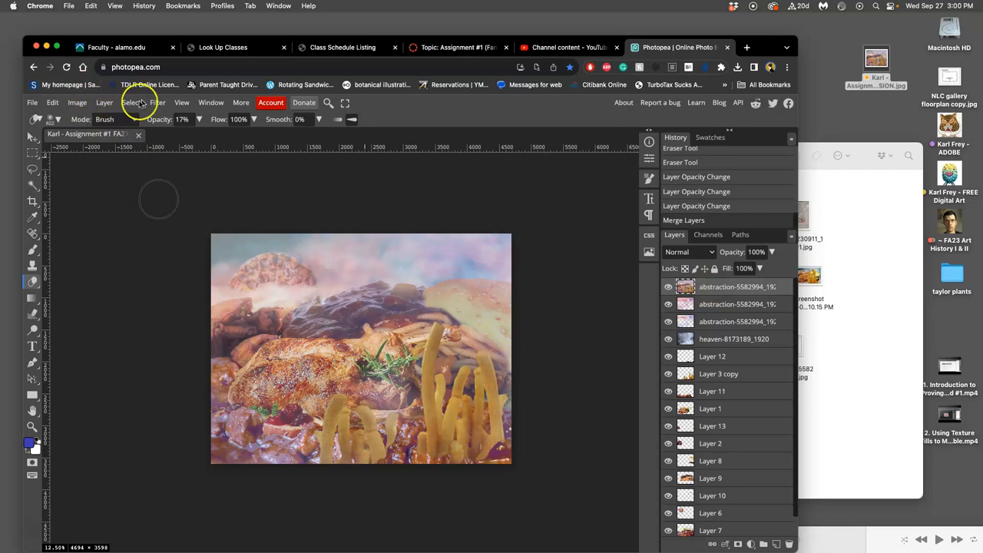
# Apply Levels to the merged collage with a midtone gamma of 0.79.
pyautogui.click(77, 102)
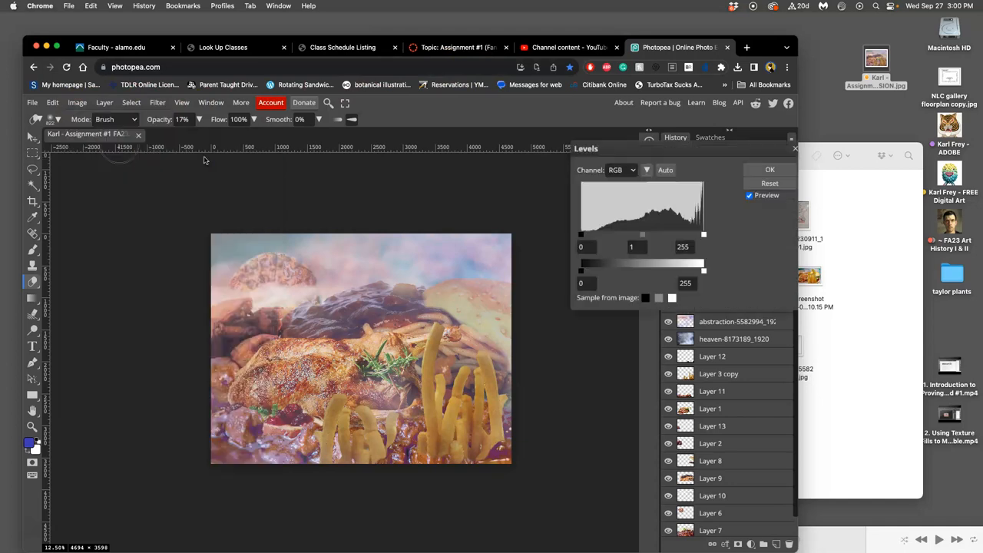
pyautogui.moveTo(643, 234); pyautogui.dragTo(653, 234)
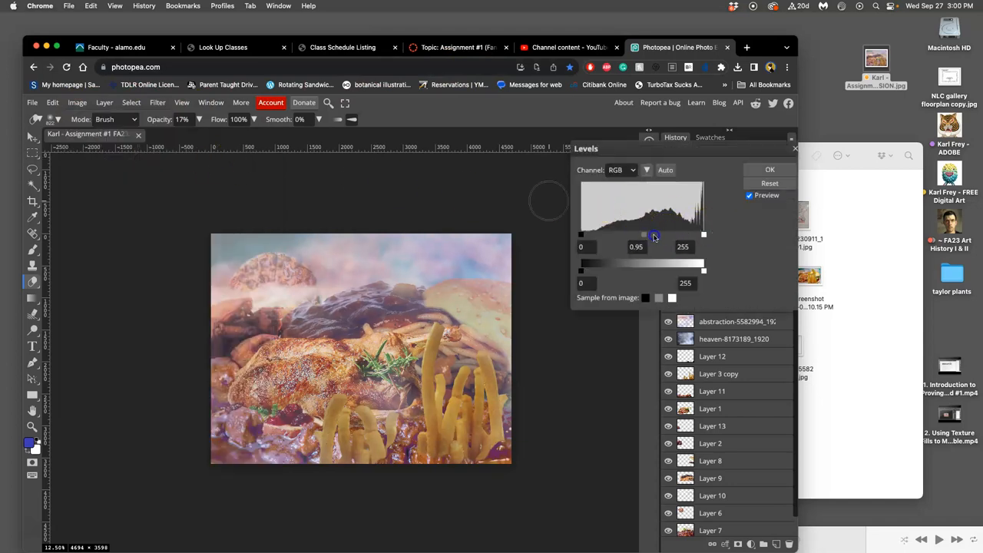
pyautogui.moveTo(653, 234); pyautogui.dragTo(649, 234)
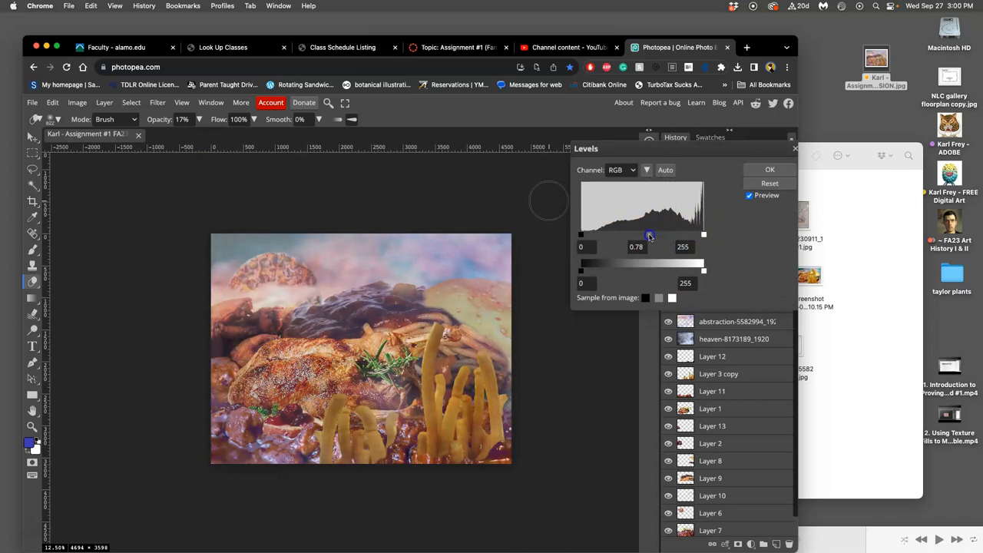
pyautogui.moveTo(649, 235); pyautogui.dragTo(650, 235)
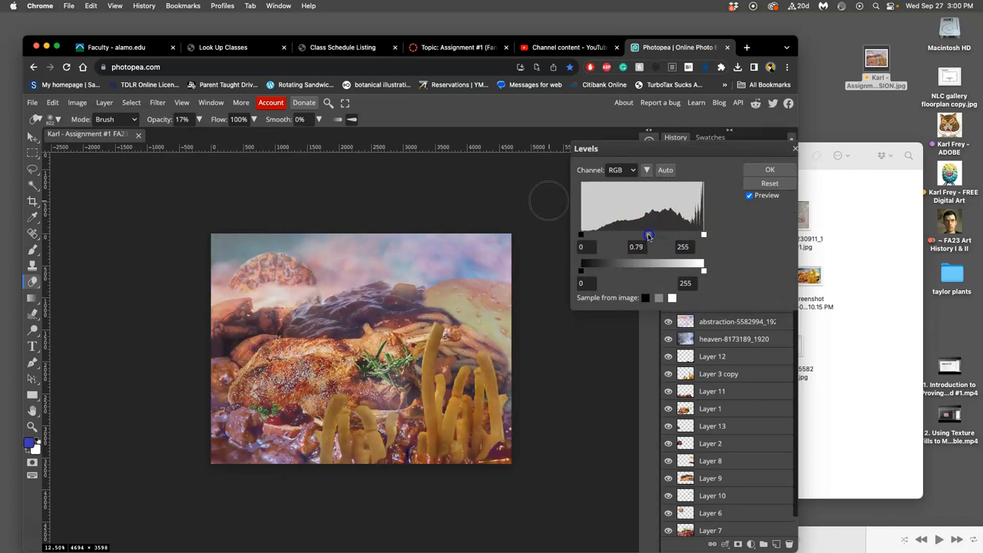
pyautogui.moveTo(647, 235); pyautogui.dragTo(652, 235)
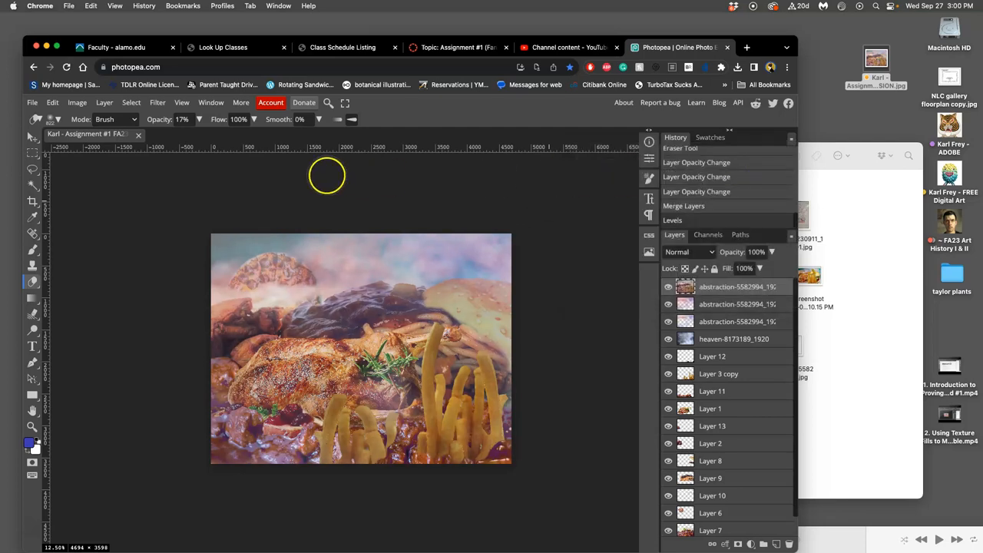
pyautogui.moveTo(130, 166)
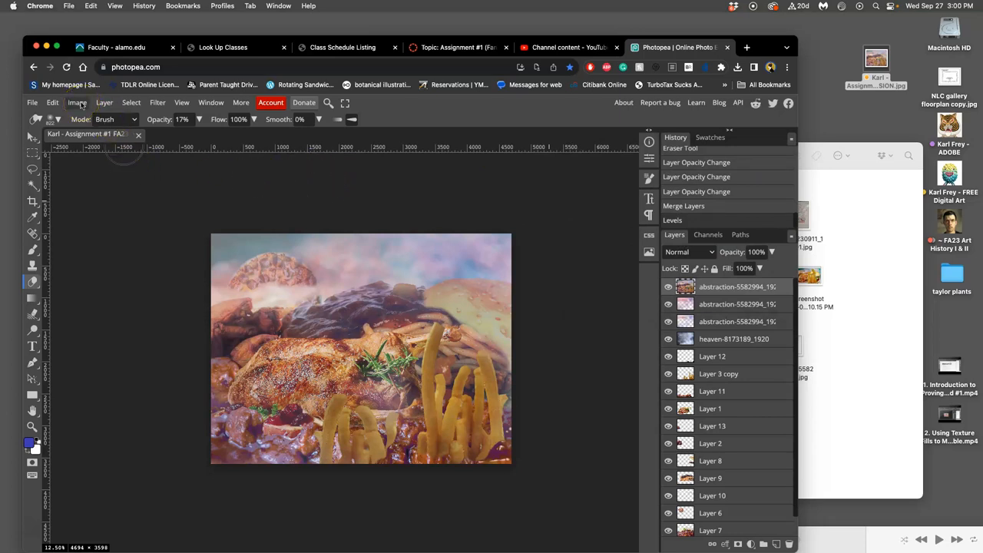
# Color-balance the midtones: Cyan-Red 9, Magenta-Green -1, Yellow-Blue -4.
pyautogui.click(77, 102)
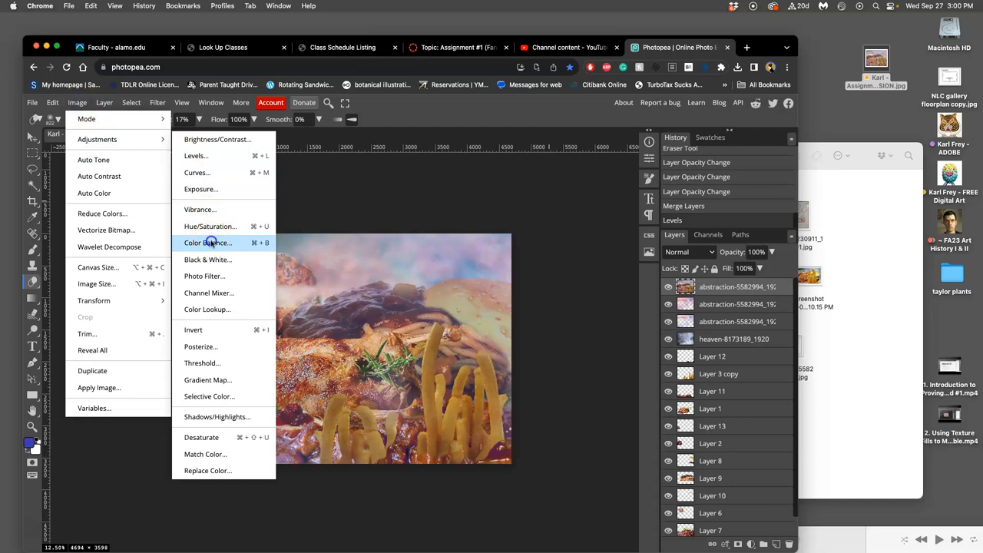
pyautogui.click(207, 242)
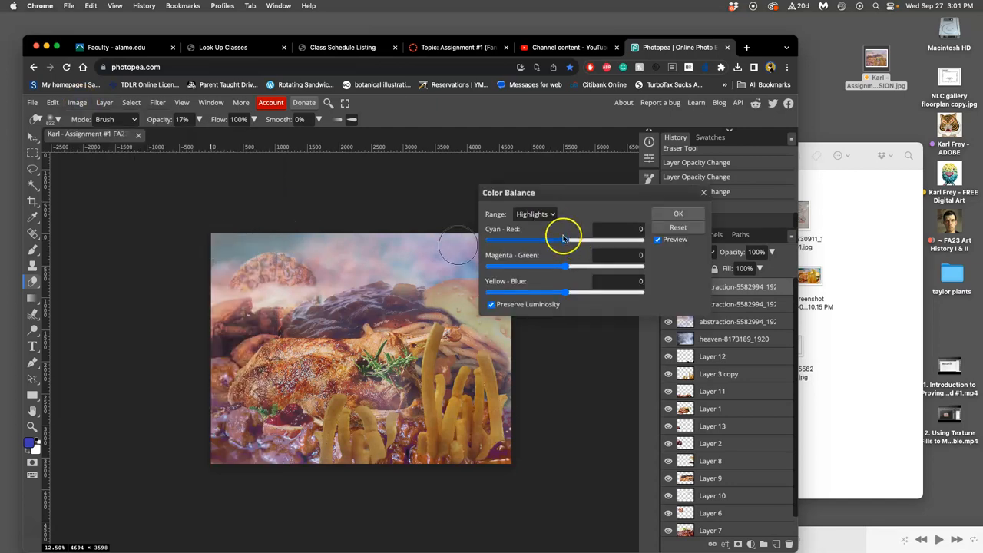
pyautogui.click(534, 214)
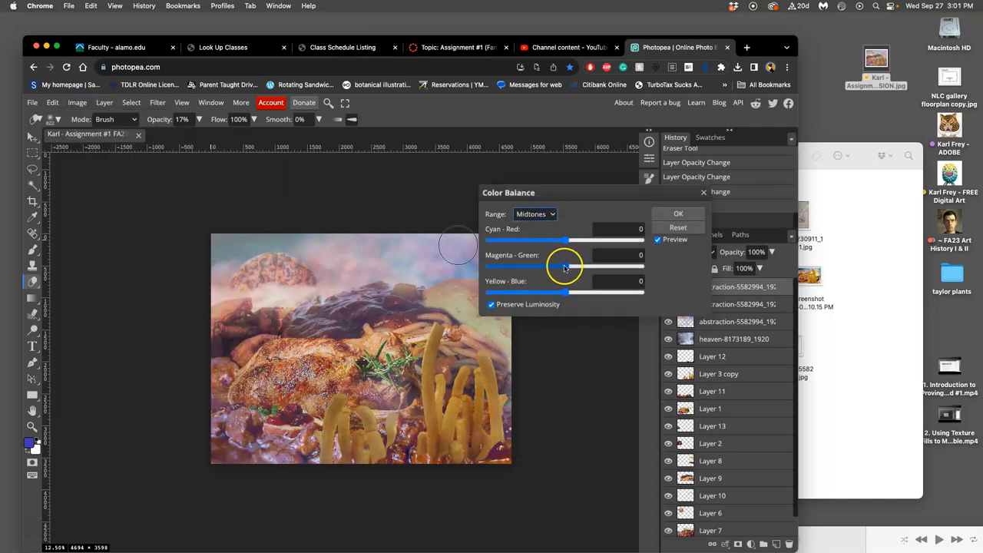
pyautogui.moveTo(568, 266); pyautogui.dragTo(565, 266)
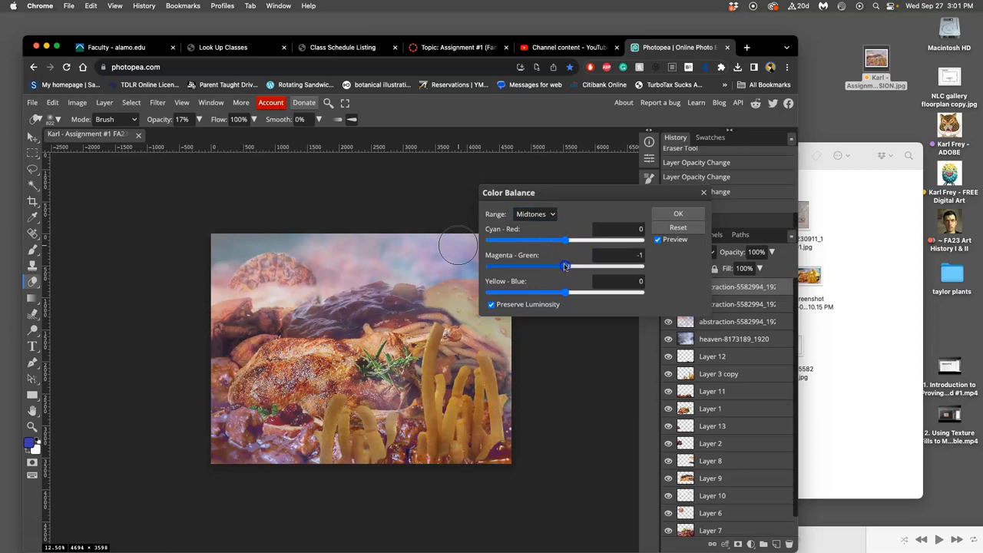
pyautogui.moveTo(565, 240); pyautogui.dragTo(568, 240)
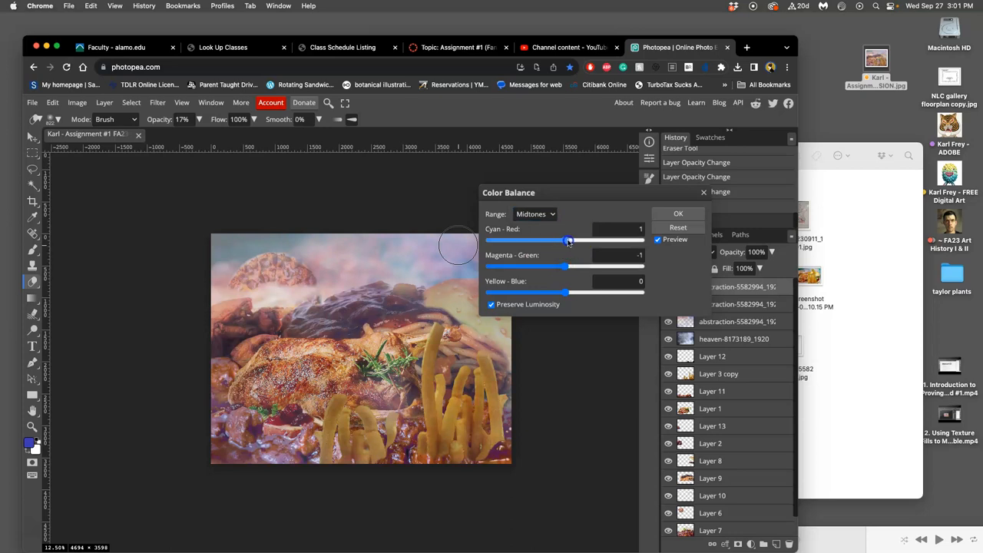
pyautogui.moveTo(568, 240); pyautogui.dragTo(572, 240)
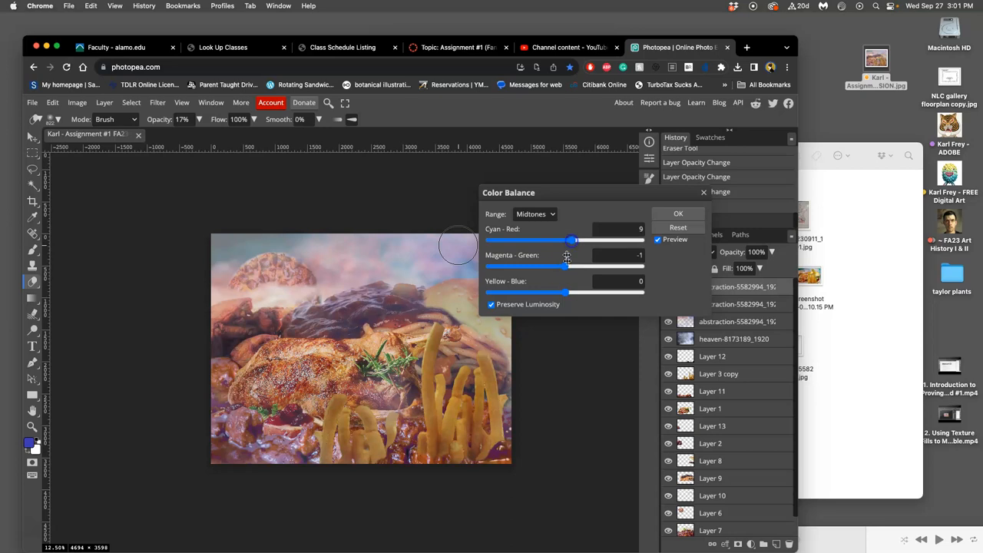
pyautogui.moveTo(566, 294); pyautogui.dragTo(570, 293)
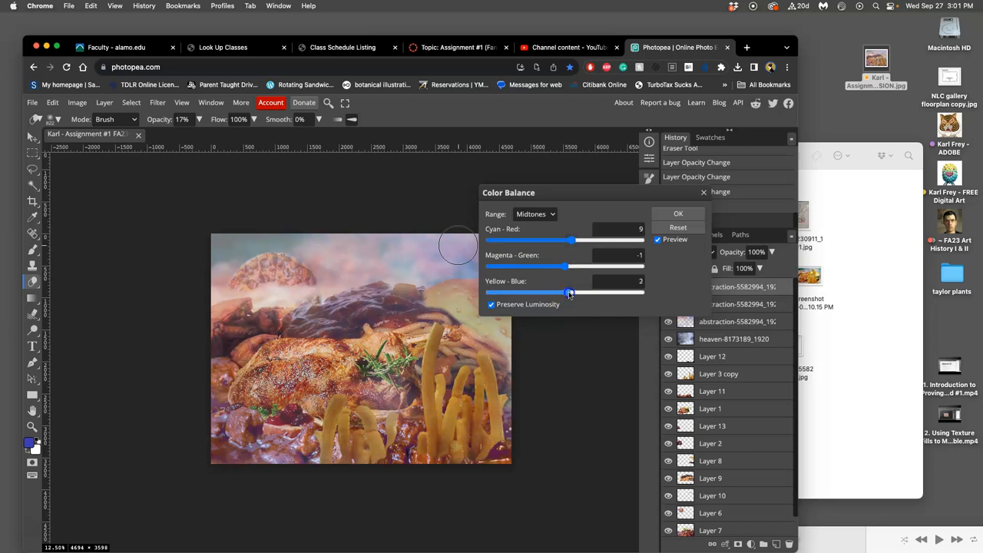
pyautogui.moveTo(569, 292); pyautogui.dragTo(569, 292)
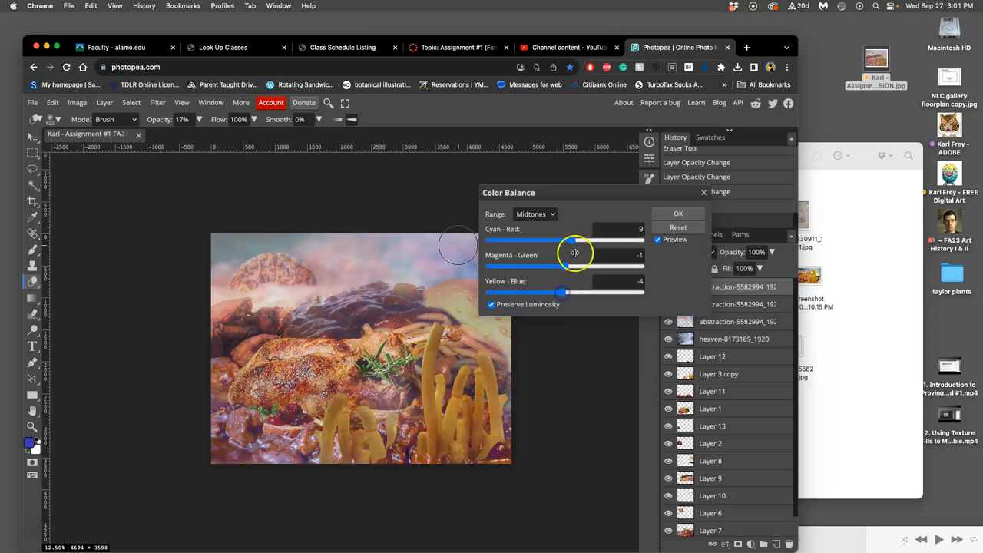
# Color-balance the shadows: Cyan-Red -11, Yellow-Blue 10.
pyautogui.click(534, 214)
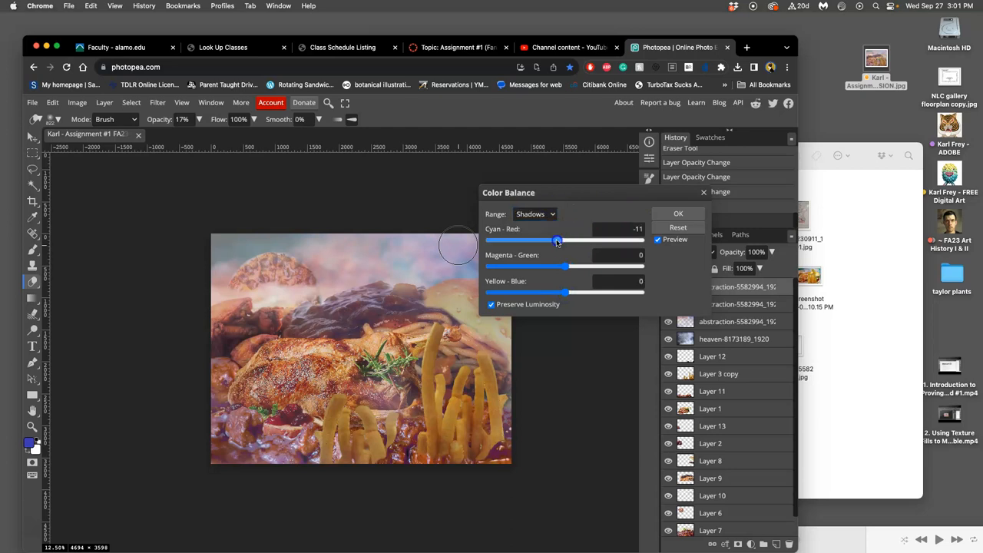
pyautogui.moveTo(567, 294); pyautogui.dragTo(574, 294)
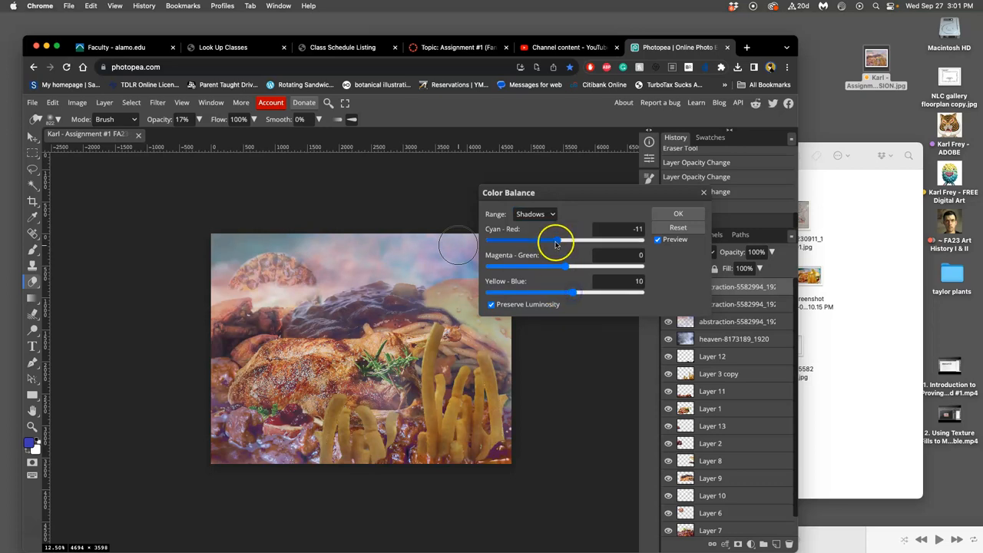
pyautogui.moveTo(557, 241); pyautogui.dragTo(554, 241)
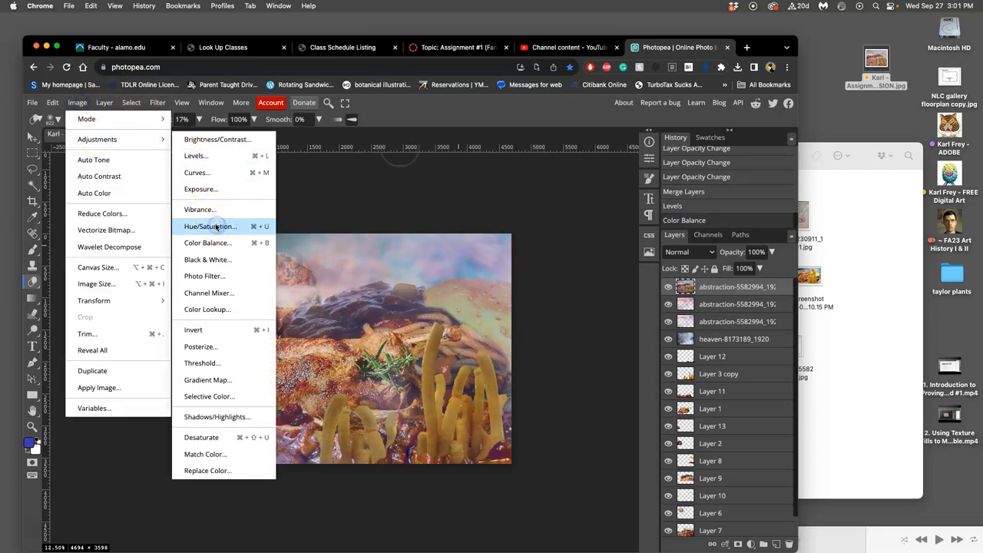
# Apply Hue/Saturation to the top layer with Hue 2 and reduced saturation.
pyautogui.click(210, 226)
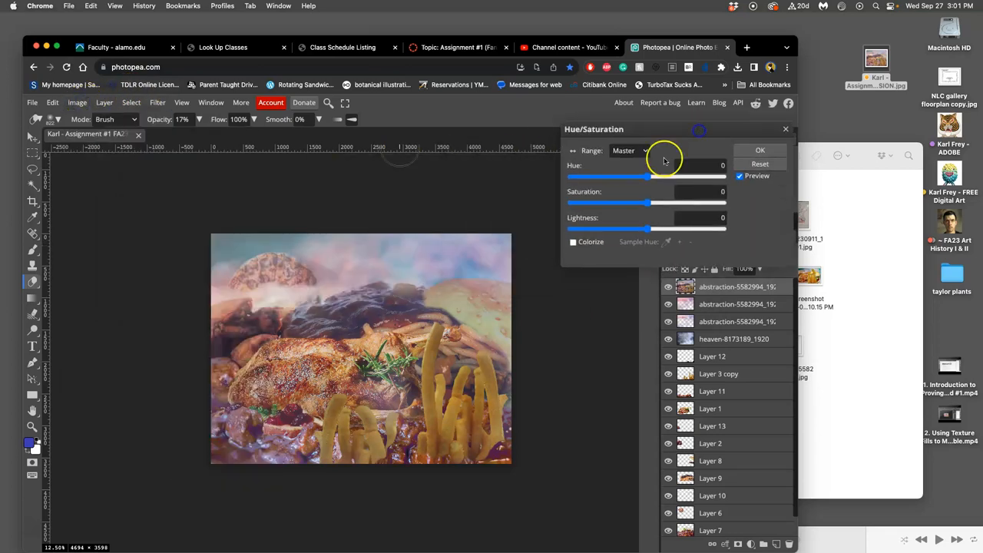
pyautogui.moveTo(668, 177); pyautogui.dragTo(650, 176)
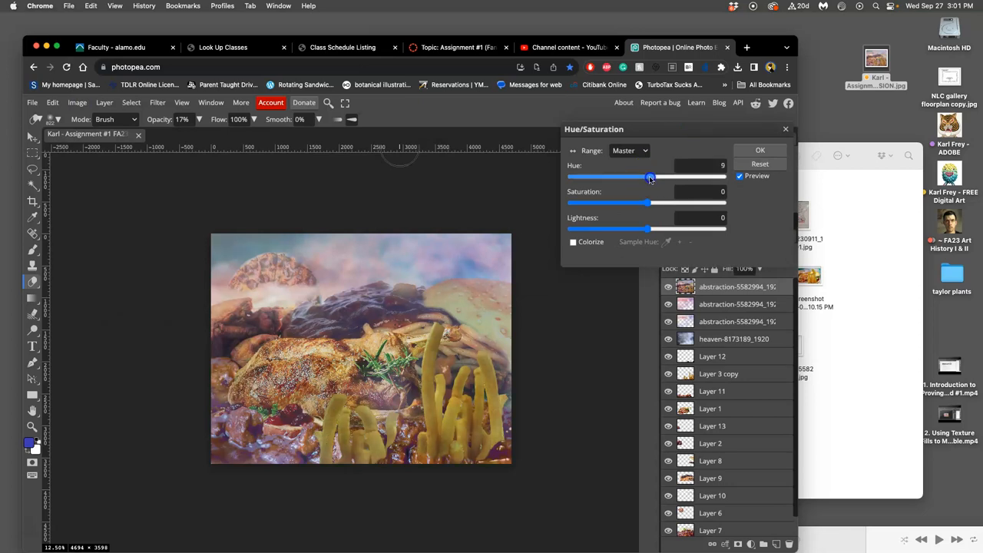
pyautogui.moveTo(653, 178); pyautogui.dragTo(649, 177)
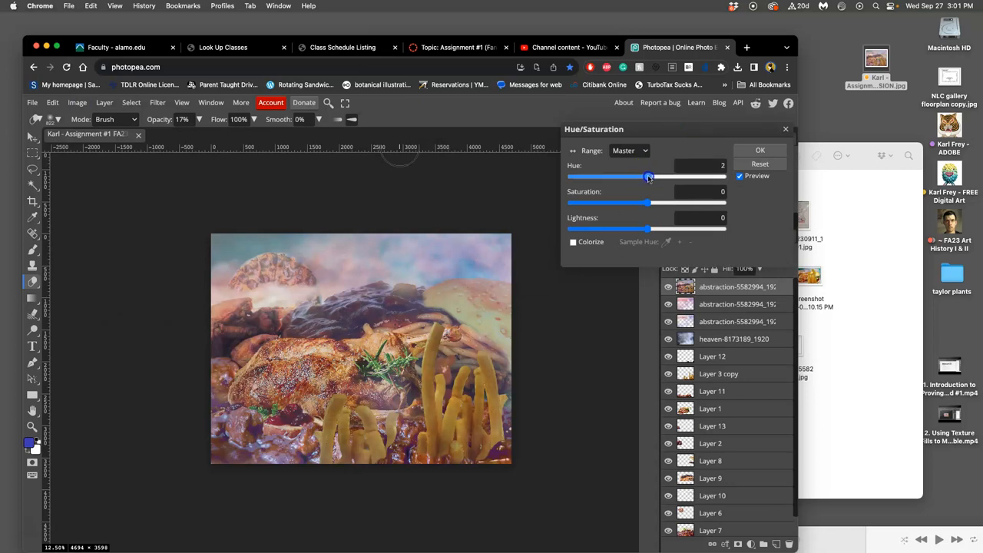
pyautogui.moveTo(648, 178); pyautogui.dragTo(651, 178)
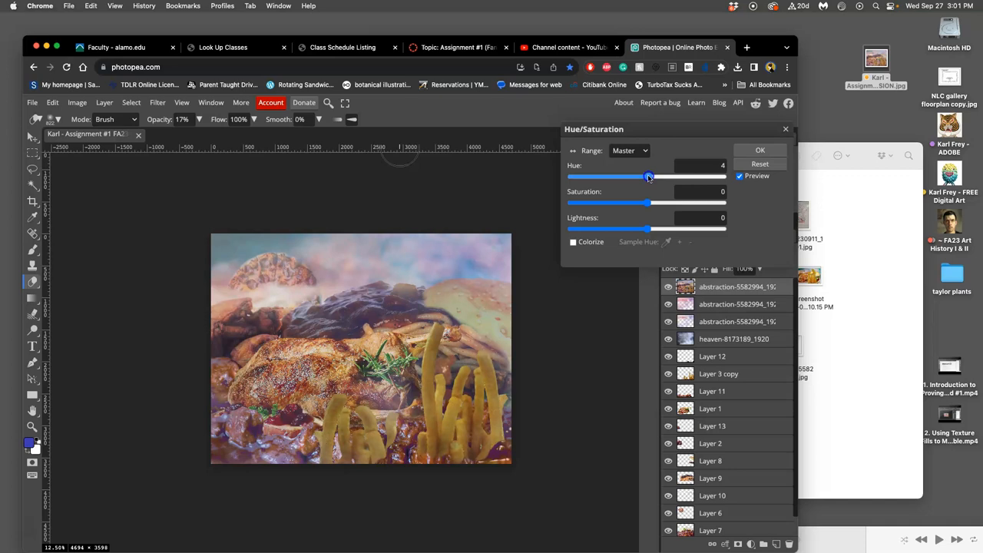
pyautogui.moveTo(651, 177); pyautogui.dragTo(649, 177)
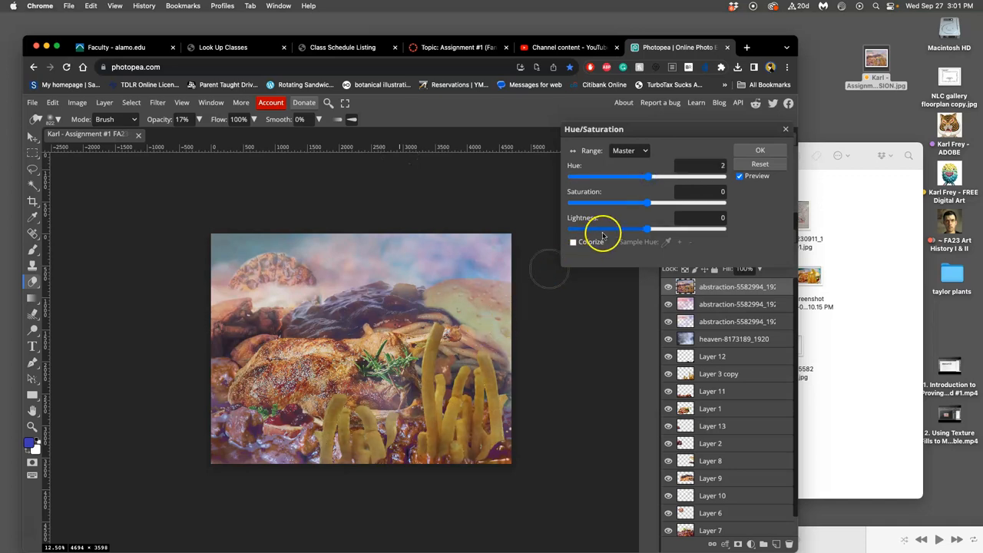
pyautogui.moveTo(632, 202); pyautogui.dragTo(655, 202)
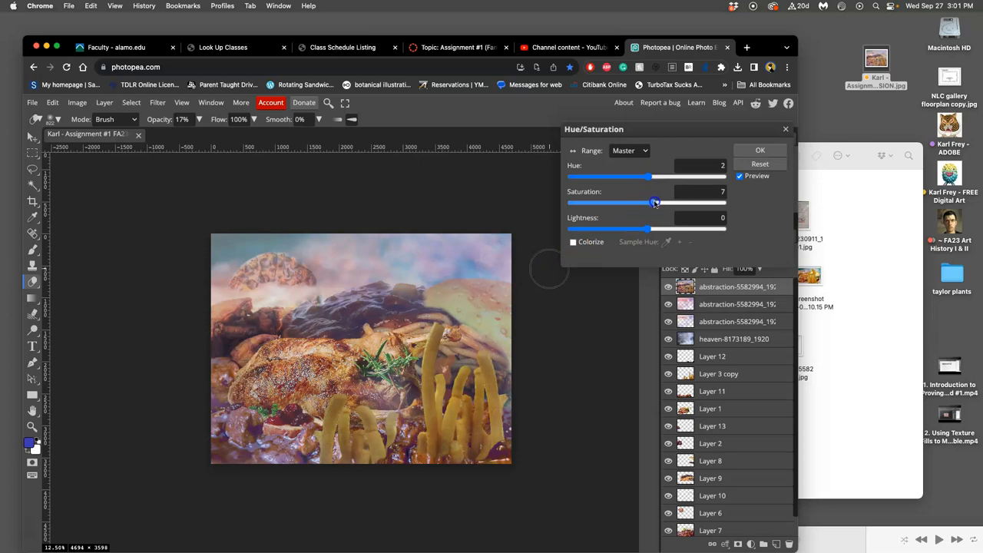
pyautogui.moveTo(655, 202); pyautogui.dragTo(628, 202)
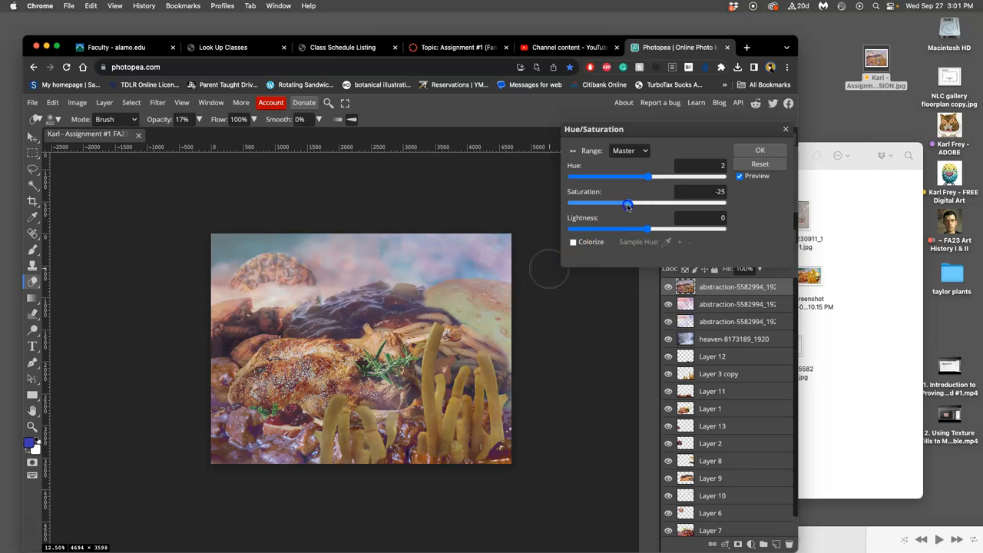
pyautogui.moveTo(629, 204); pyautogui.dragTo(651, 204)
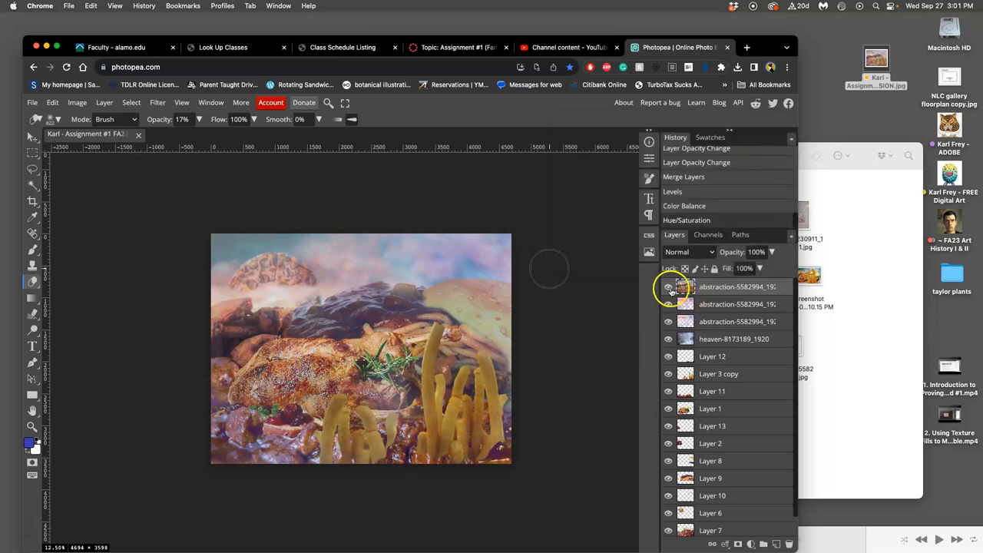
pyautogui.click(667, 287)
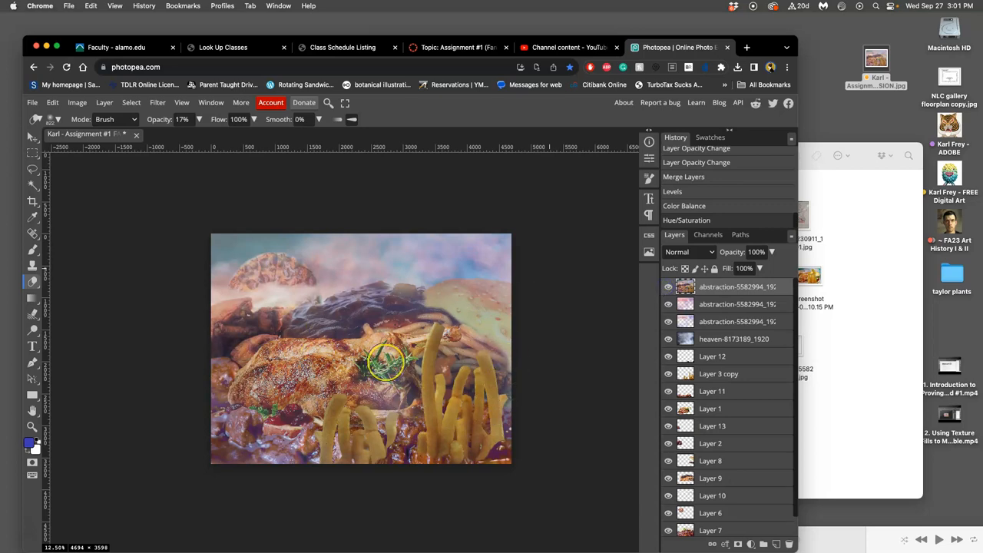
pyautogui.moveTo(388, 361); pyautogui.dragTo(457, 357)
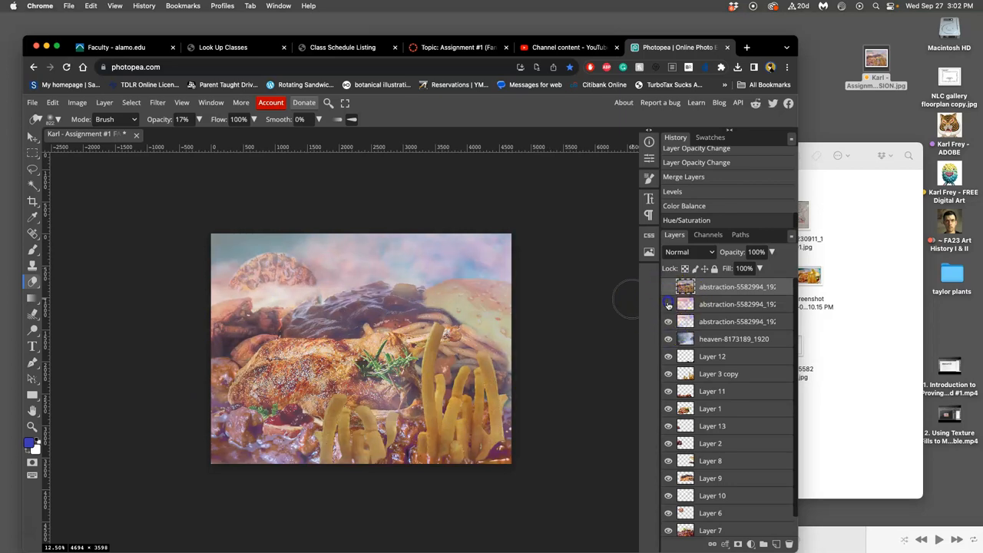
pyautogui.click(667, 286)
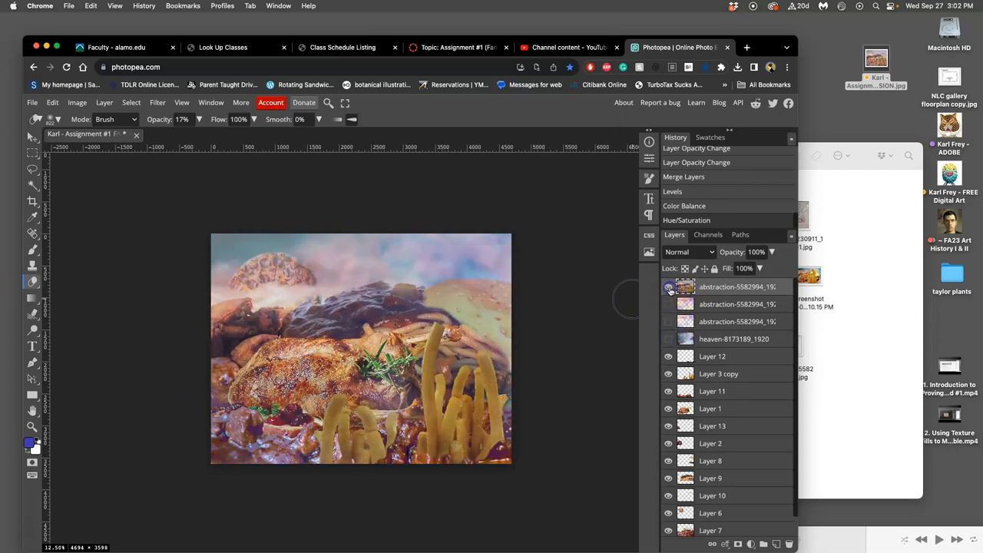
pyautogui.click(667, 287)
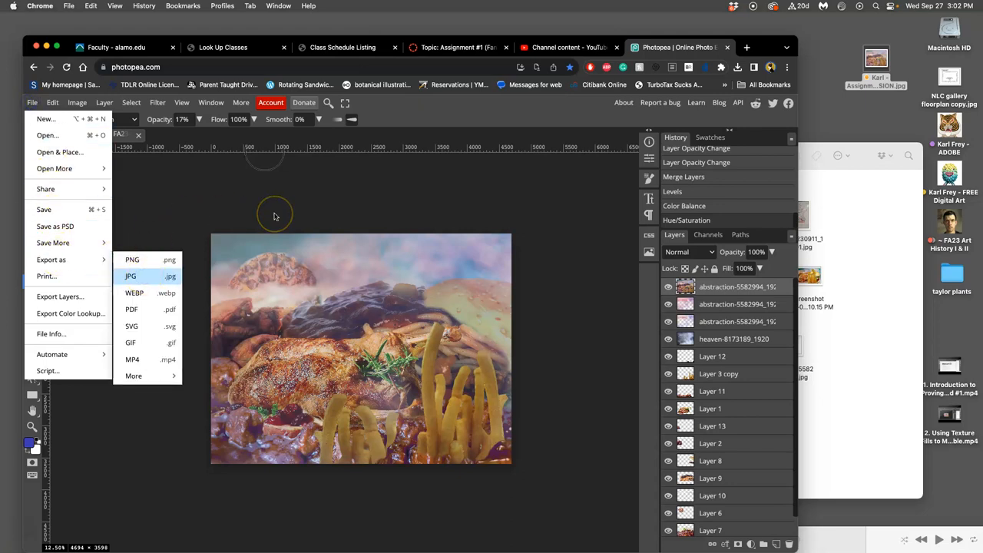
# Export the color-corrected collage as JPG, dismiss the ad-blocker notice, and find the downloaded file on the desktop.
pyautogui.click(131, 276)
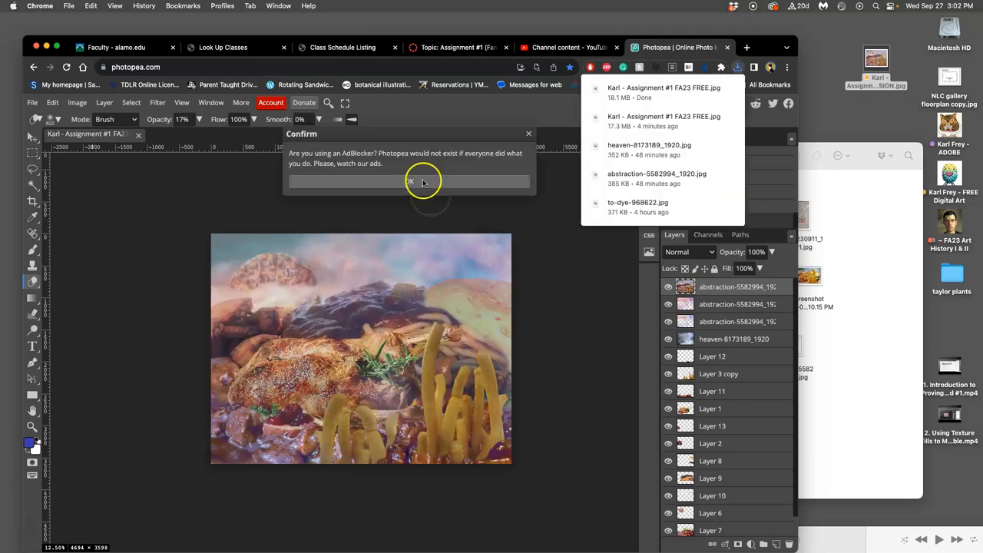
pyautogui.click(409, 181)
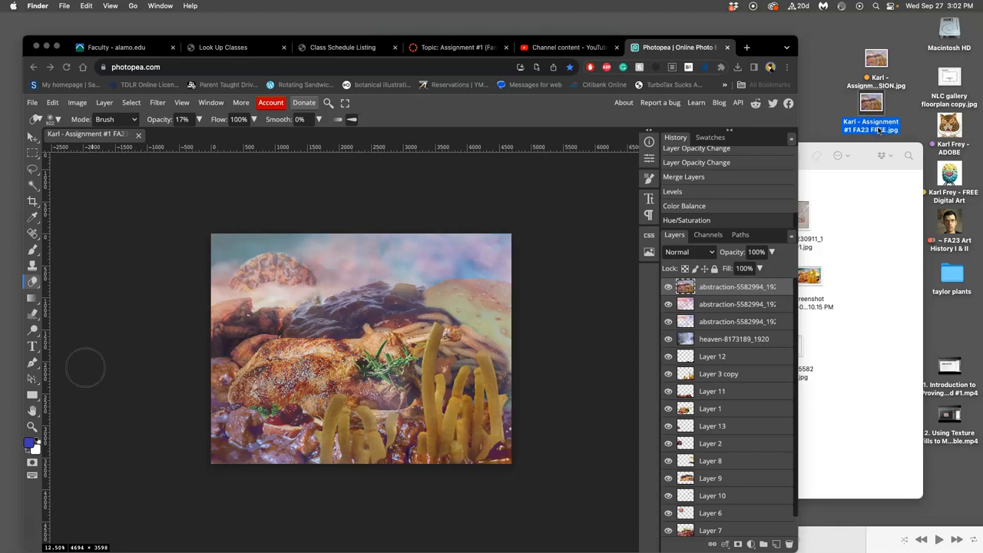
pyautogui.rightClick(871, 103)
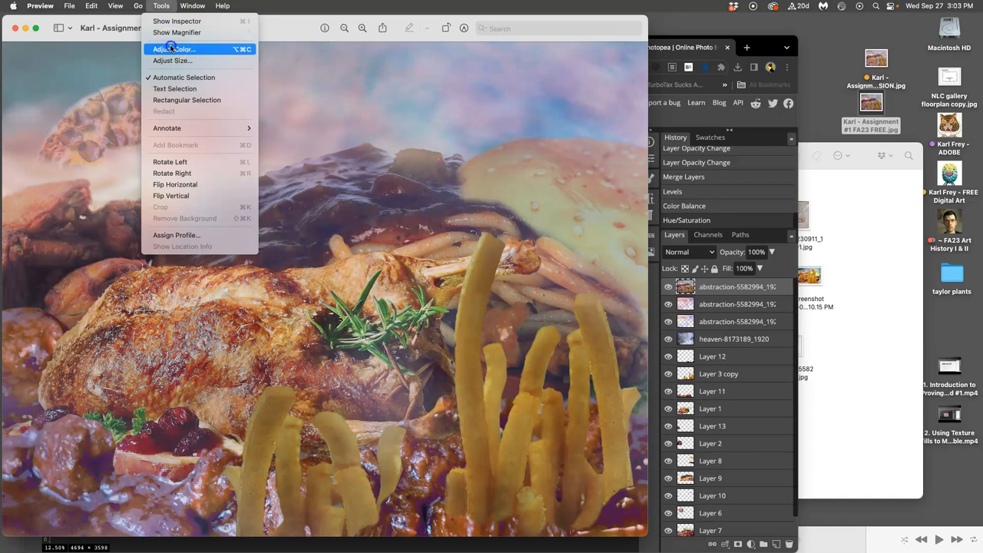
# Auto-level the collage, then slightly adjust its color temperature and saturation.
pyautogui.click(173, 49)
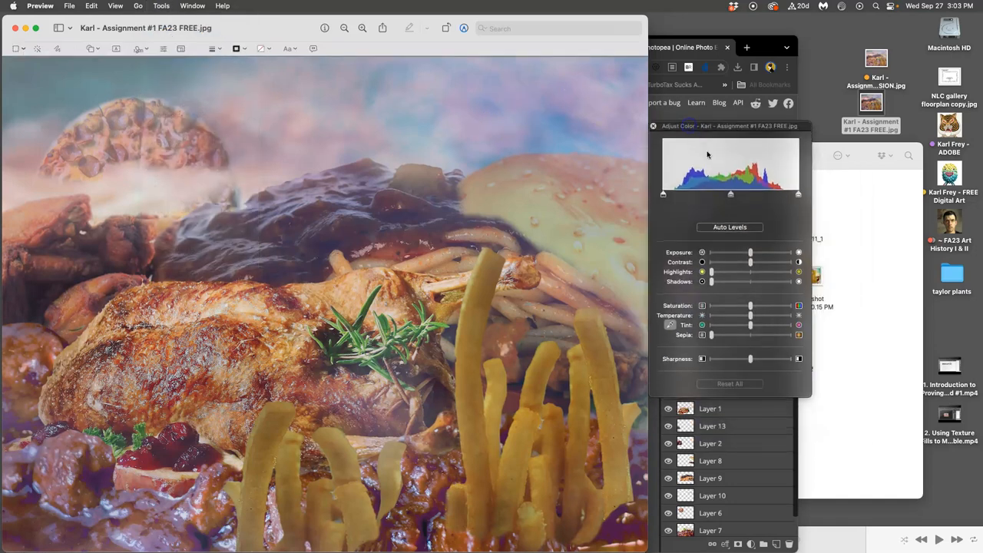
pyautogui.click(729, 226)
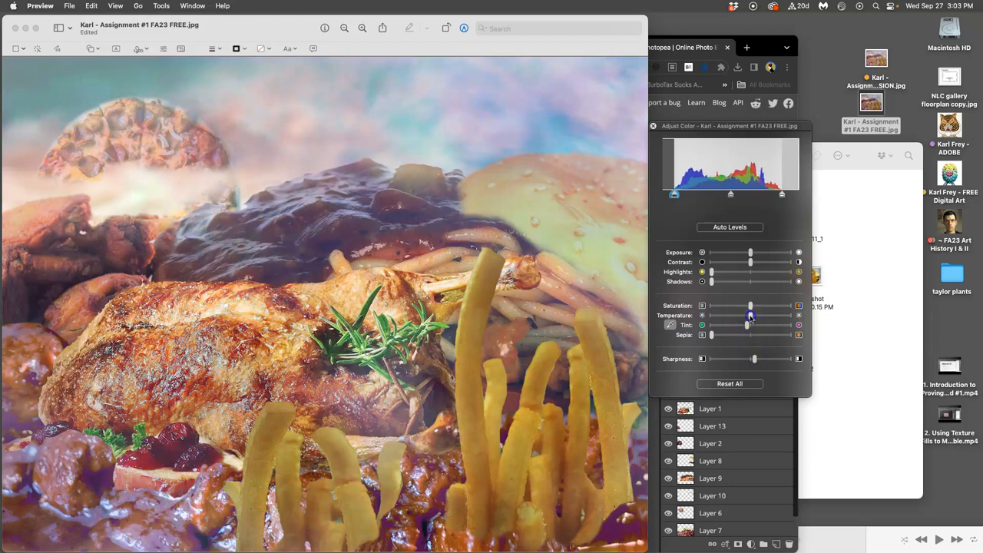
pyautogui.moveTo(760, 315); pyautogui.dragTo(749, 315)
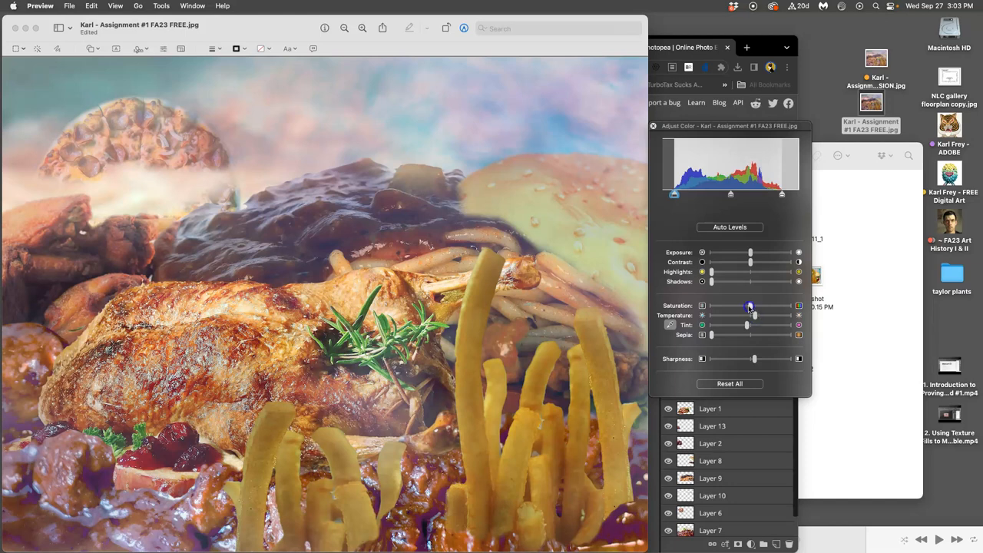
pyautogui.moveTo(751, 305); pyautogui.dragTo(747, 306)
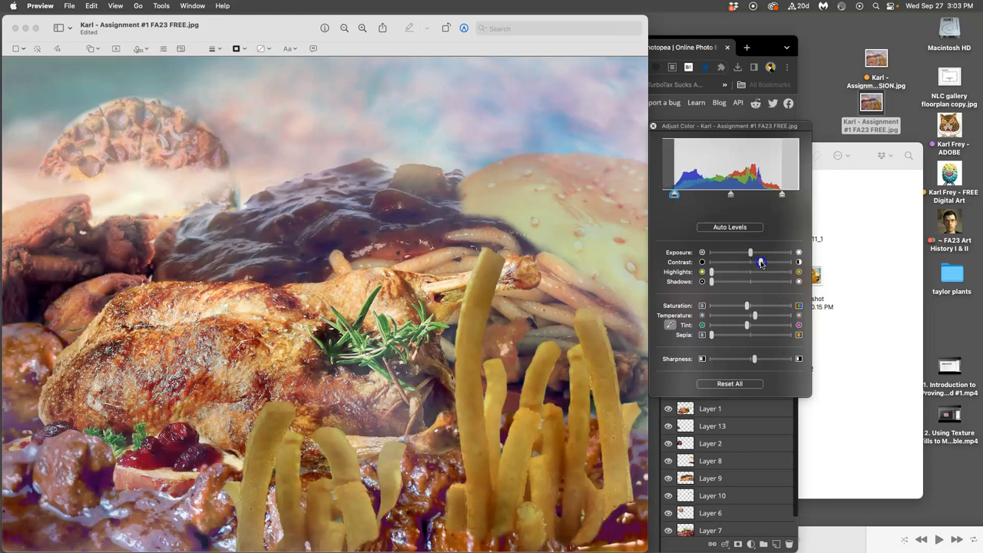
# Raise the contrast, then rebalance shadows and push highlights brighter.
pyautogui.moveTo(751, 262); pyautogui.dragTo(761, 262)
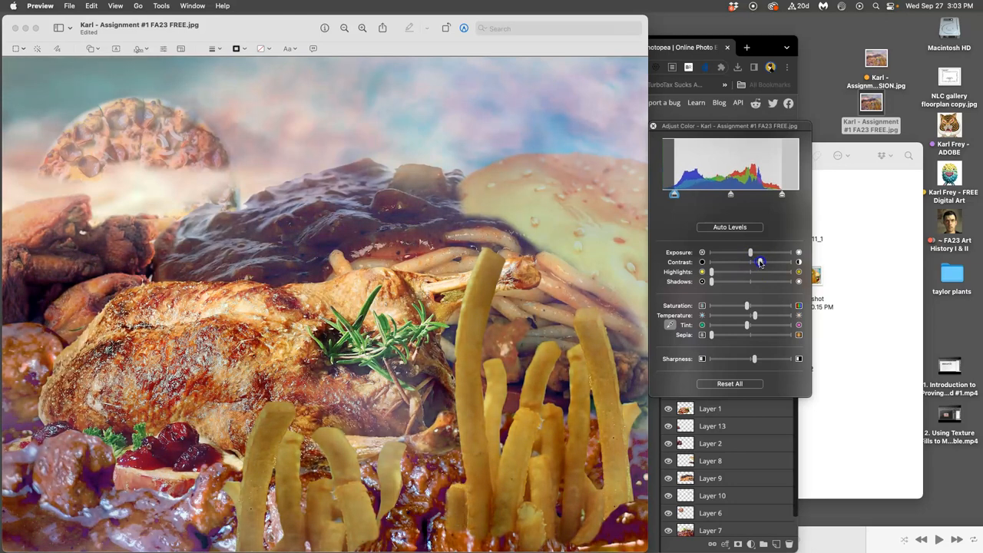
pyautogui.moveTo(749, 263); pyautogui.dragTo(756, 263)
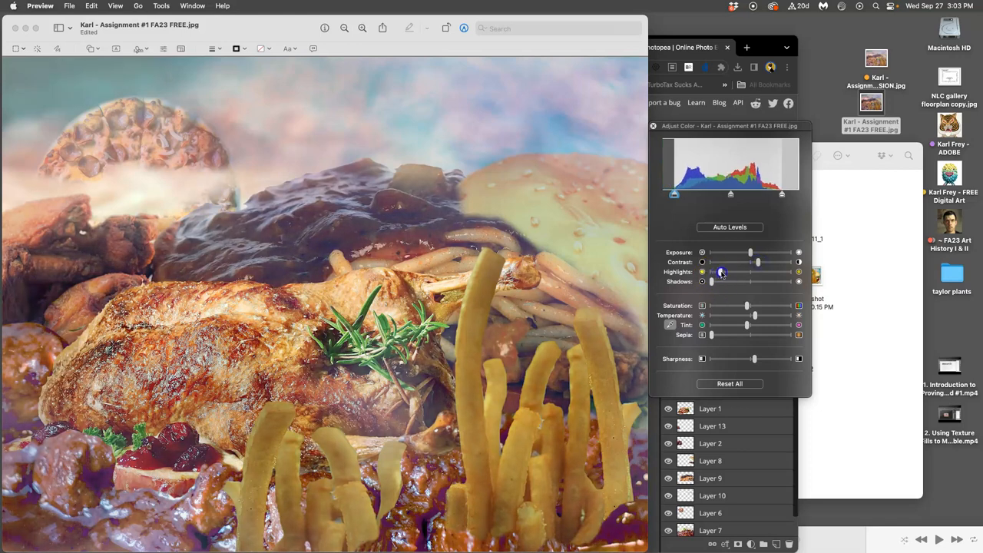
pyautogui.moveTo(722, 272); pyautogui.dragTo(711, 271)
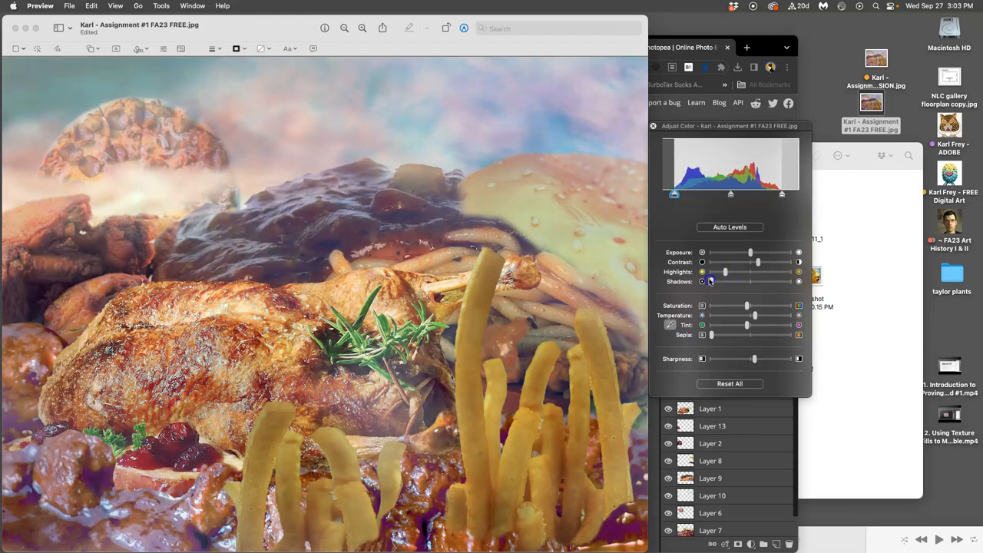
pyautogui.moveTo(709, 281); pyautogui.dragTo(702, 281)
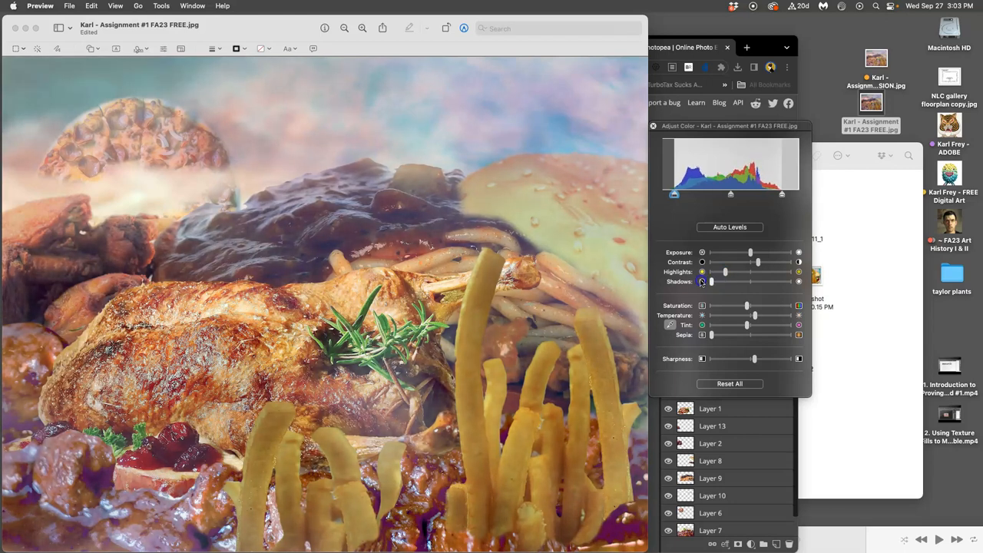
pyautogui.moveTo(710, 271); pyautogui.dragTo(774, 272)
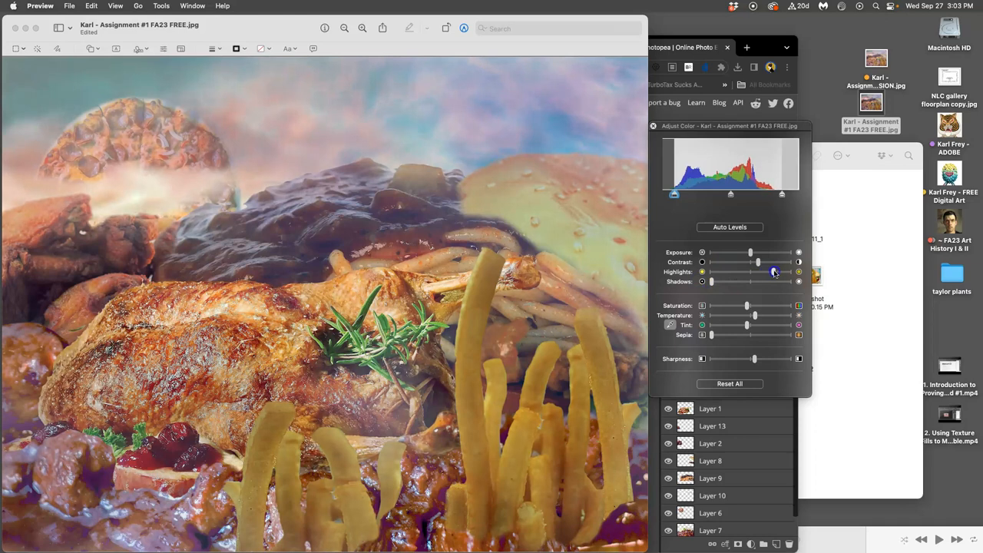
pyautogui.moveTo(774, 272); pyautogui.dragTo(744, 271)
pyautogui.write(' RESUBMISSION-2')
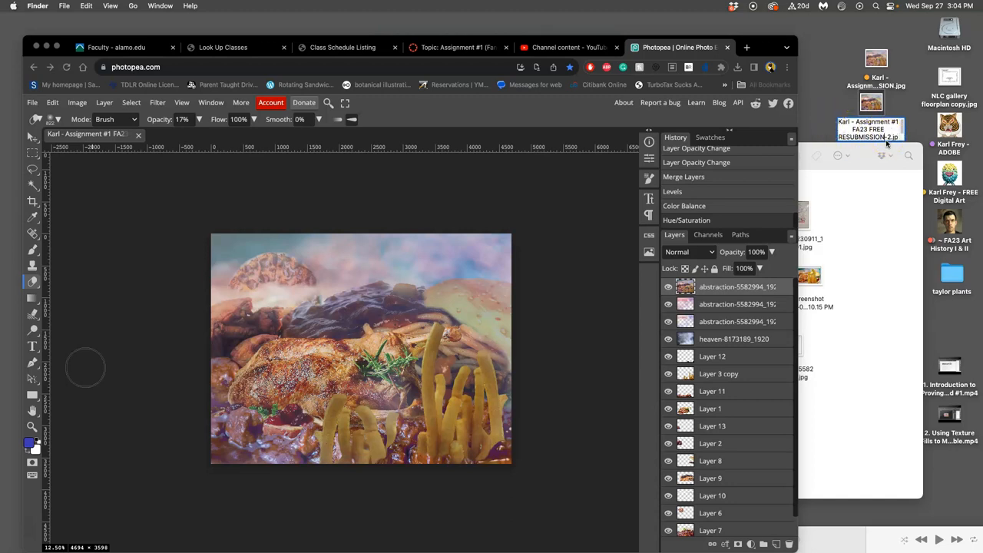
# Bring up the resubmission file's Finder options, then return to the Assignment #1 discussion page.
pyautogui.rightClick(869, 129)
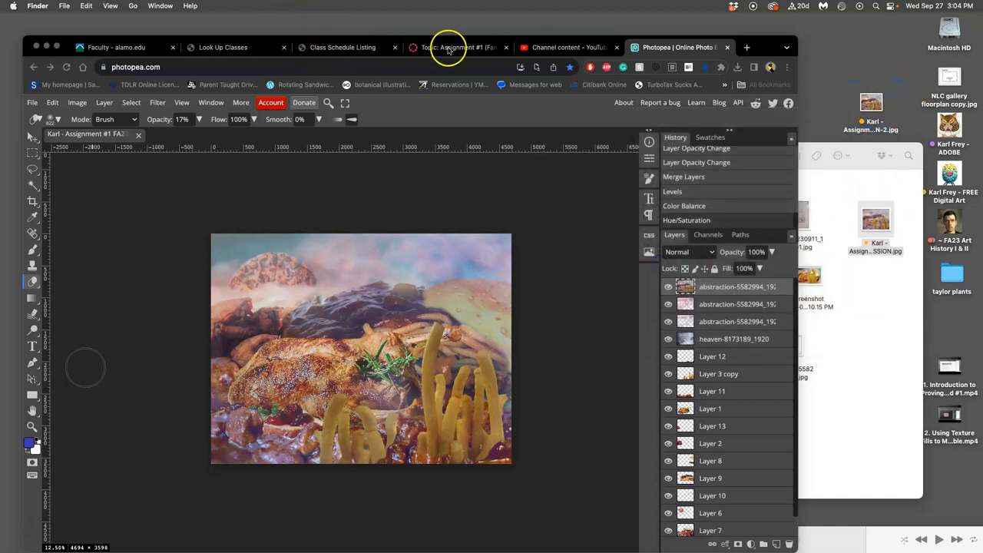
pyautogui.click(459, 47)
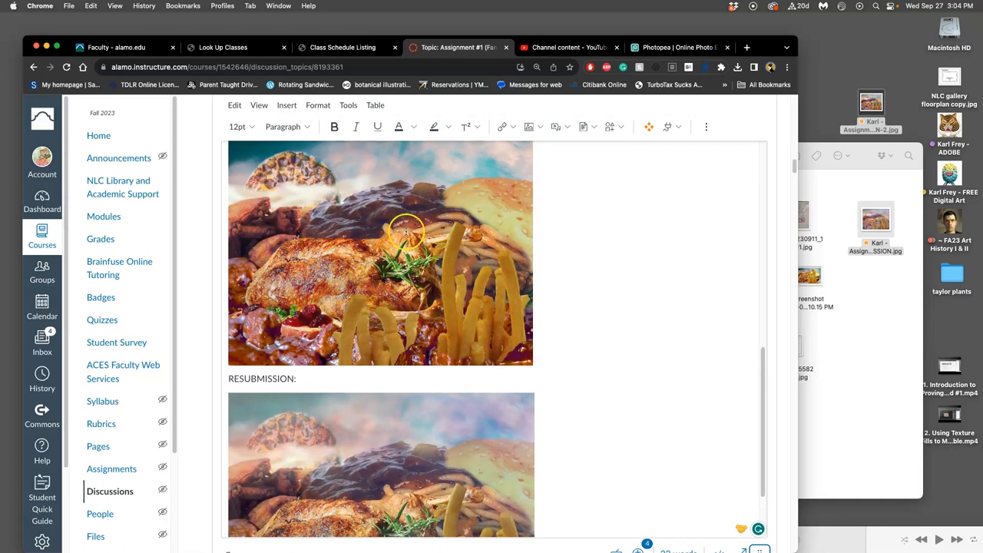
# Save the edited Canvas reply containing the RESUBMISSION collage image with Done.
pyautogui.scroll(-3)
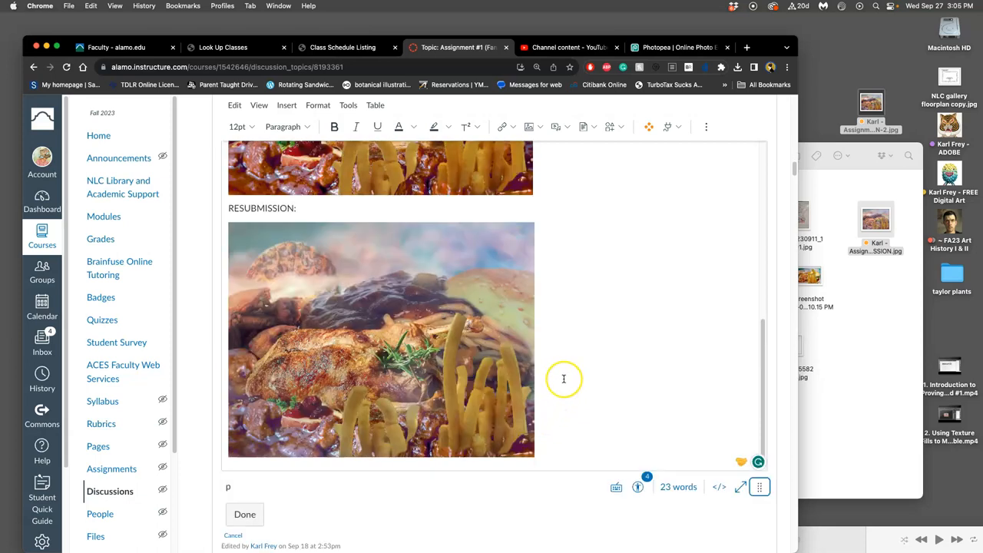
pyautogui.click(244, 514)
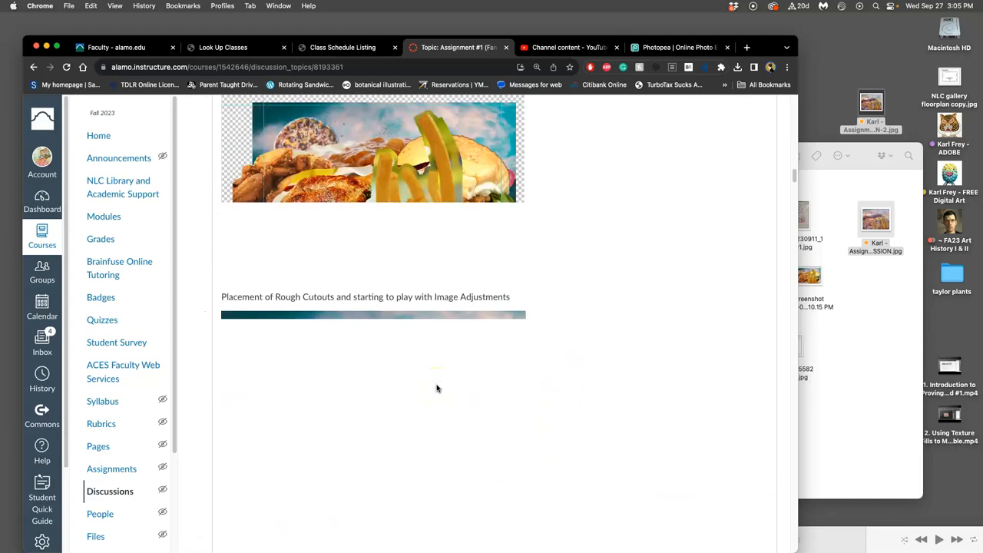
pyautogui.scroll(-3)
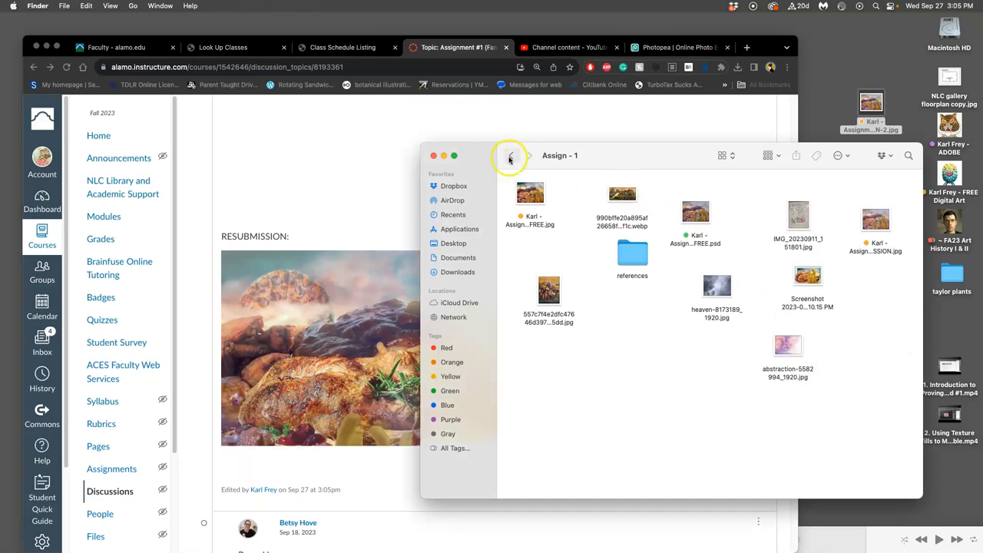
# Go back to the digital art course folder and open the Assign - 2 folder.
pyautogui.click(510, 155)
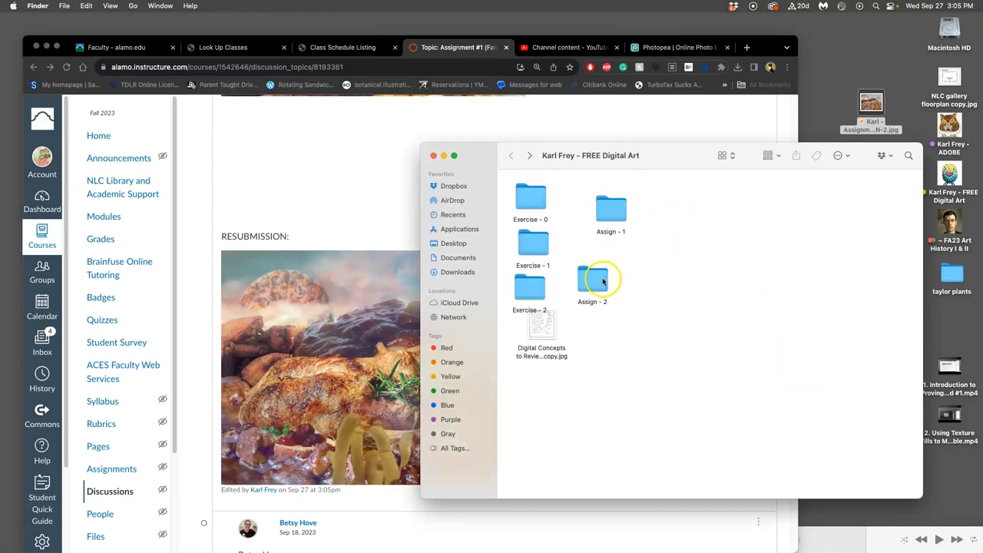
pyautogui.doubleClick(592, 280)
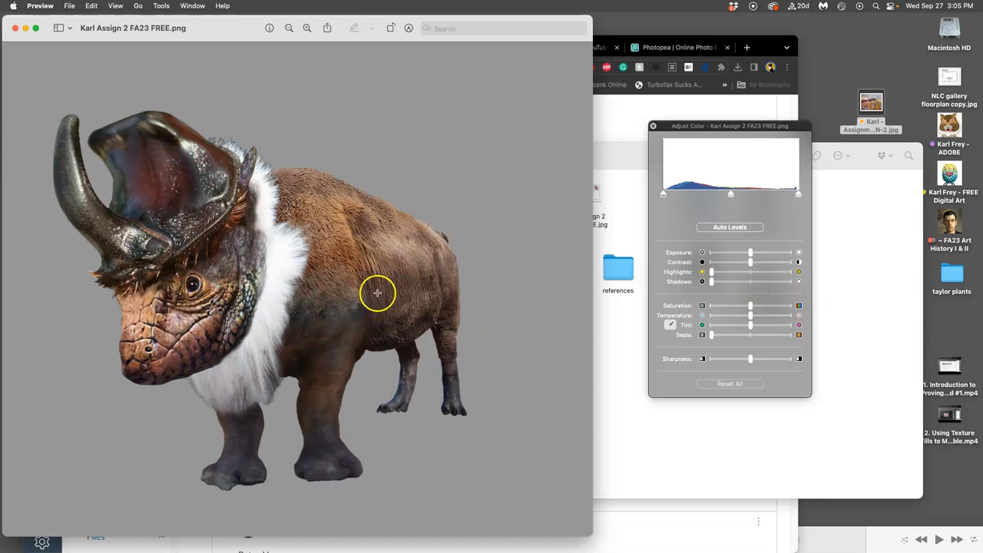
pyautogui.moveTo(146, 392)
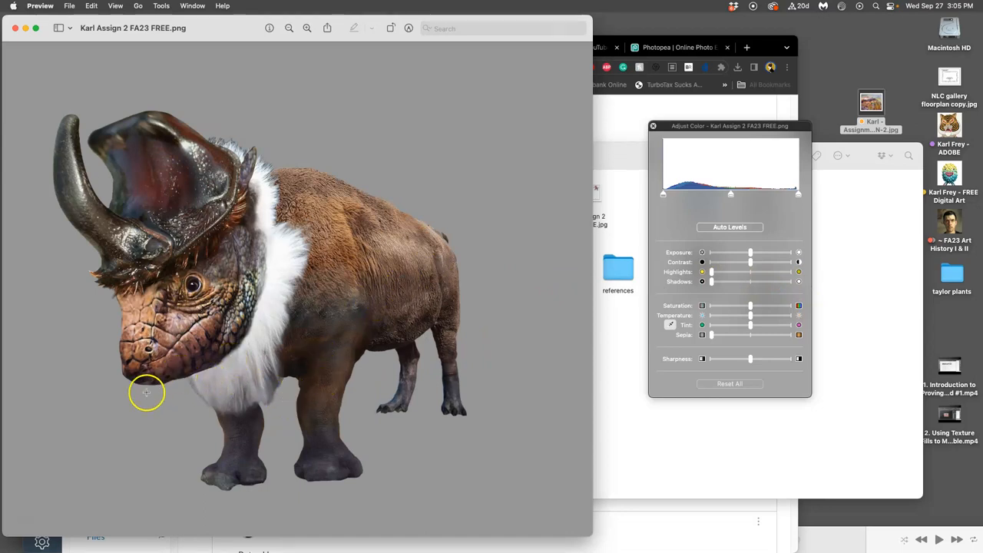
pyautogui.moveTo(265, 183)
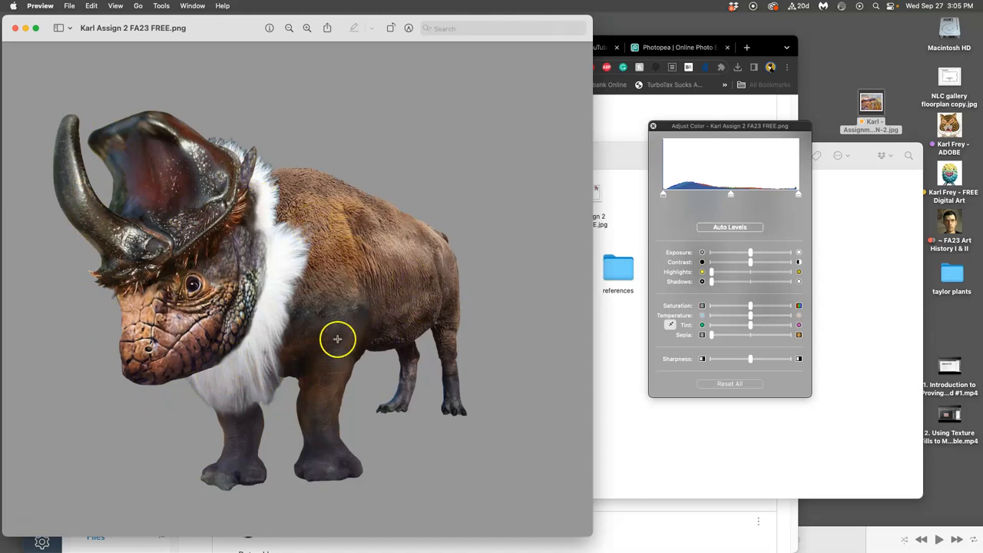
pyautogui.moveTo(51, 53)
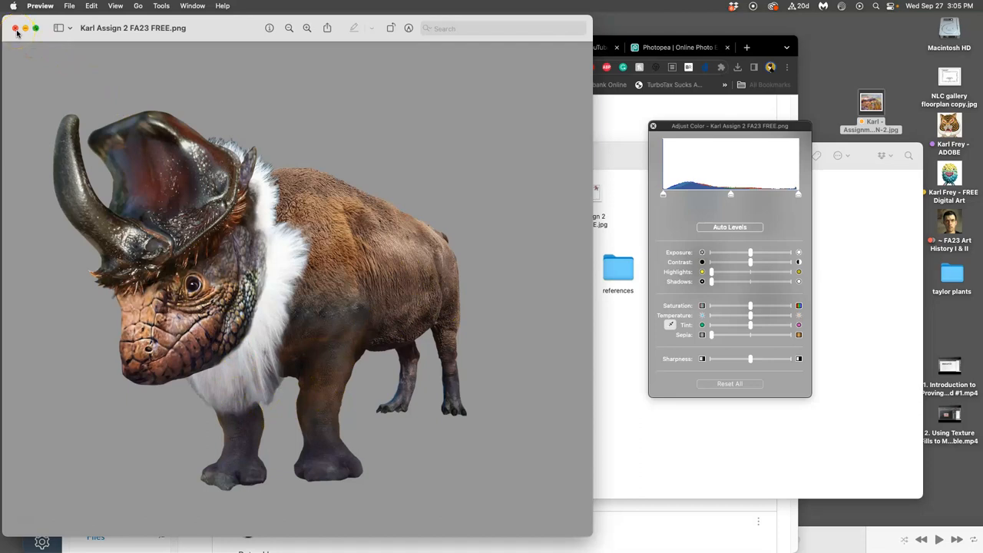
pyautogui.moveTo(318, 320)
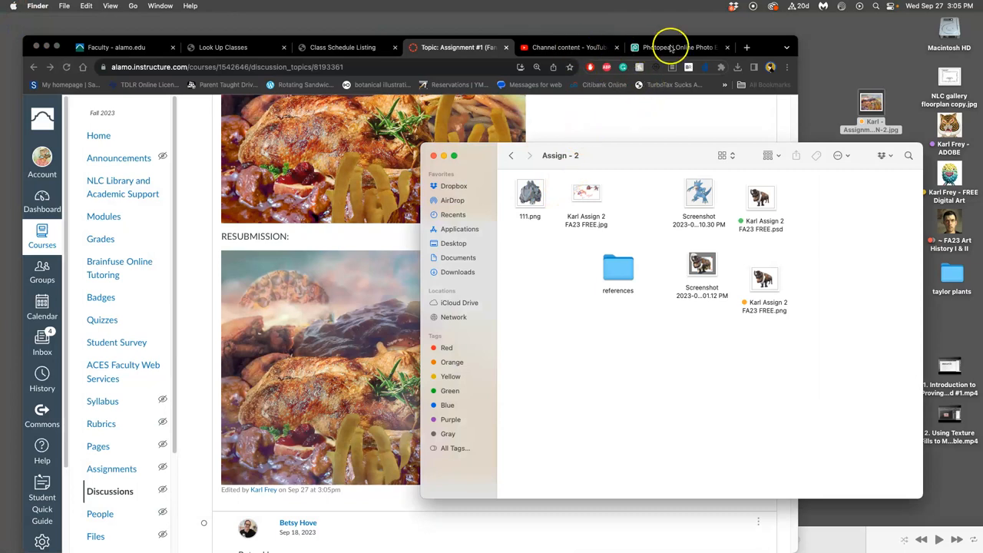
# Set the top abstraction layer's blend mode to Overlay in the Photopea collage.
pyautogui.click(676, 47)
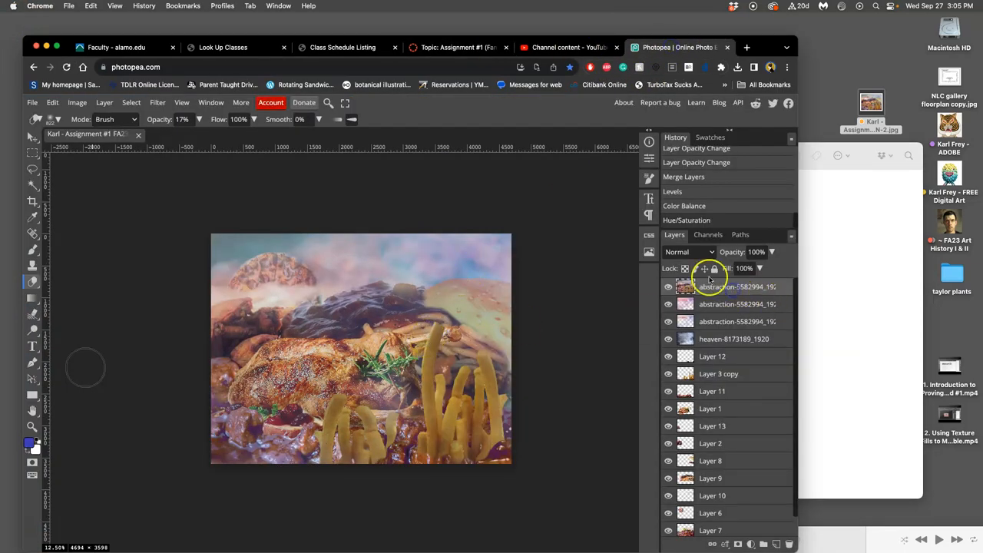
pyautogui.click(689, 252)
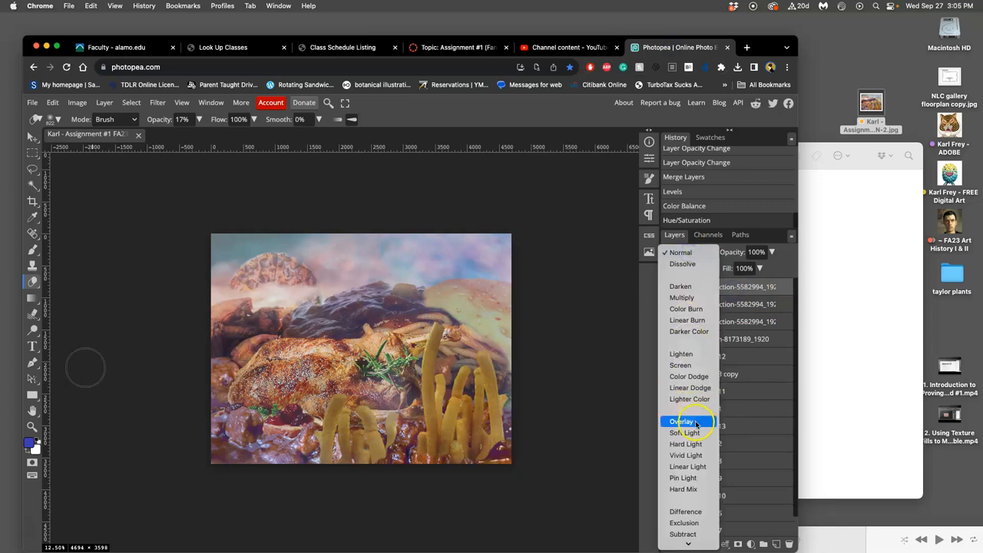
pyautogui.click(681, 420)
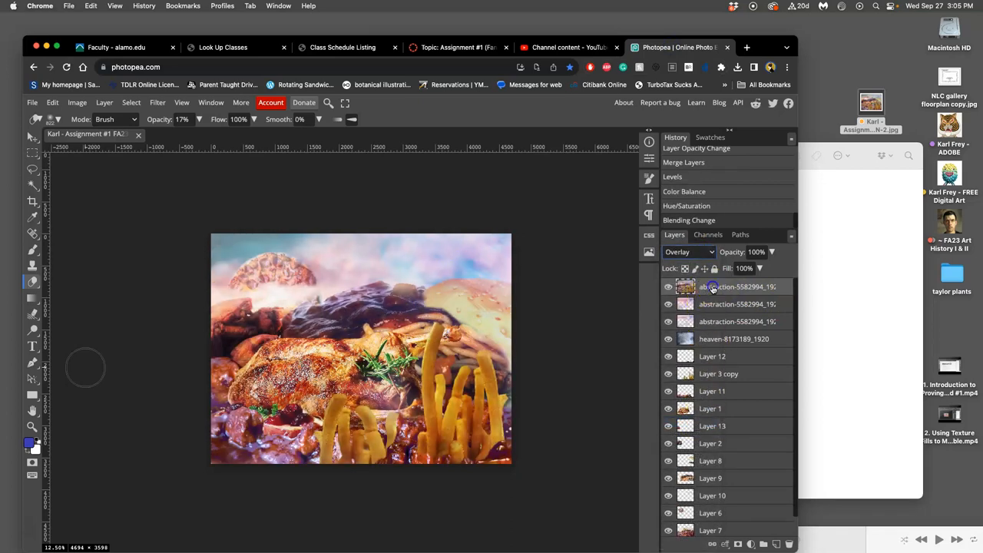
pyautogui.click(689, 252)
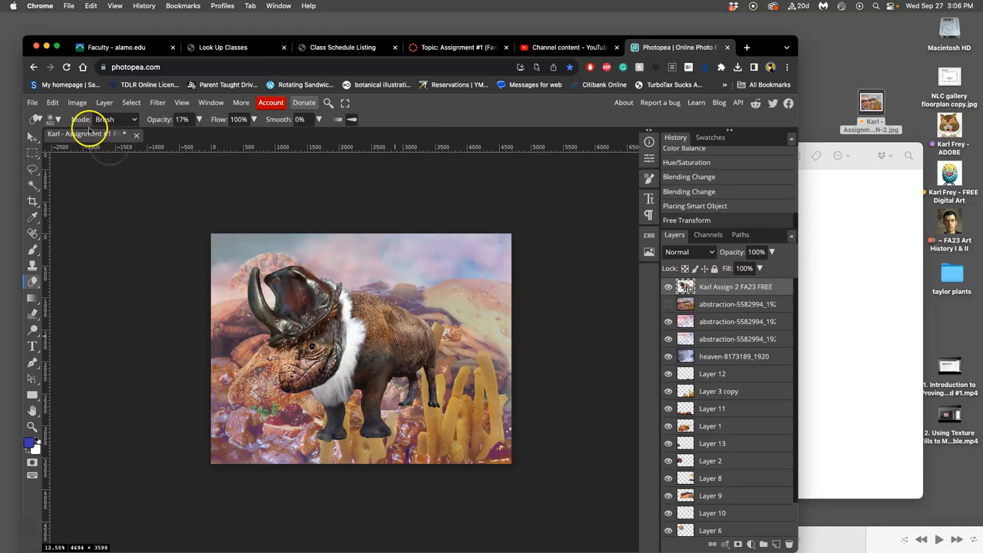
# Start saving the composition as a PSD from the File menu.
pyautogui.click(32, 102)
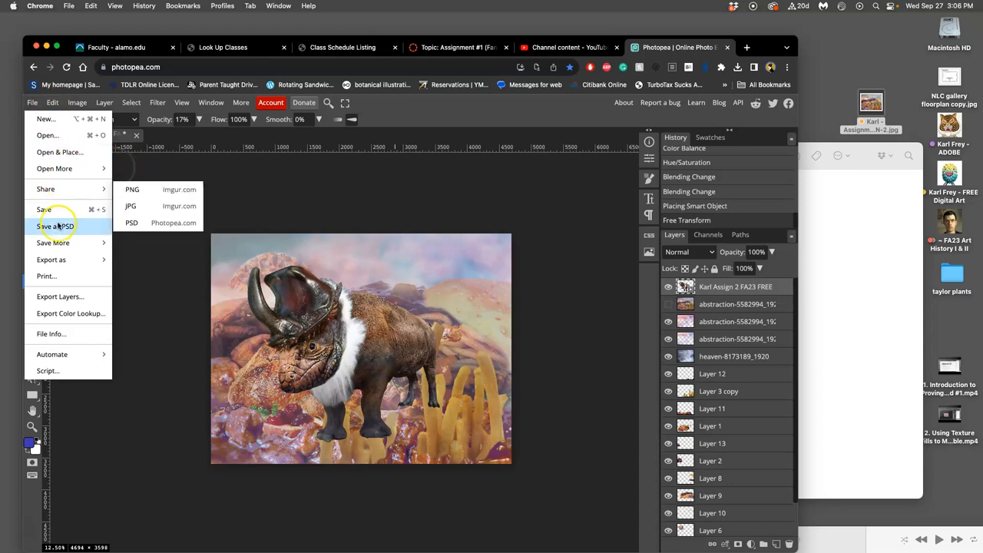
pyautogui.click(54, 225)
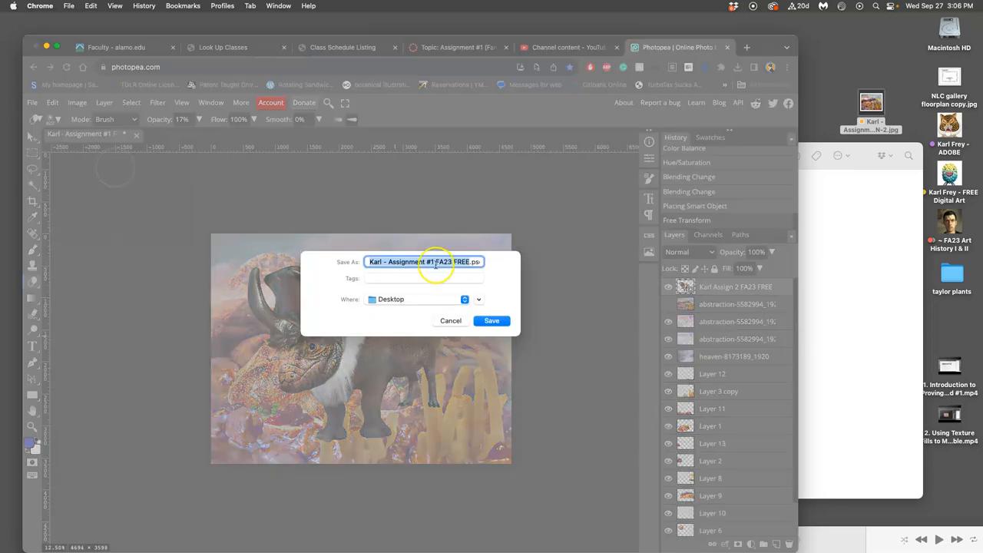